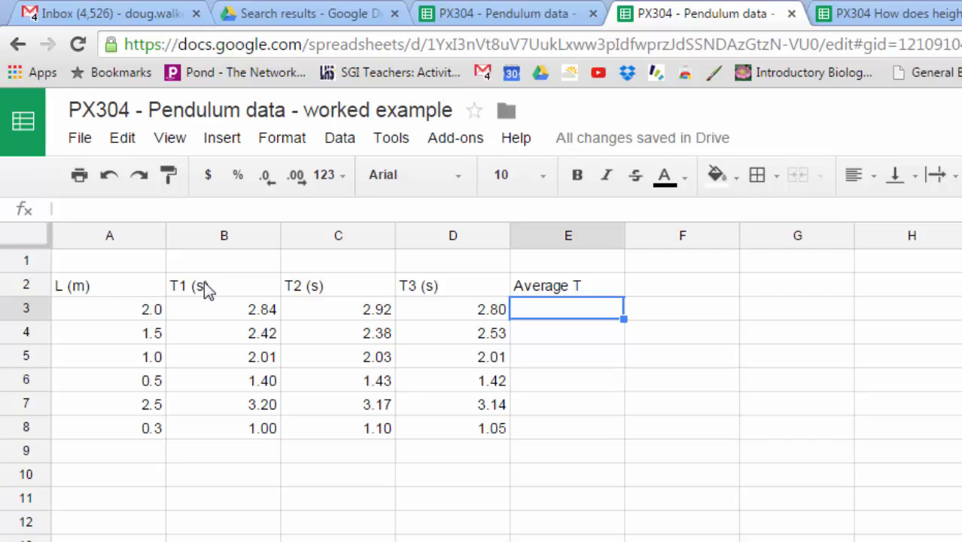
pyautogui.moveTo(361, 304)
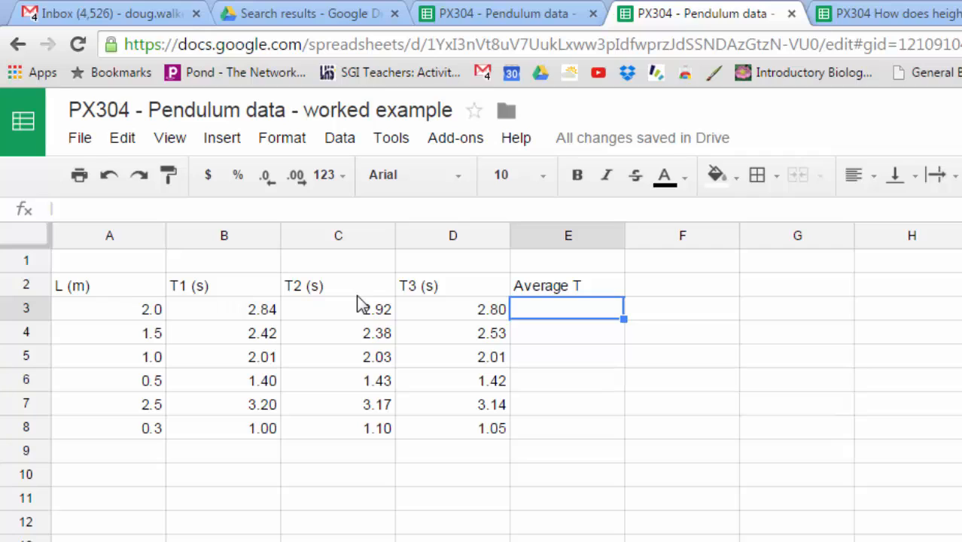
pyautogui.moveTo(213, 288)
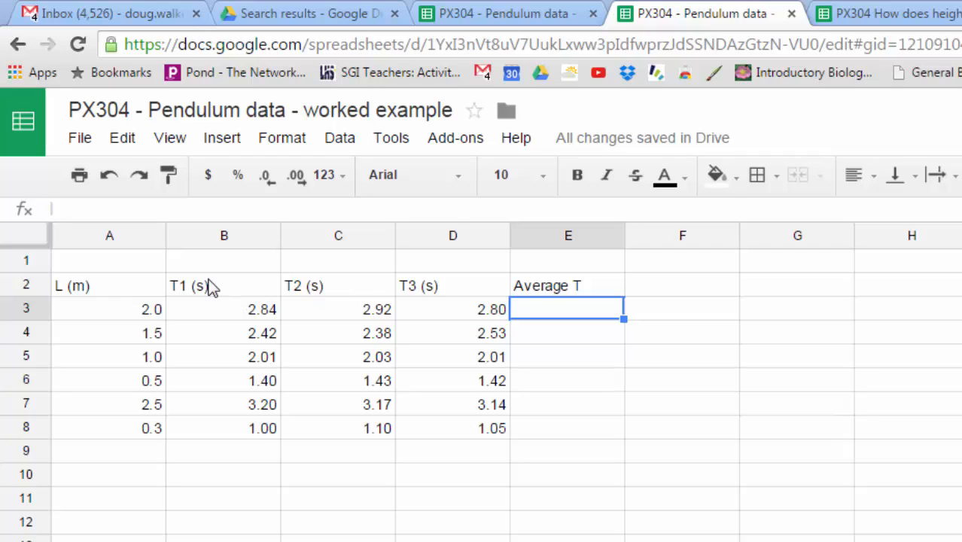
pyautogui.moveTo(136, 294)
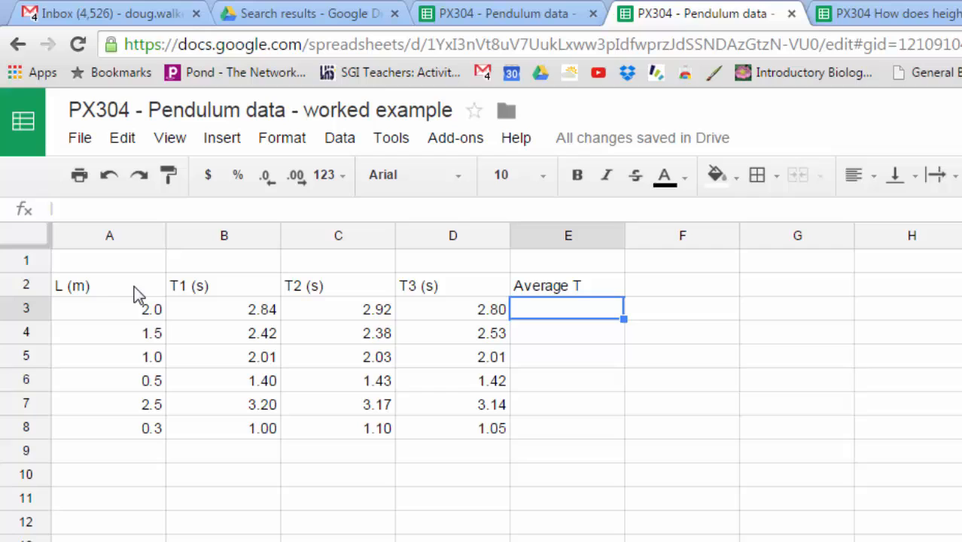
pyautogui.moveTo(134, 395)
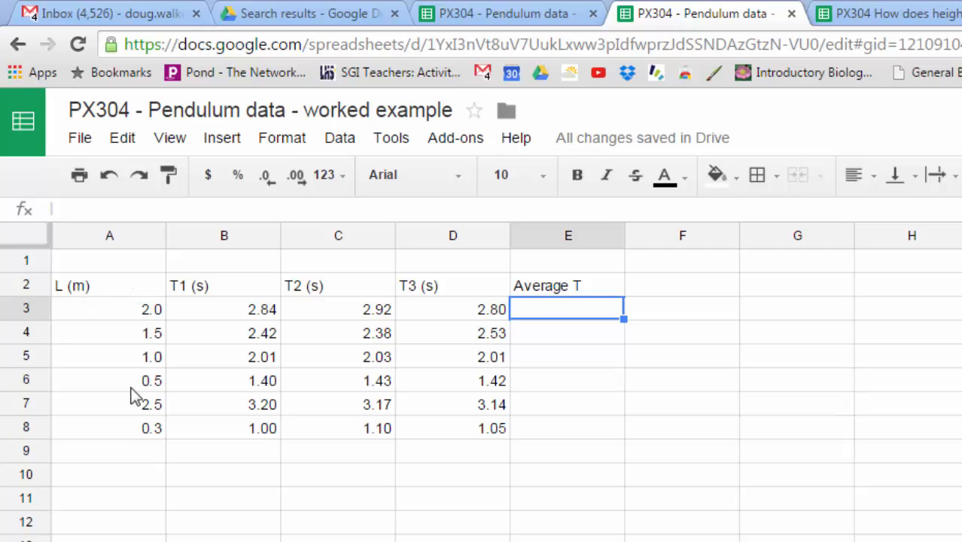
pyautogui.moveTo(377, 294)
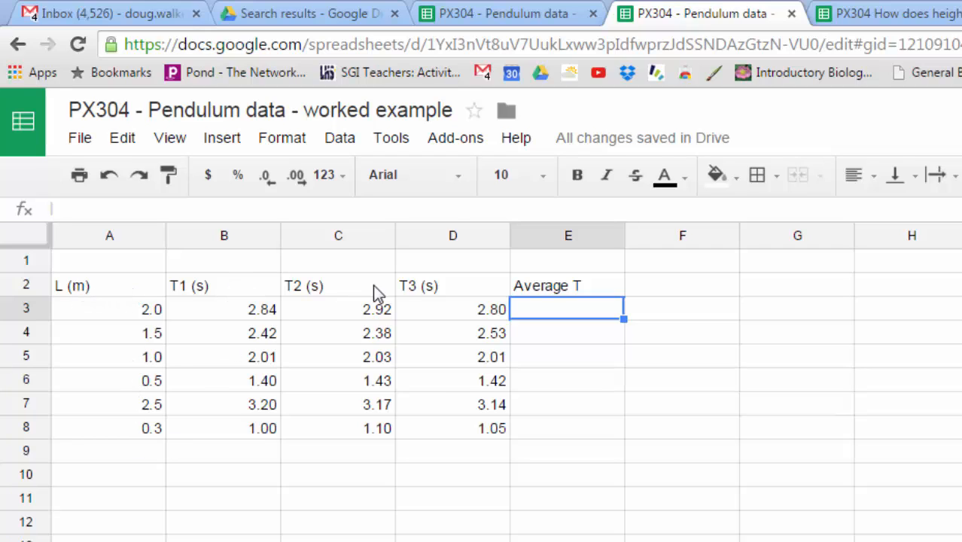
pyautogui.moveTo(425, 293)
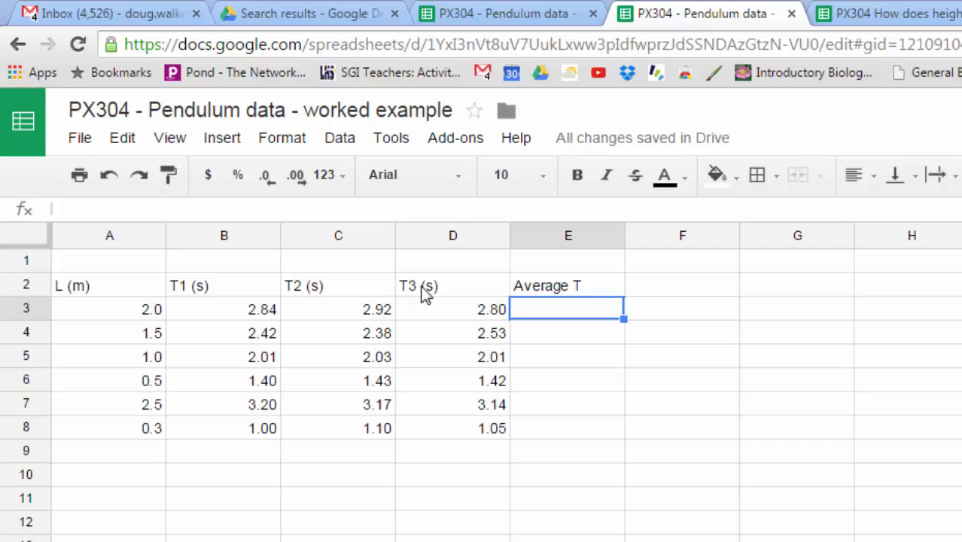
pyautogui.moveTo(573, 293)
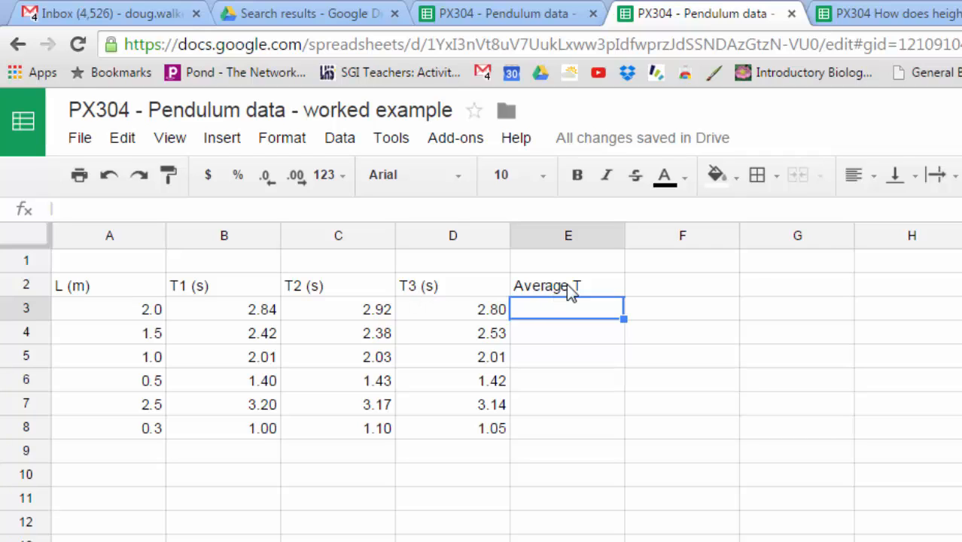
pyautogui.moveTo(573, 294)
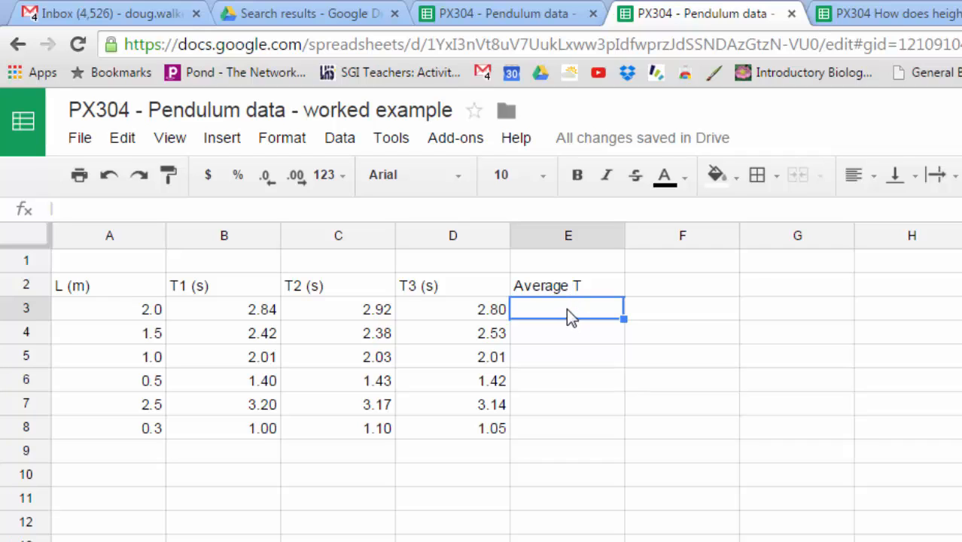
# Enter =AVERAGE(B3:D3) in E3 and fill it down to E8, giving 2.85 to 1.05.
pyautogui.write('=')
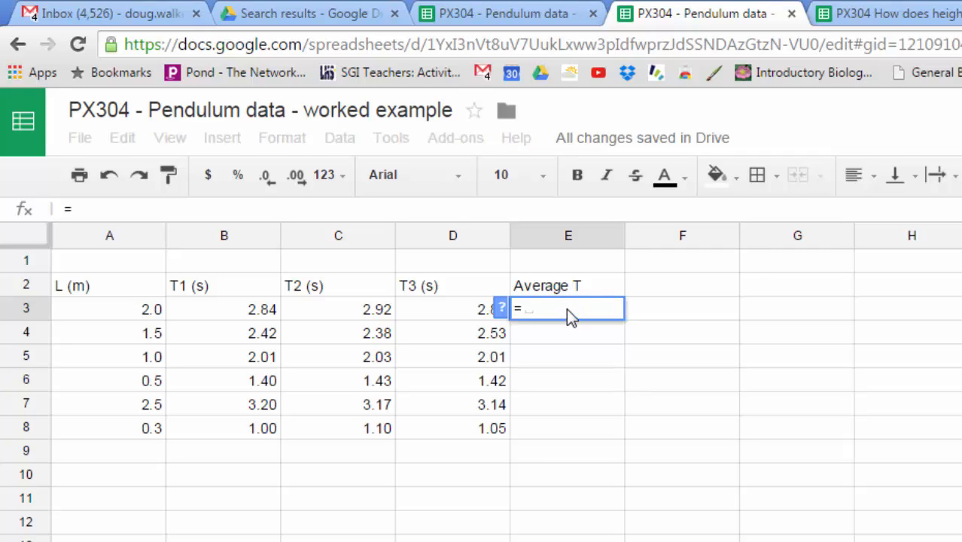
pyautogui.write('average')
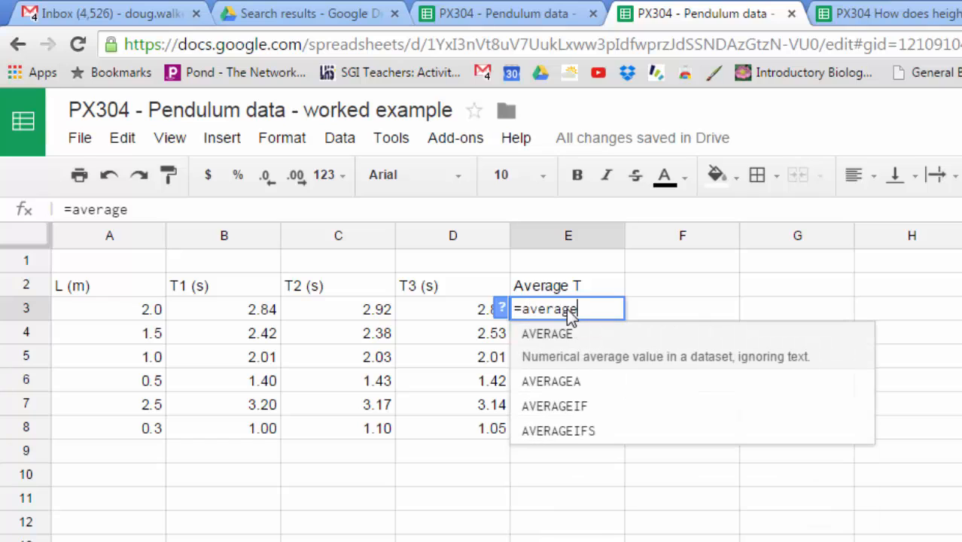
pyautogui.write('(')
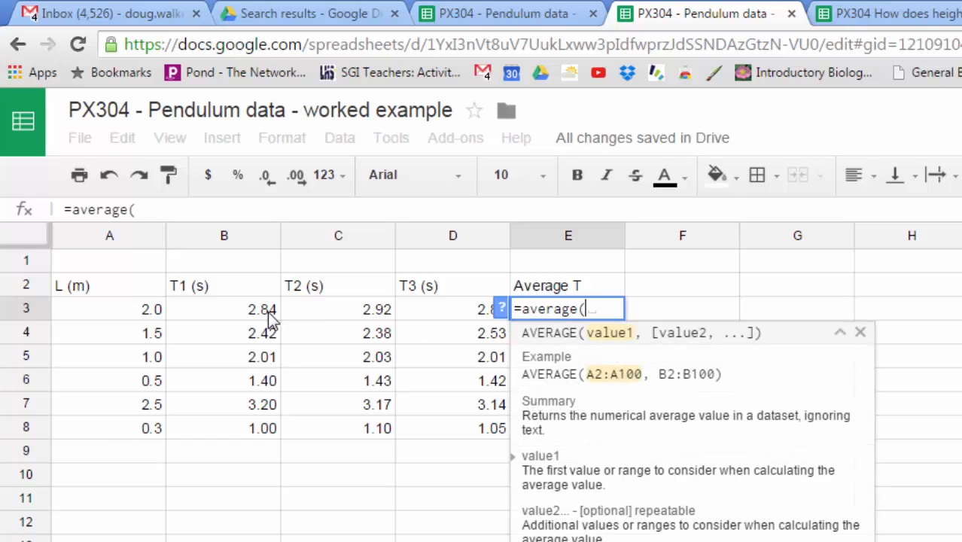
pyautogui.moveTo(224, 309); pyautogui.dragTo(452, 308)
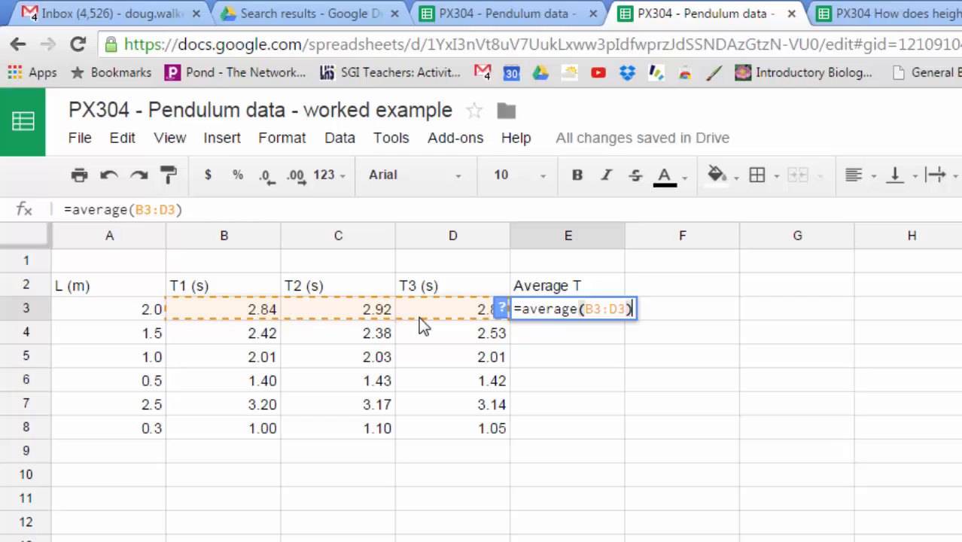
pyautogui.press('Enter')
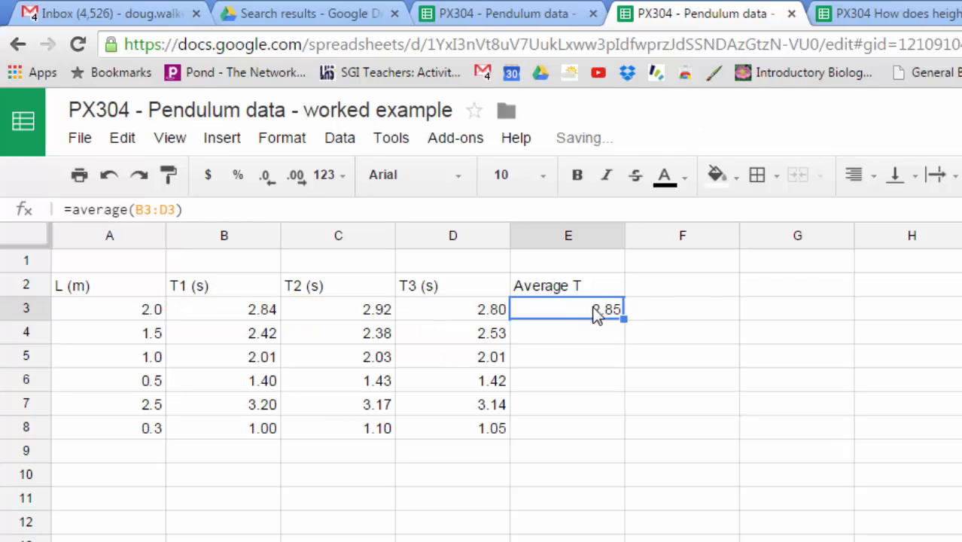
pyautogui.moveTo(624, 319); pyautogui.dragTo(614, 429)
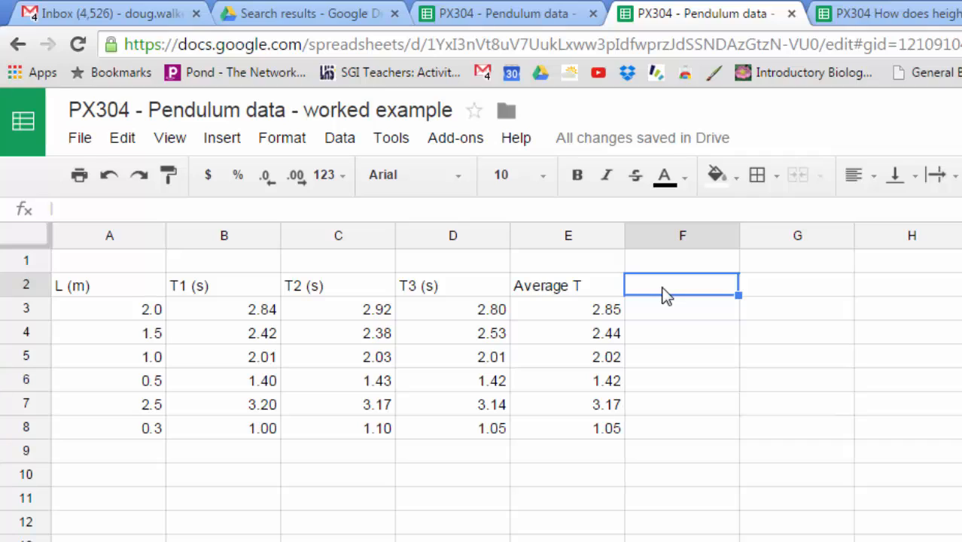
pyautogui.moveTo(448, 317)
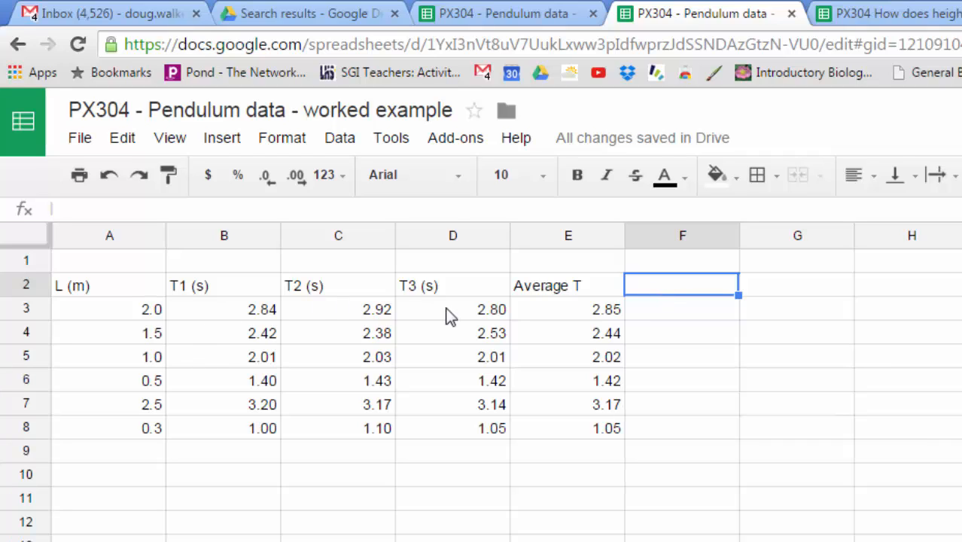
pyautogui.moveTo(676, 300)
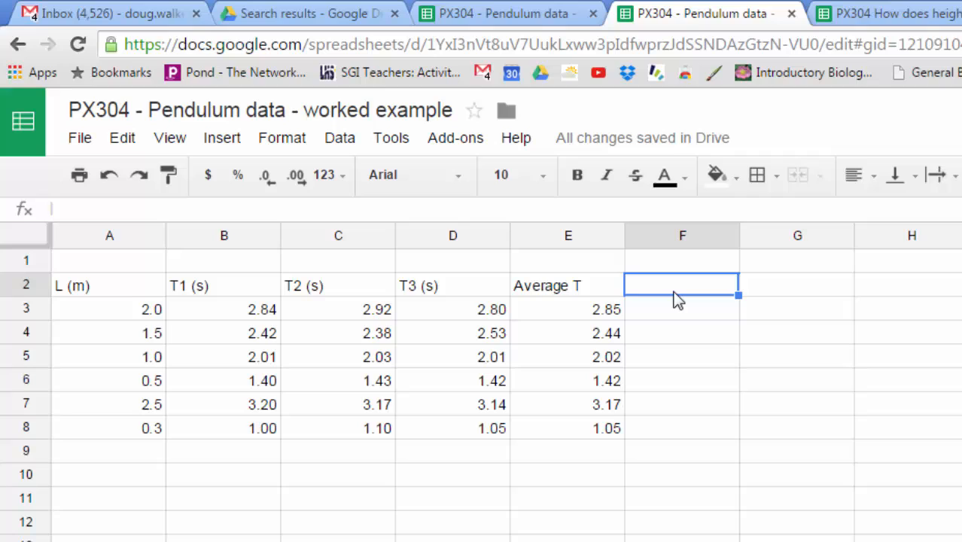
# Head column F 'Absolute Unc T (s)' and add the (s) unit to Average T.
pyautogui.write('Absolute Unc T')
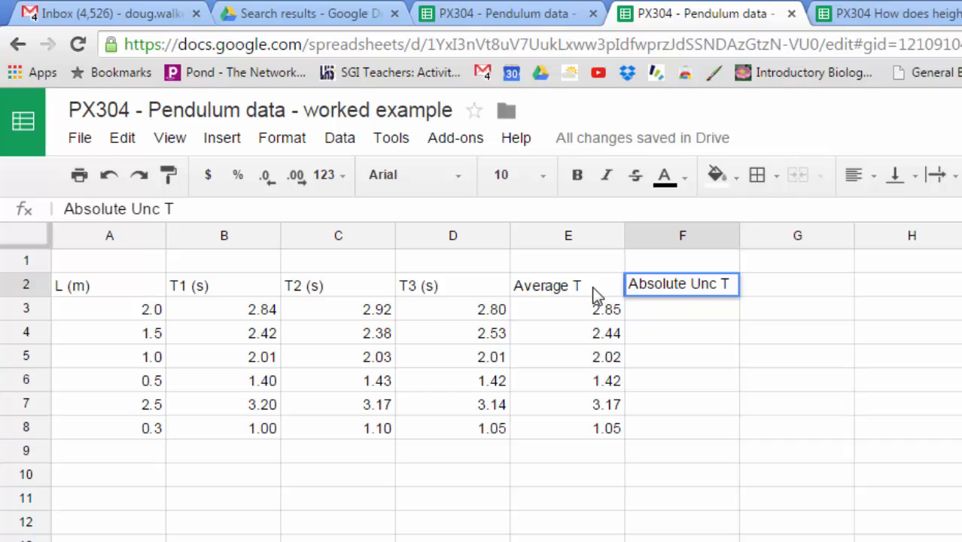
pyautogui.click(568, 285)
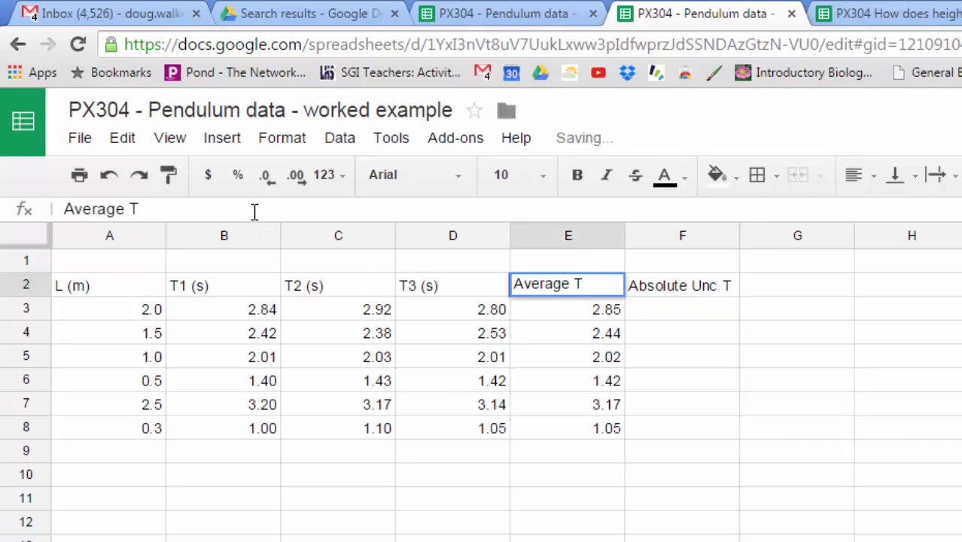
pyautogui.click(682, 285)
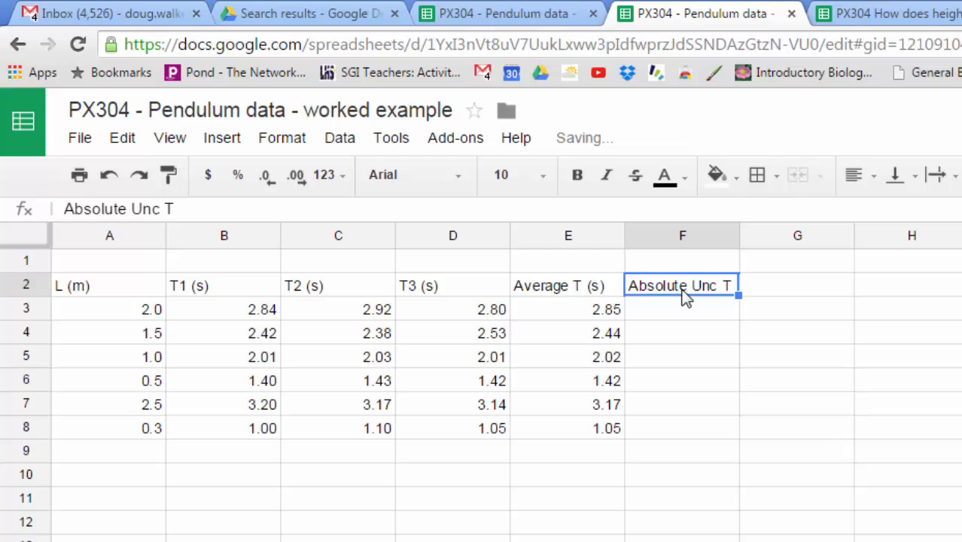
pyautogui.write('(s')
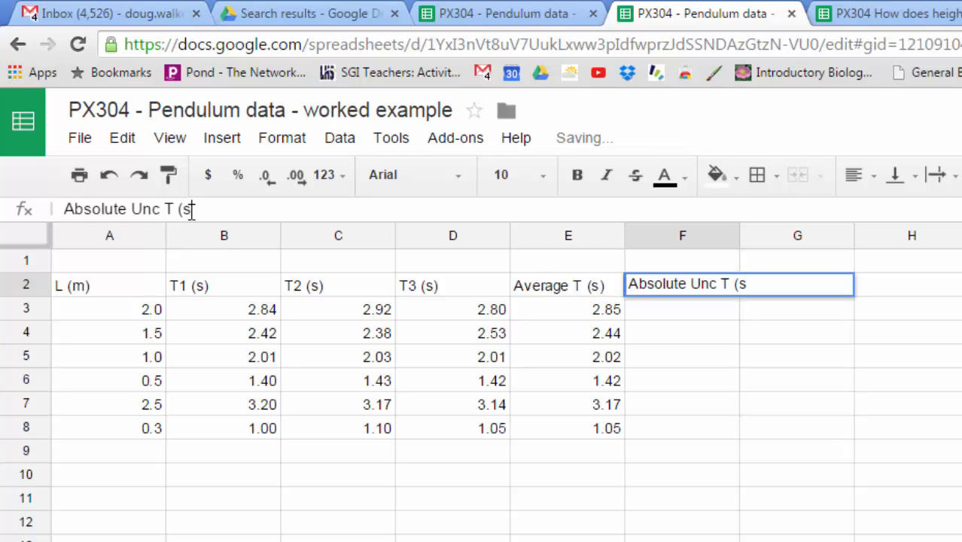
pyautogui.write(')')
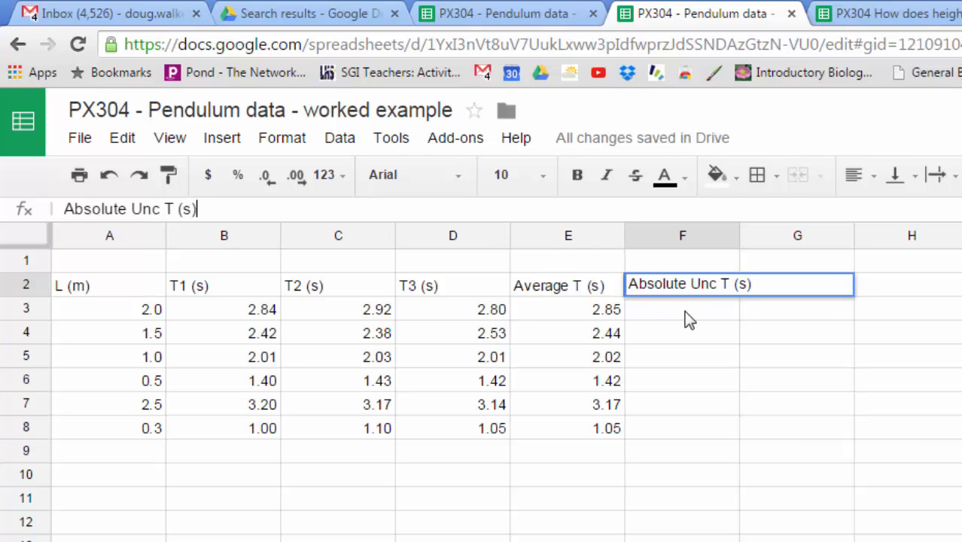
pyautogui.press('enter')
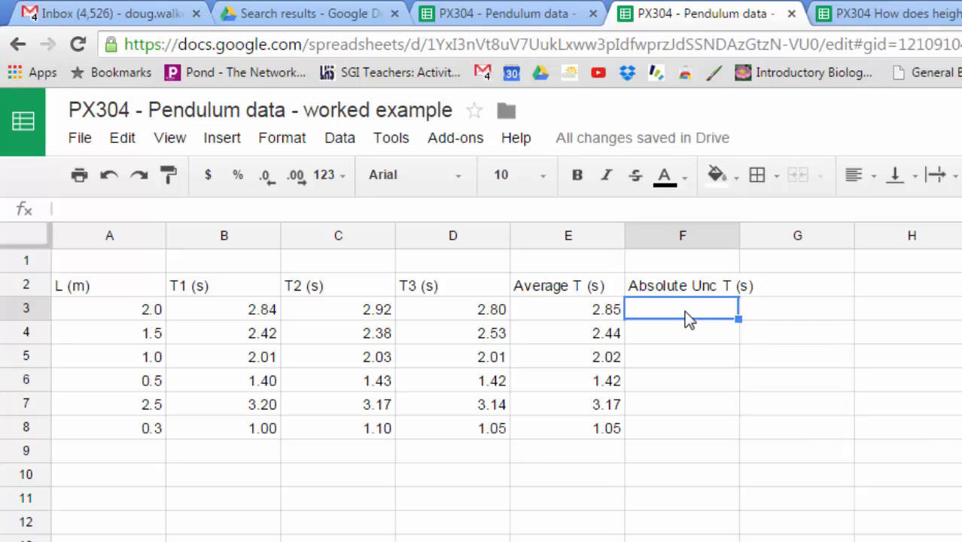
# Enter =(max(B3:D3)-min(B3:D3))/2 in F3, giving an uncertainty of 0.06.
pyautogui.write('=')
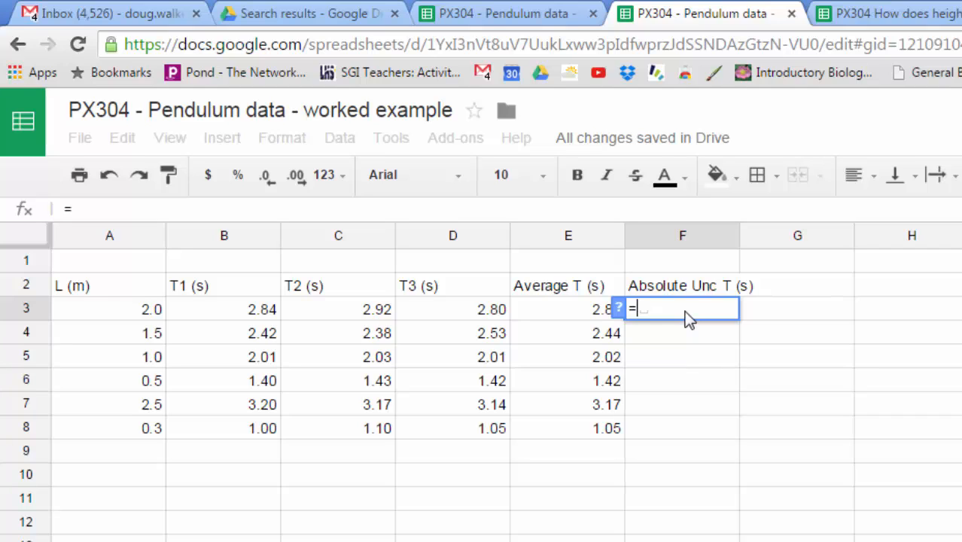
pyautogui.write('(max')
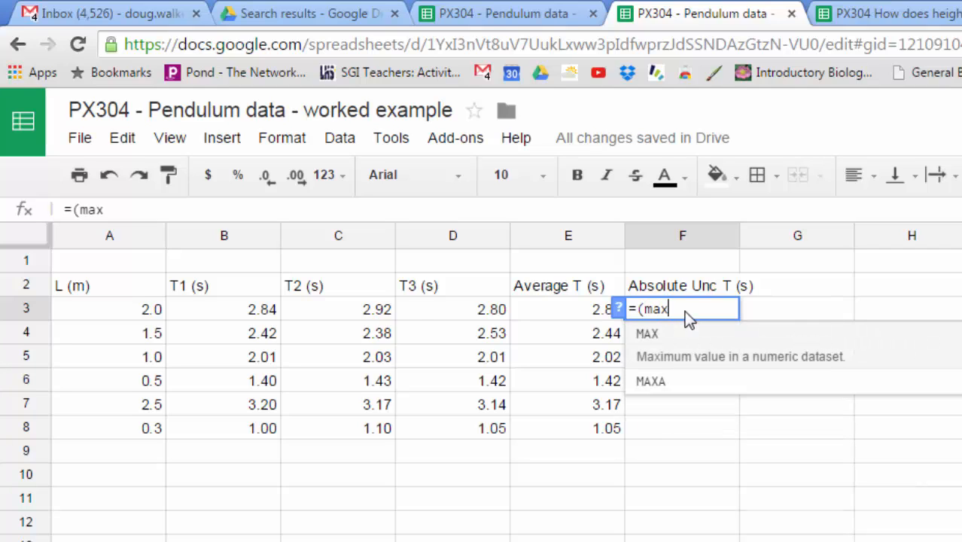
pyautogui.write('(B3:D3')
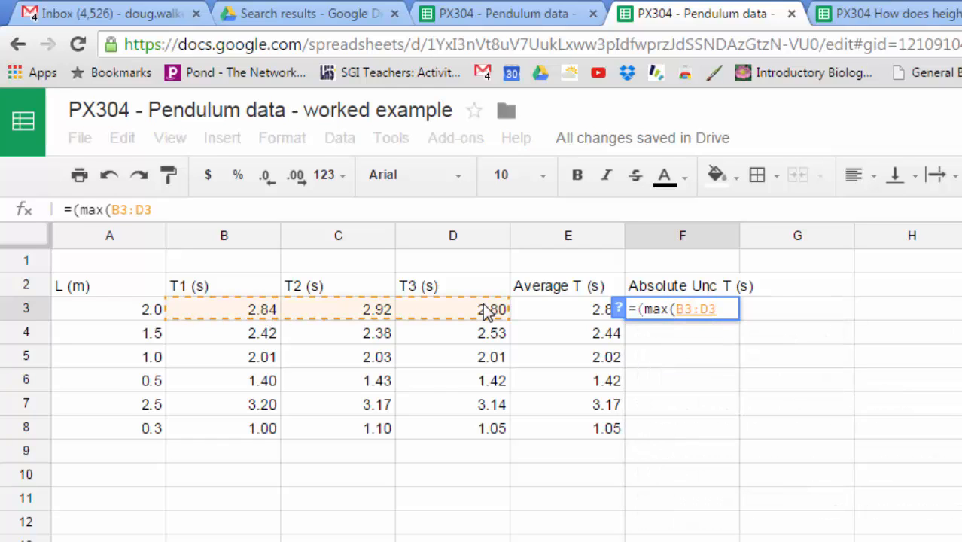
pyautogui.write(')')
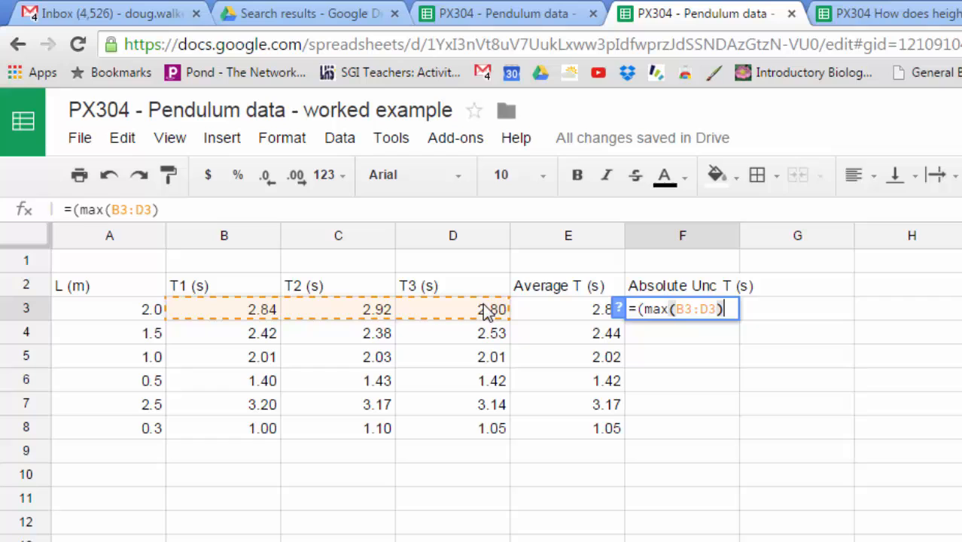
pyautogui.write('-')
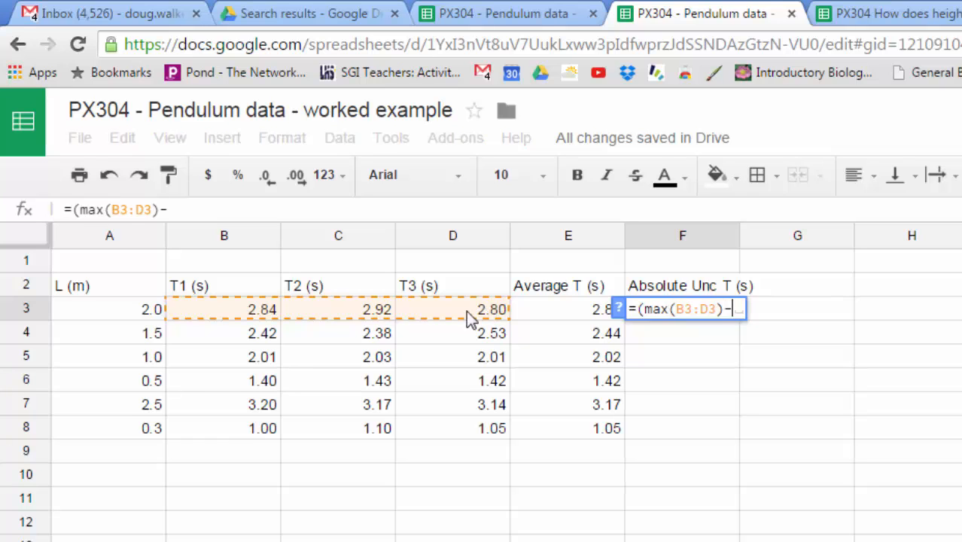
pyautogui.write('min(')
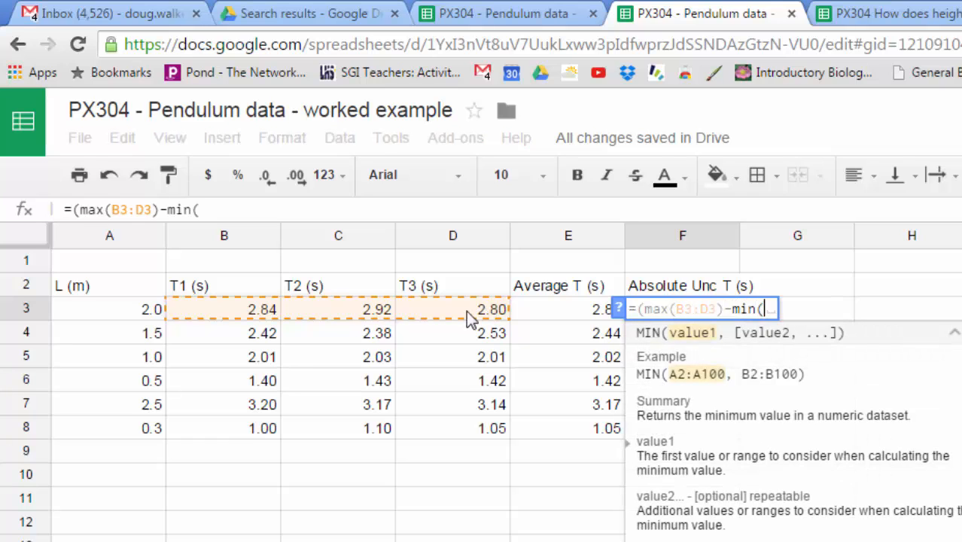
pyautogui.write('B3:D3')
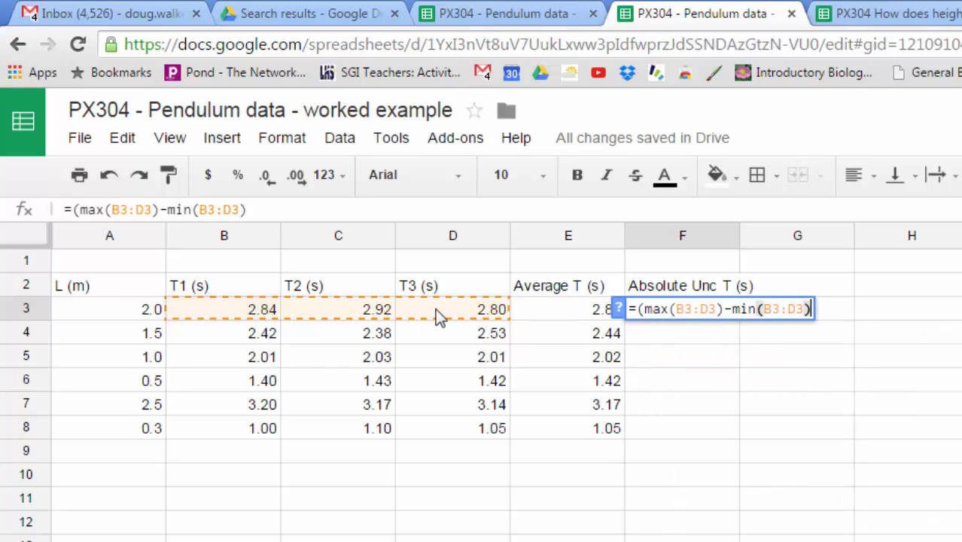
pyautogui.write(')/2')
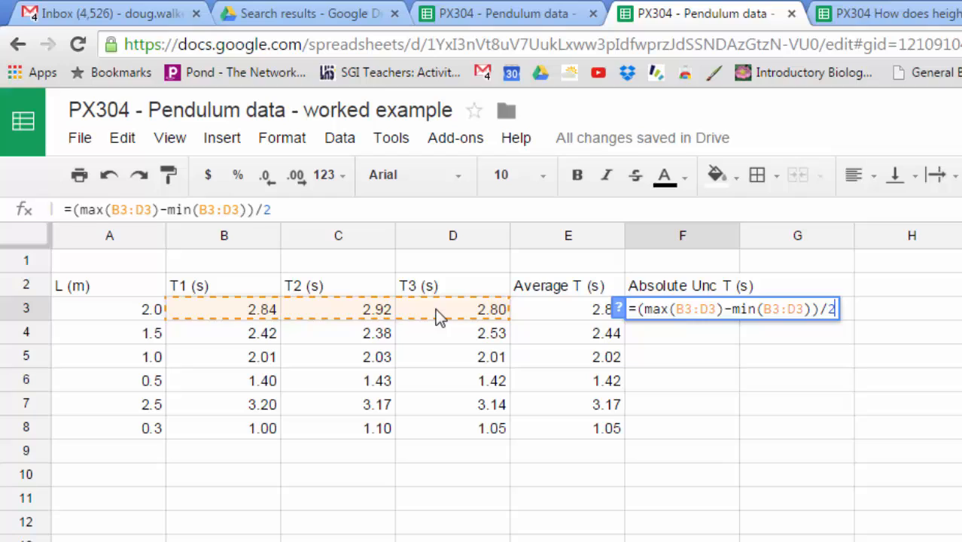
pyautogui.press('enter')
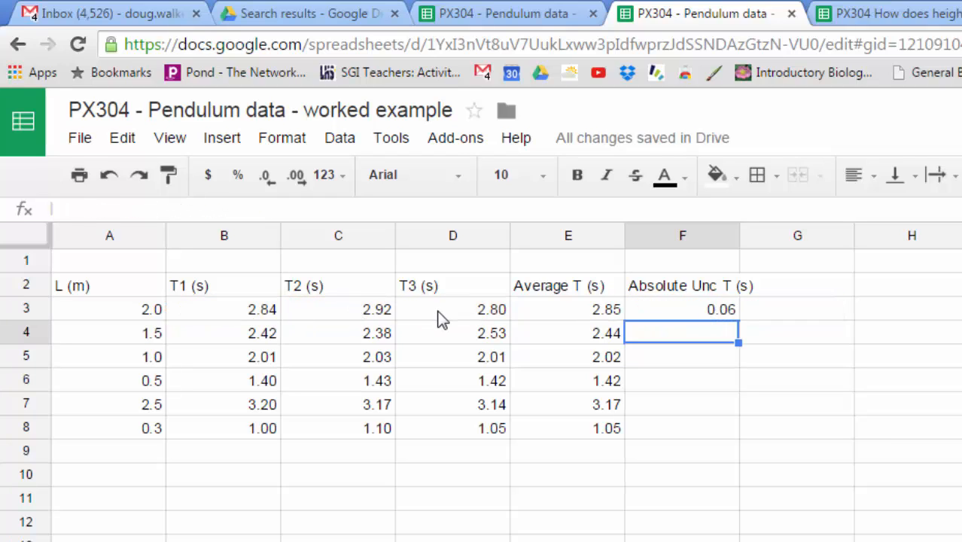
pyautogui.moveTo(486, 320)
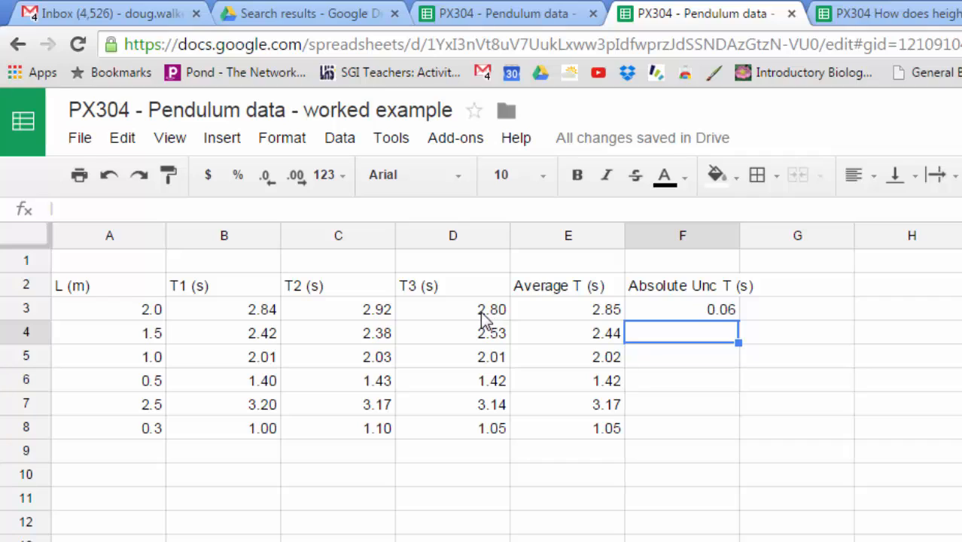
pyautogui.moveTo(476, 318)
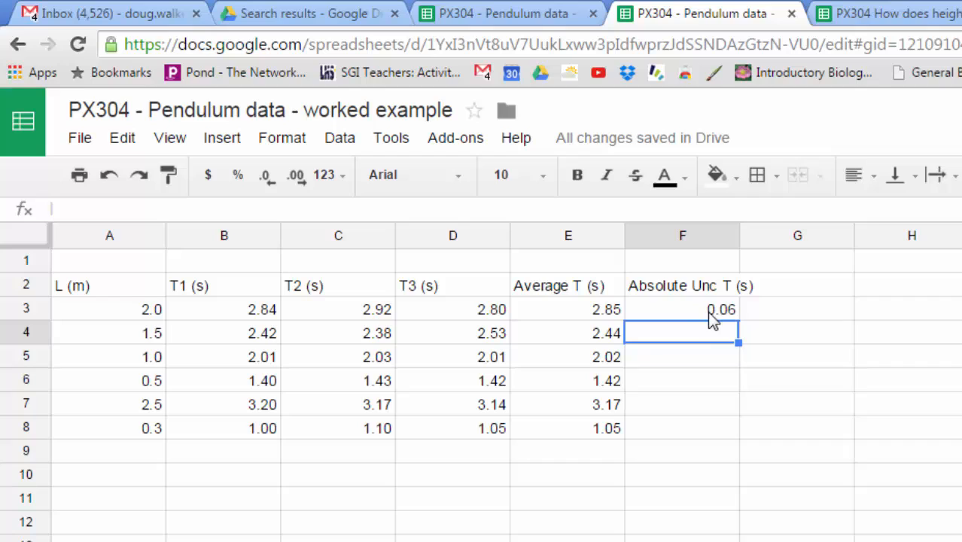
pyautogui.moveTo(619, 323)
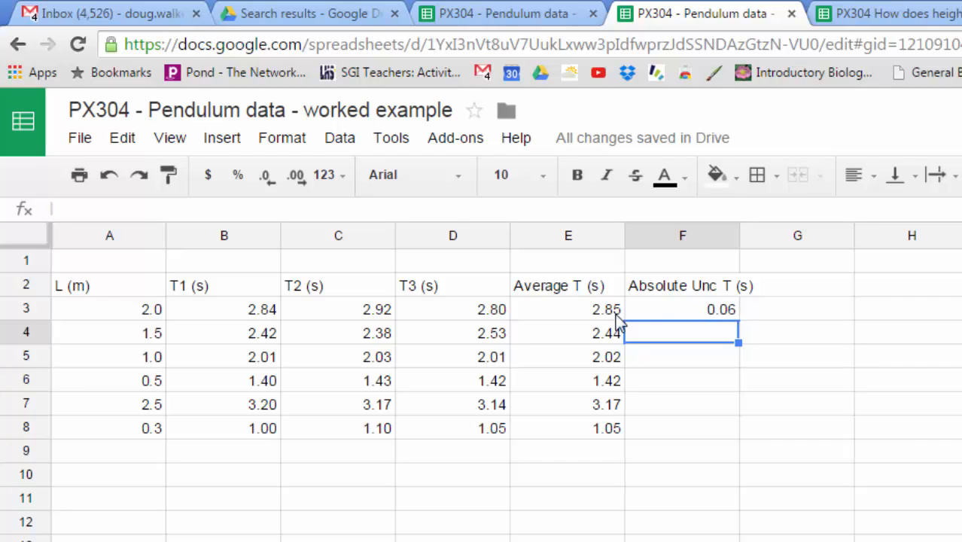
pyautogui.moveTo(600, 322)
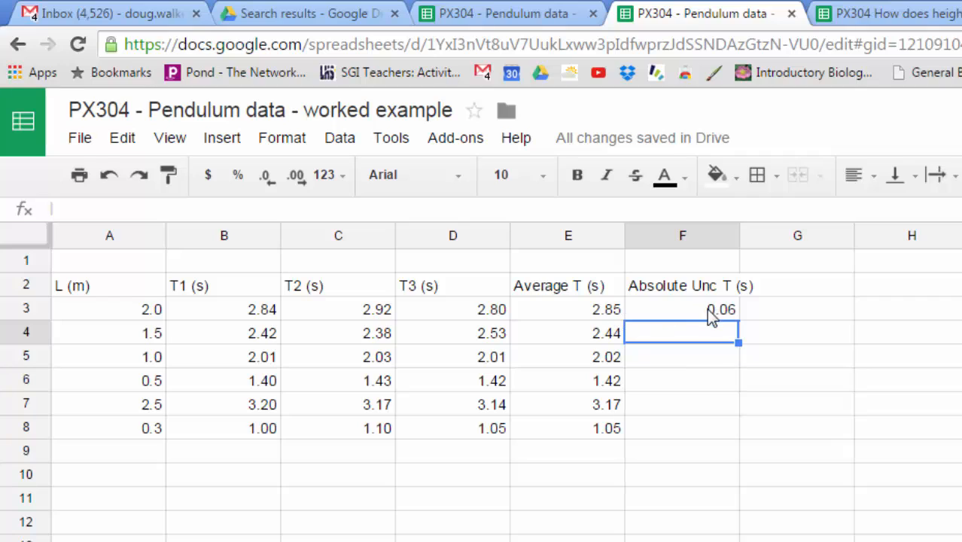
pyautogui.moveTo(734, 319)
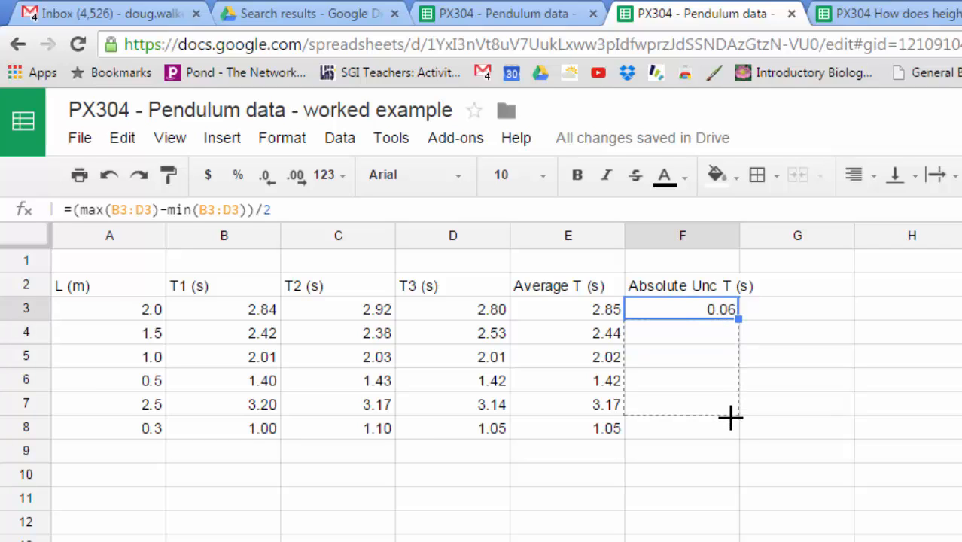
# Fill the half-range formula down to F8 and widen column F to fit its heading.
pyautogui.moveTo(737, 318); pyautogui.dragTo(736, 428)
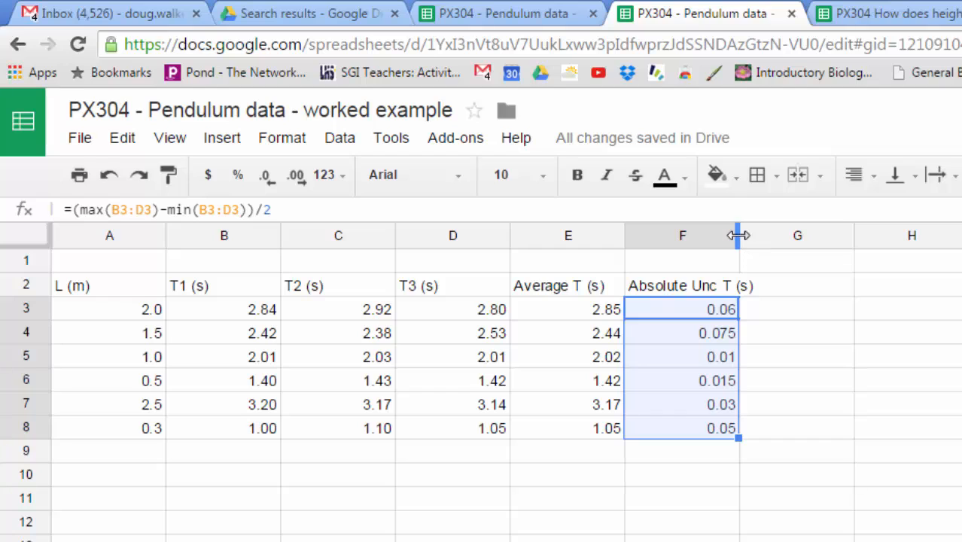
pyautogui.moveTo(740, 236); pyautogui.dragTo(767, 236)
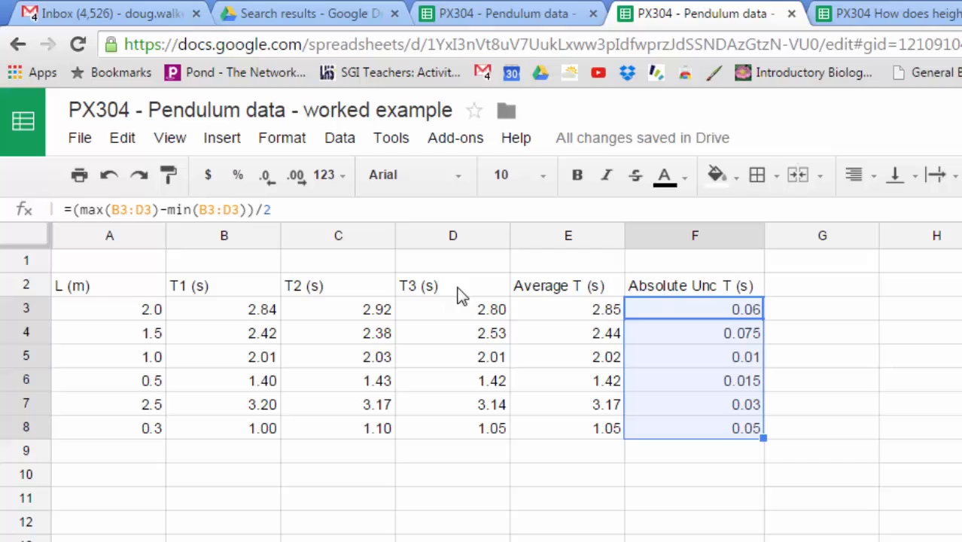
pyautogui.moveTo(190, 288)
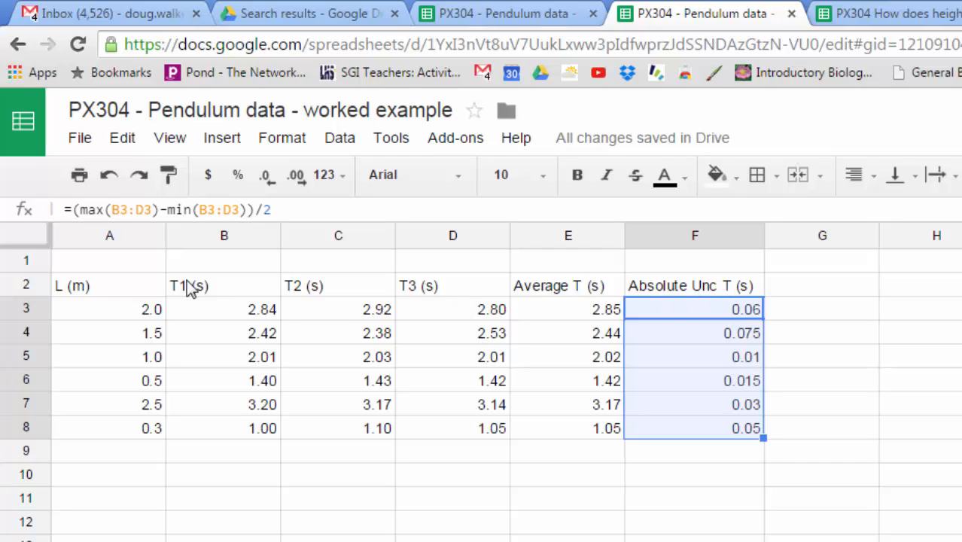
pyautogui.moveTo(252, 339)
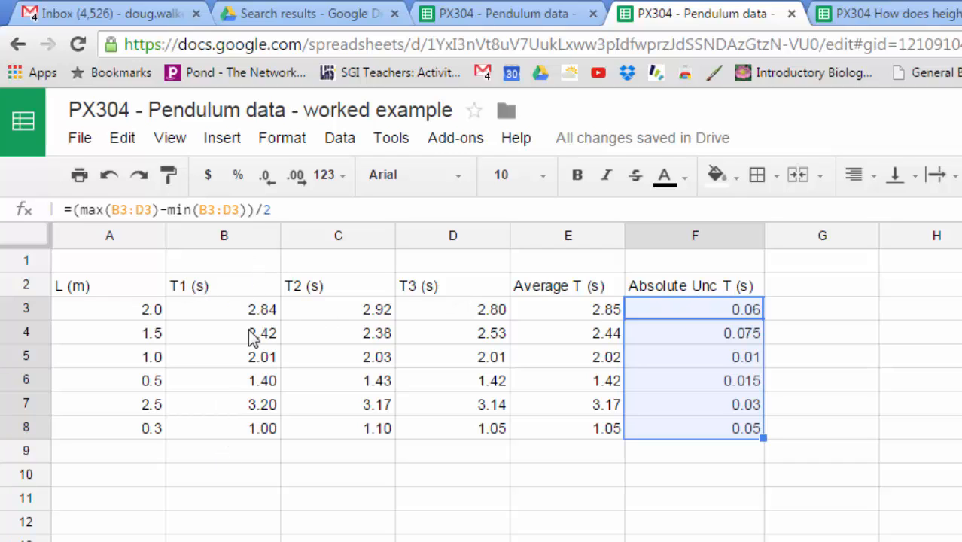
pyautogui.moveTo(294, 340)
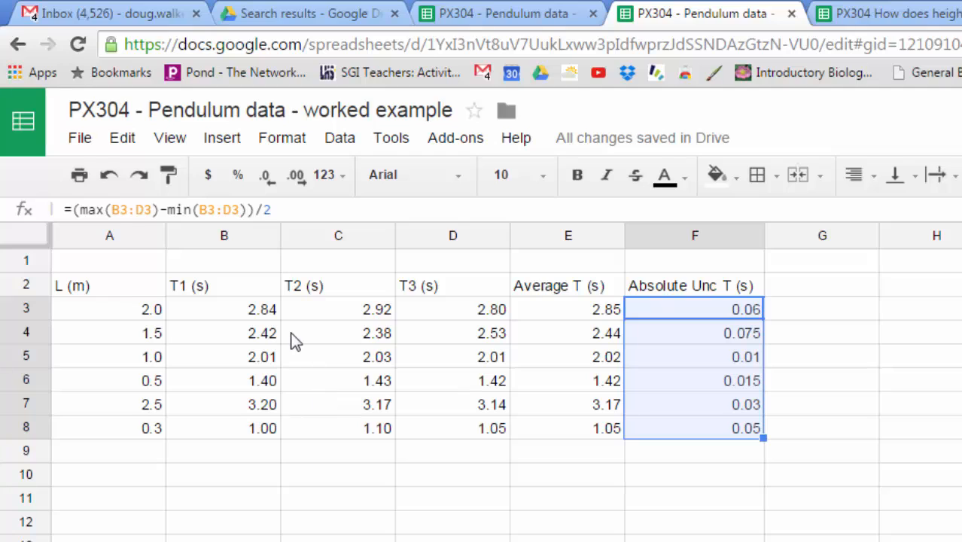
pyautogui.moveTo(90, 294)
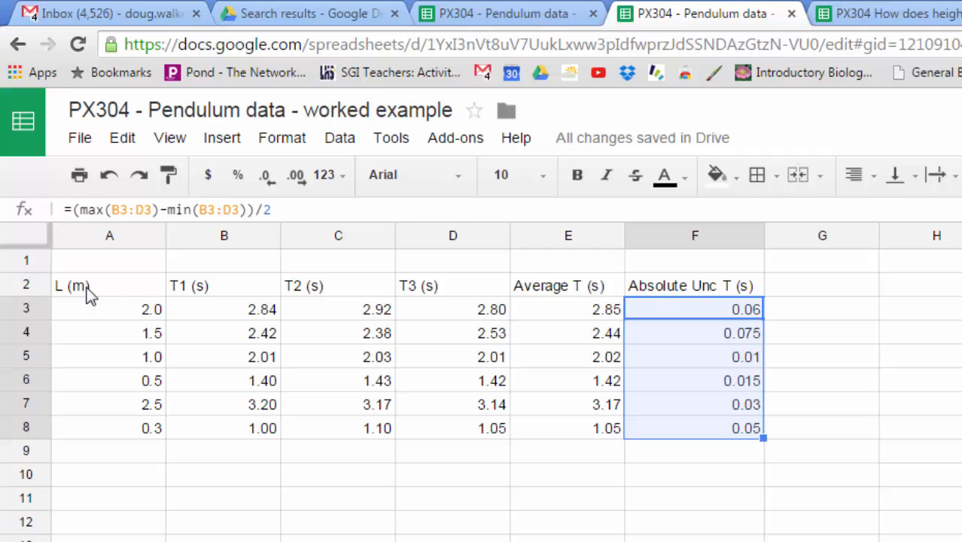
pyautogui.moveTo(120, 403)
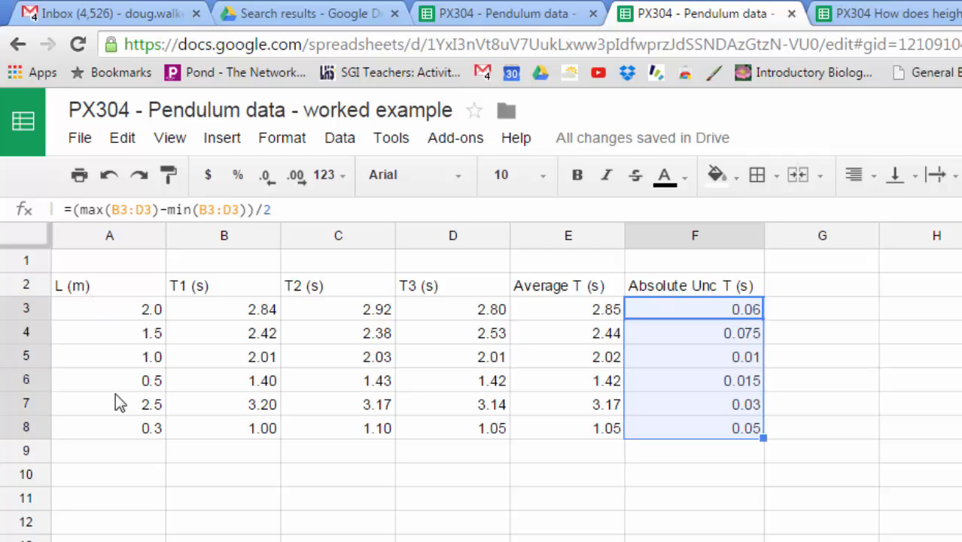
pyautogui.moveTo(725, 339)
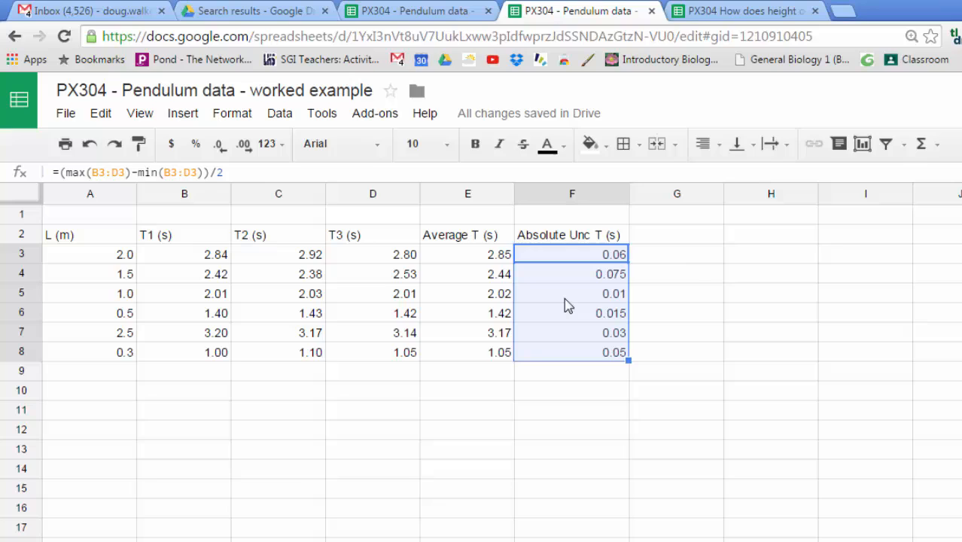
pyautogui.moveTo(743, 241)
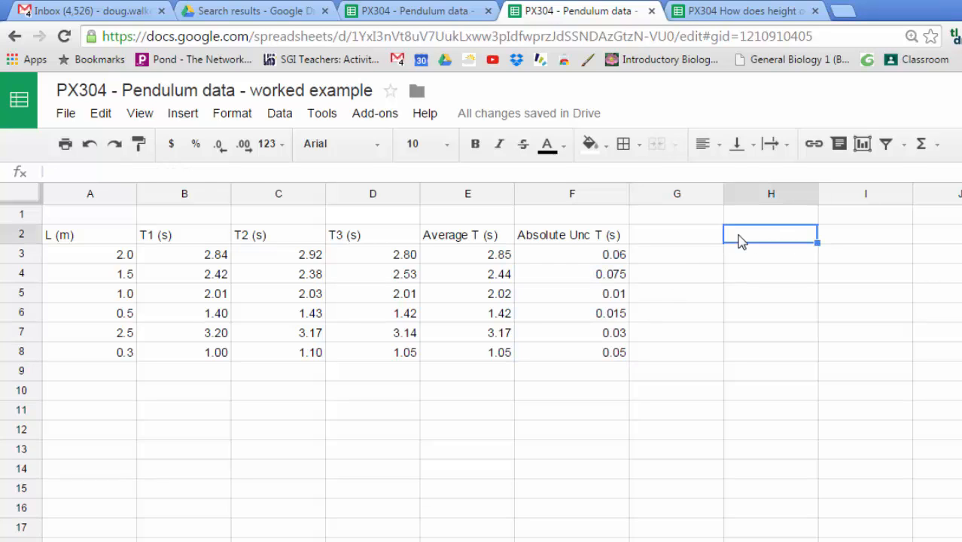
pyautogui.moveTo(715, 250)
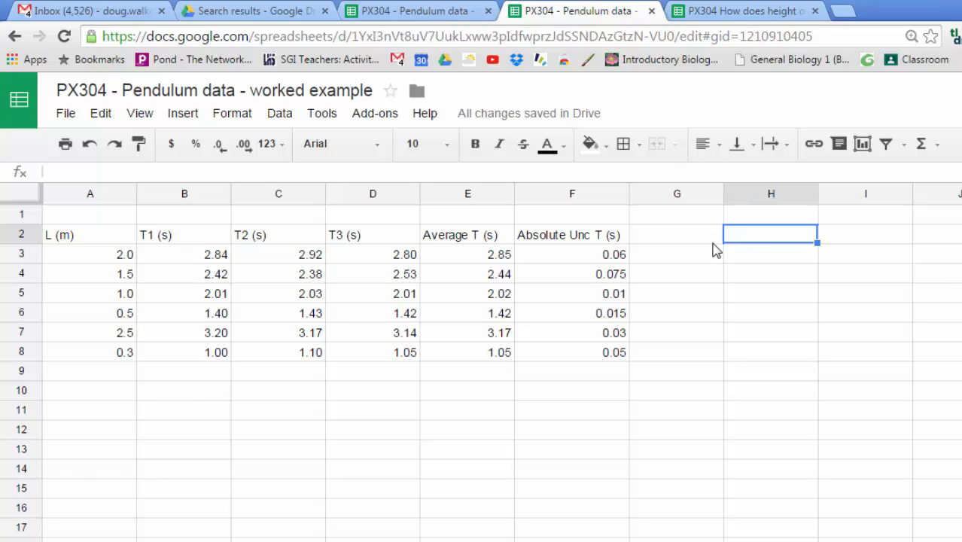
pyautogui.moveTo(124, 243)
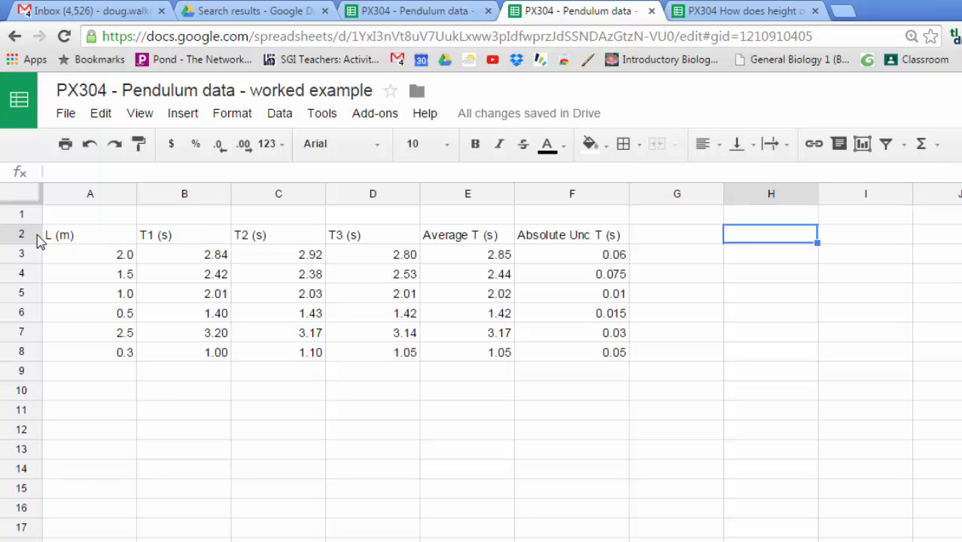
pyautogui.moveTo(223, 432)
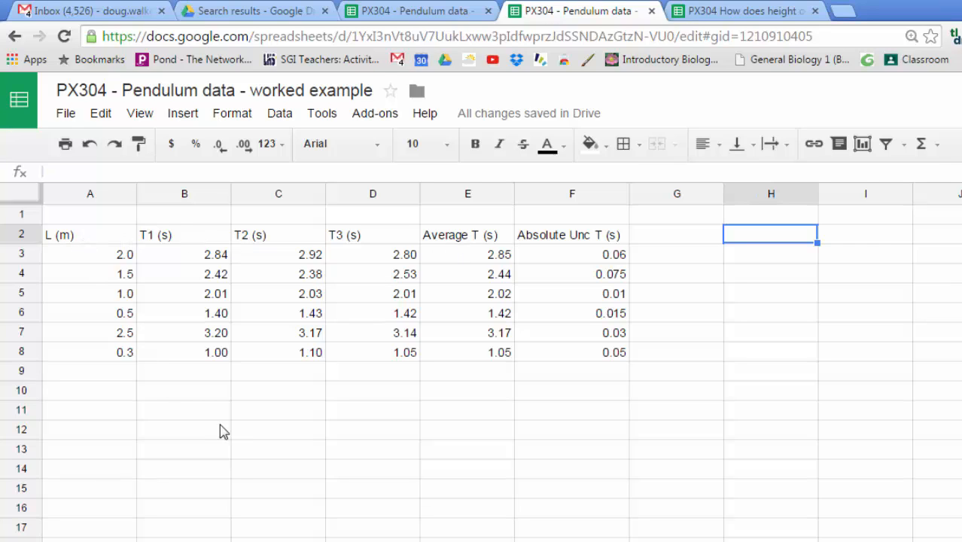
pyautogui.moveTo(83, 262)
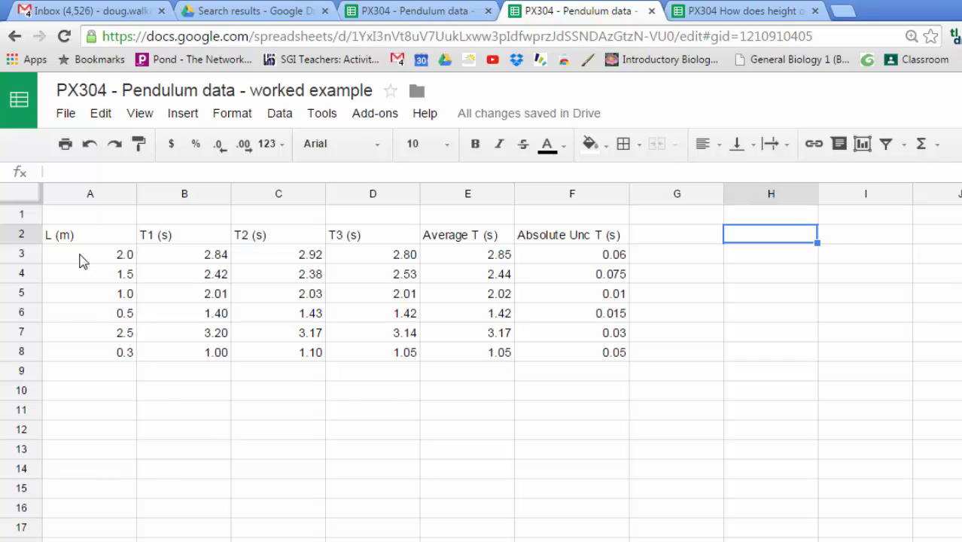
pyautogui.moveTo(83, 239)
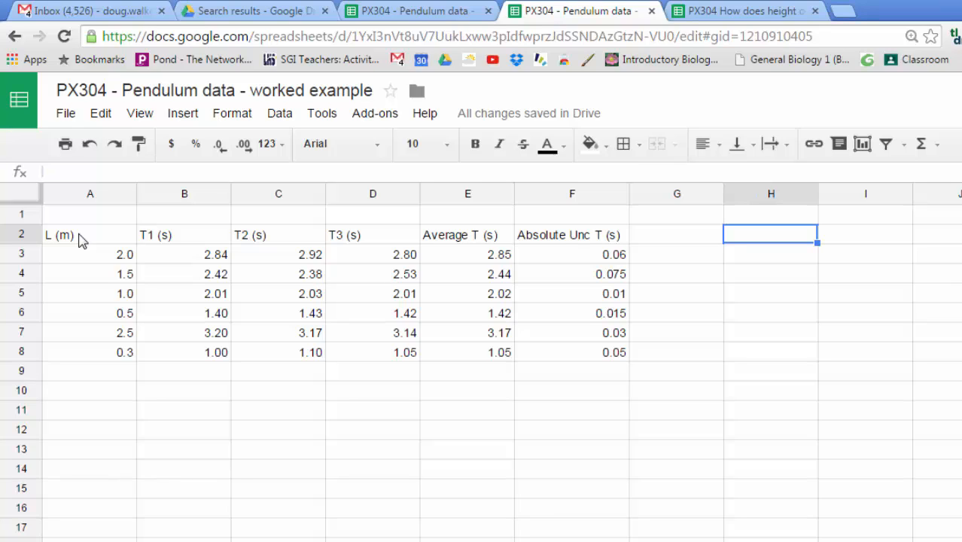
pyautogui.moveTo(499, 235)
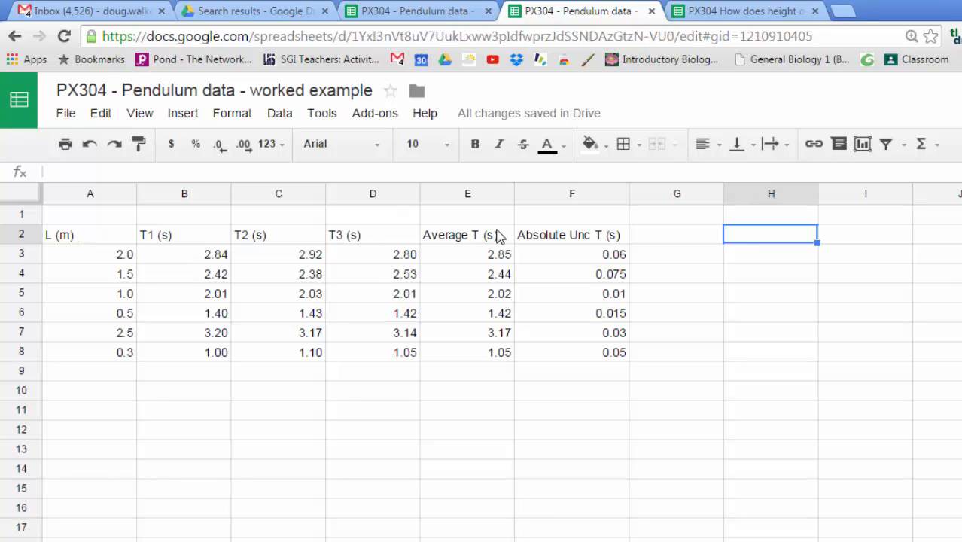
# Head column H 'Sqrt L (Sqrt m)' and fill =sqrt(A3) down through row 8.
pyautogui.write('Sqrt L (S')
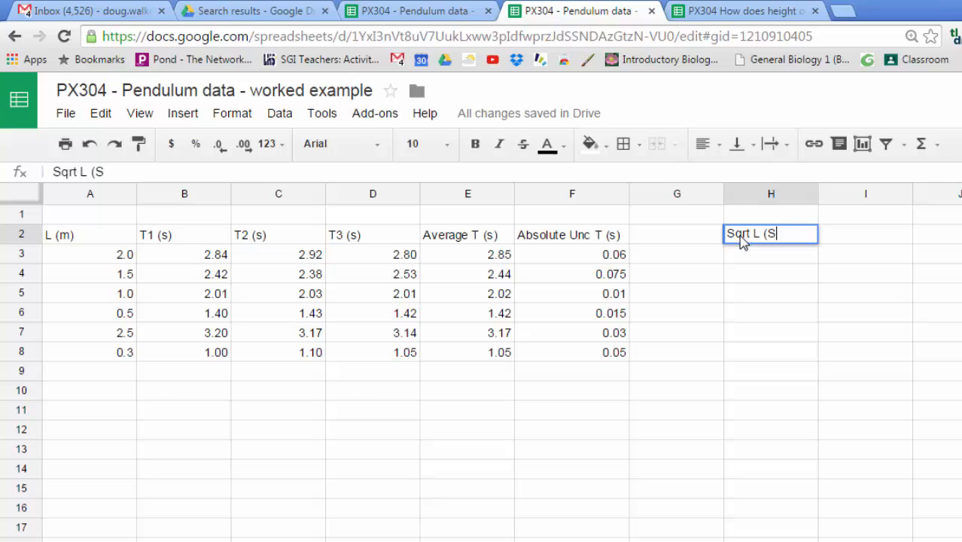
pyautogui.write('qrt m)')
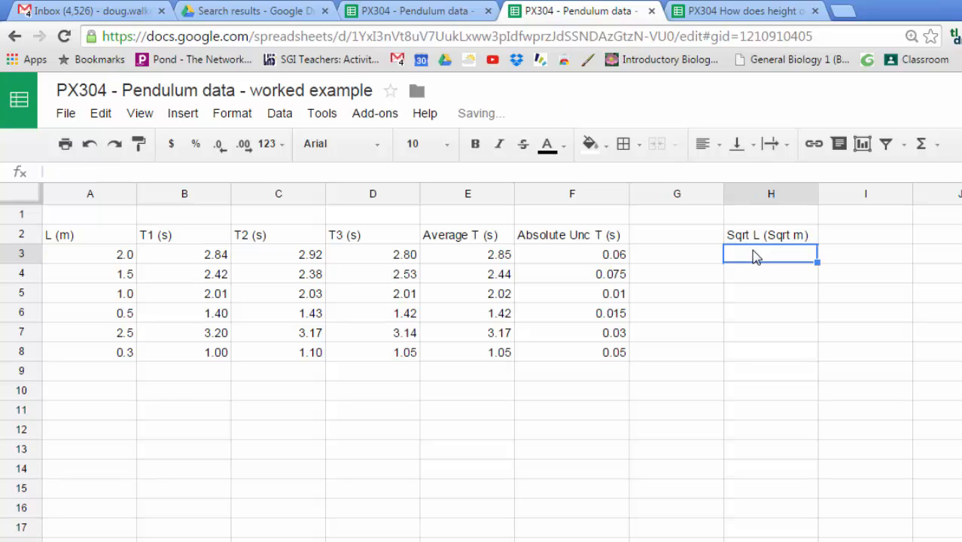
pyautogui.write('=sq')
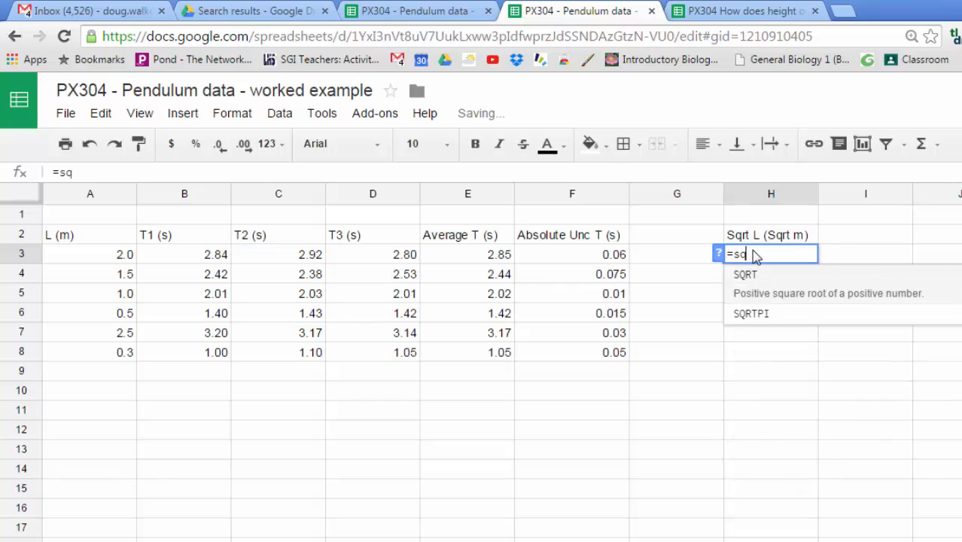
pyautogui.write('rt(')
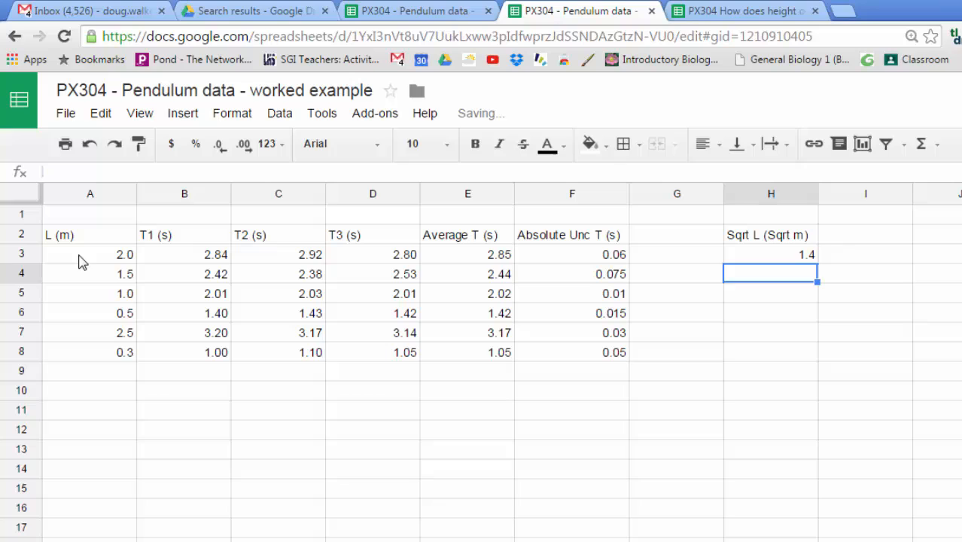
pyautogui.click(770, 254)
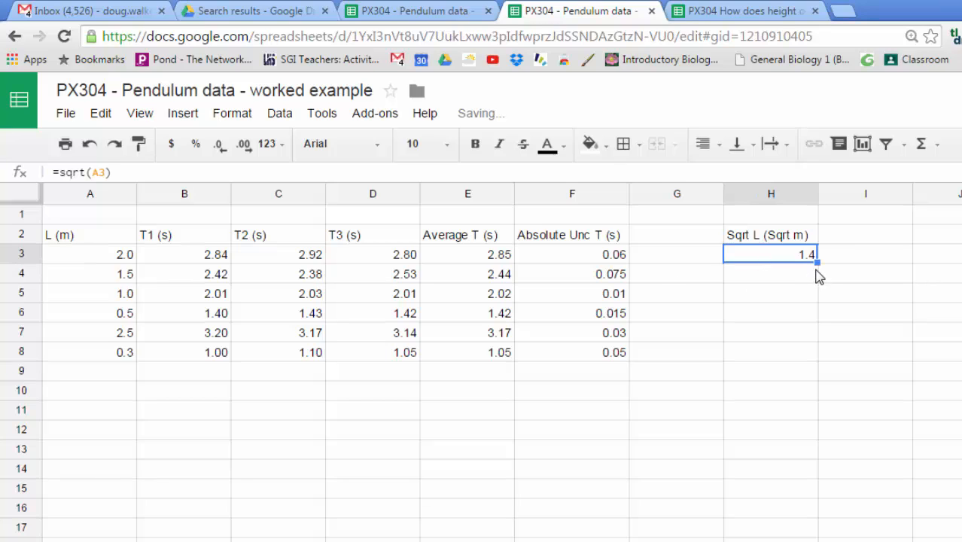
pyautogui.moveTo(818, 254); pyautogui.dragTo(817, 333)
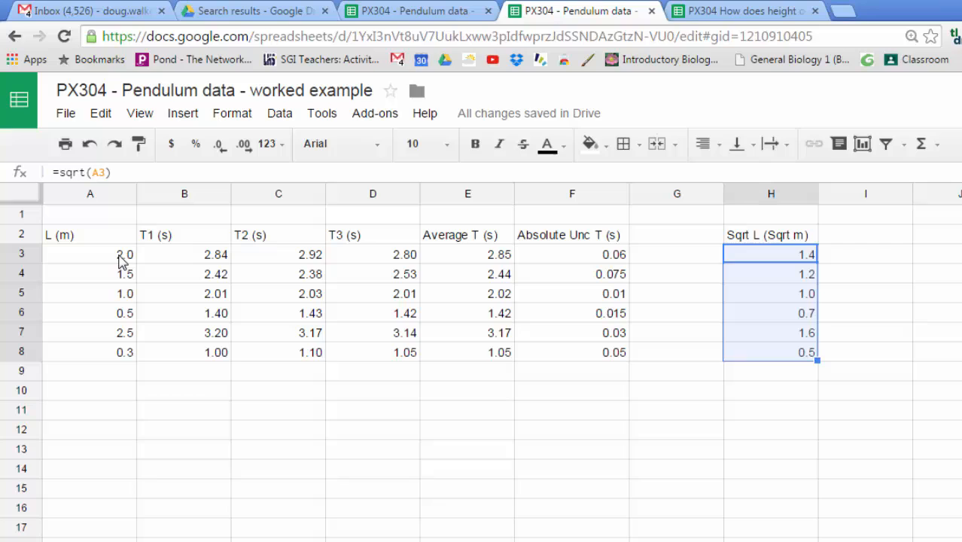
pyautogui.moveTo(796, 281)
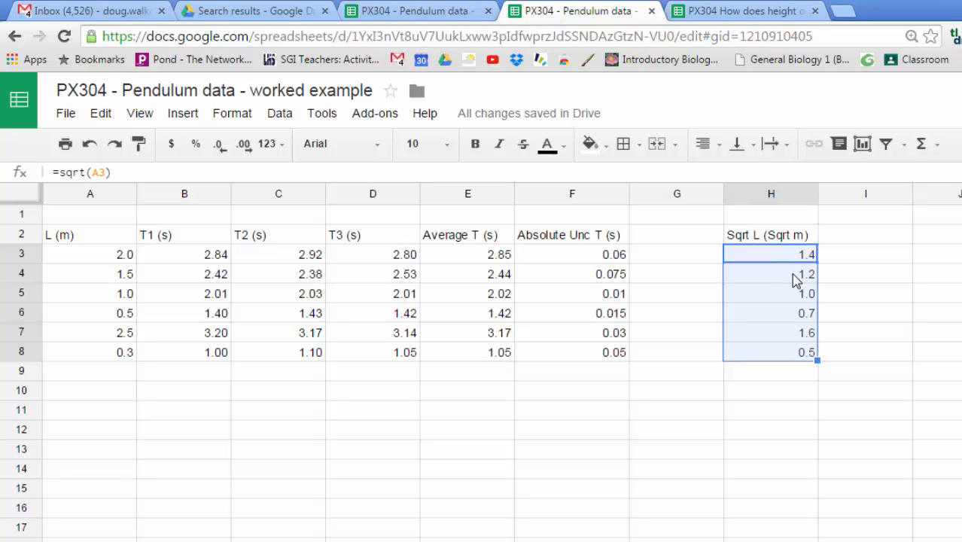
pyautogui.moveTo(102, 261)
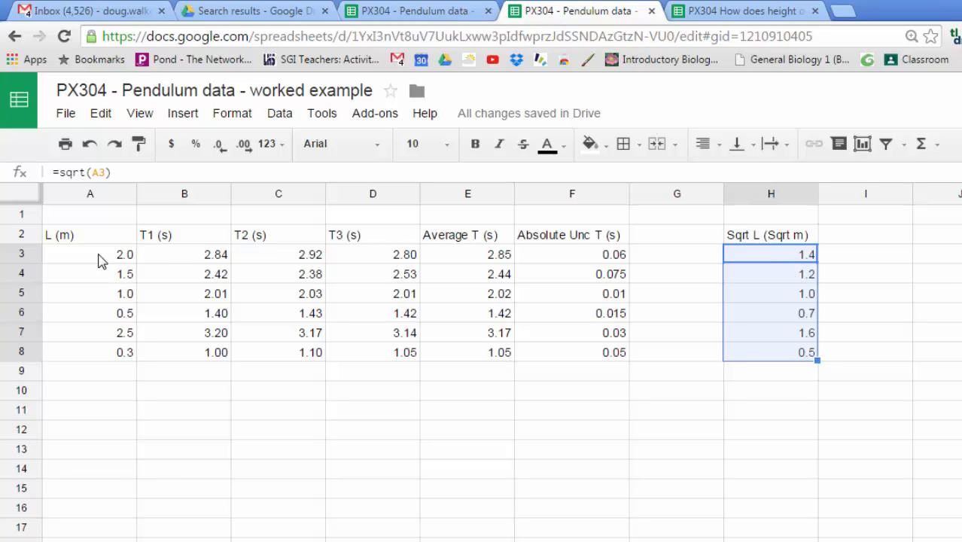
pyautogui.moveTo(719, 272)
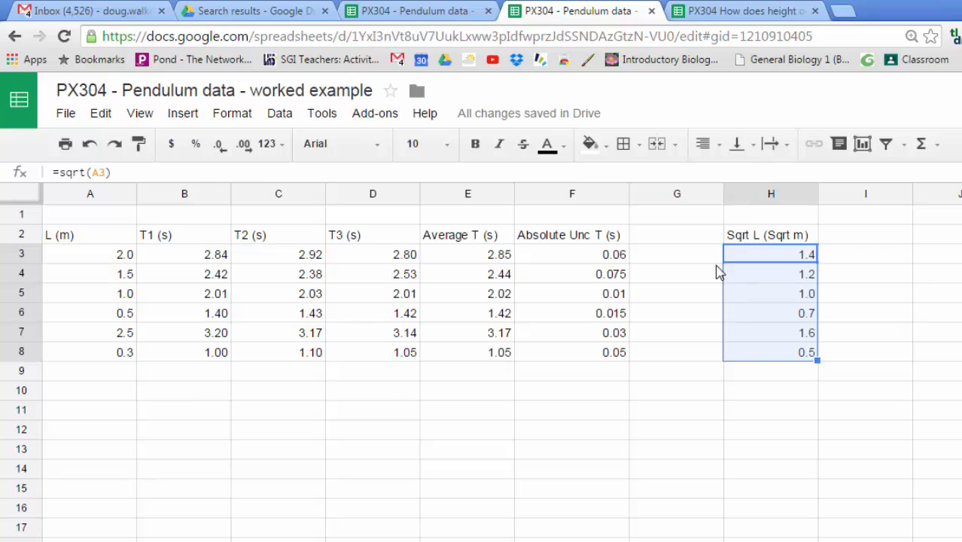
pyautogui.moveTo(854, 250)
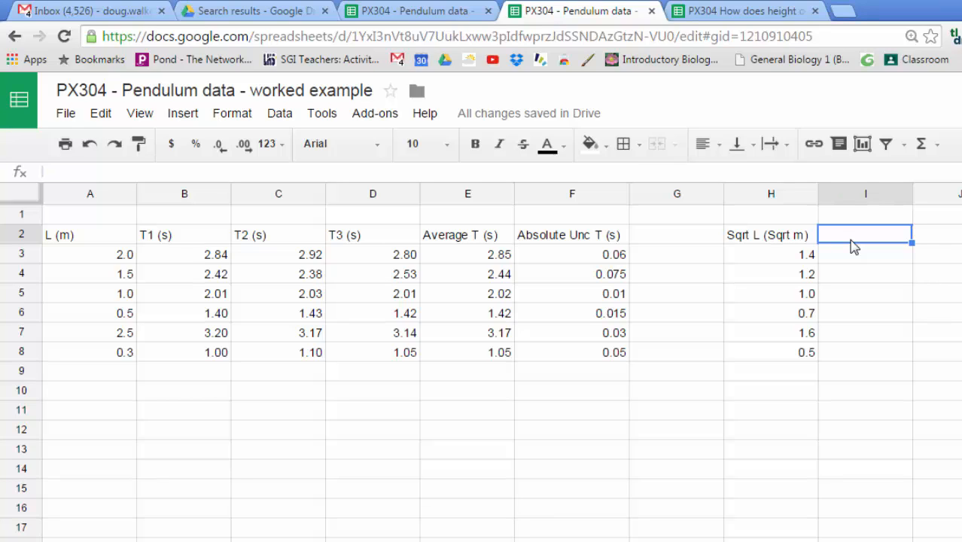
pyautogui.moveTo(316, 222)
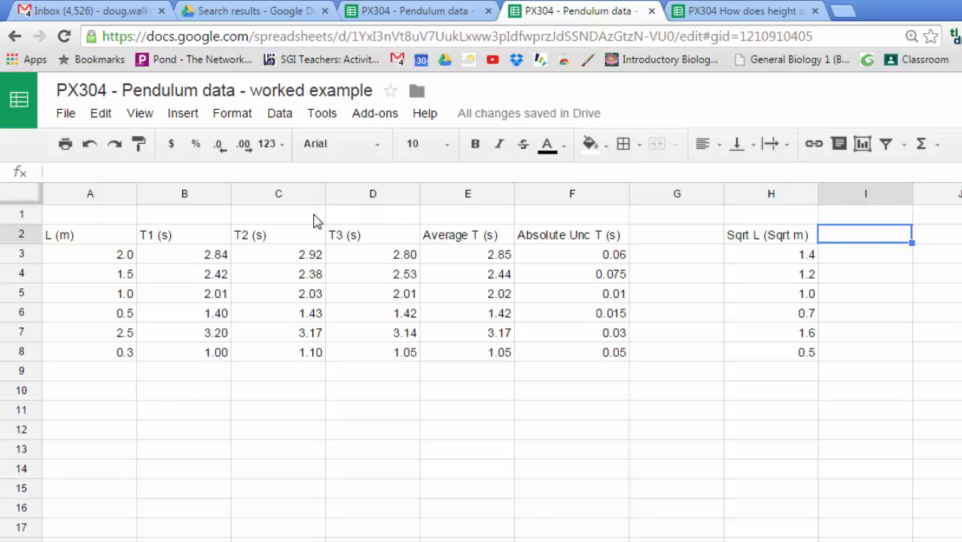
# Insert a column B headed 'Abs Unc (m)' and fill 0.1 into B3:B8.
pyautogui.rightClick(89, 193)
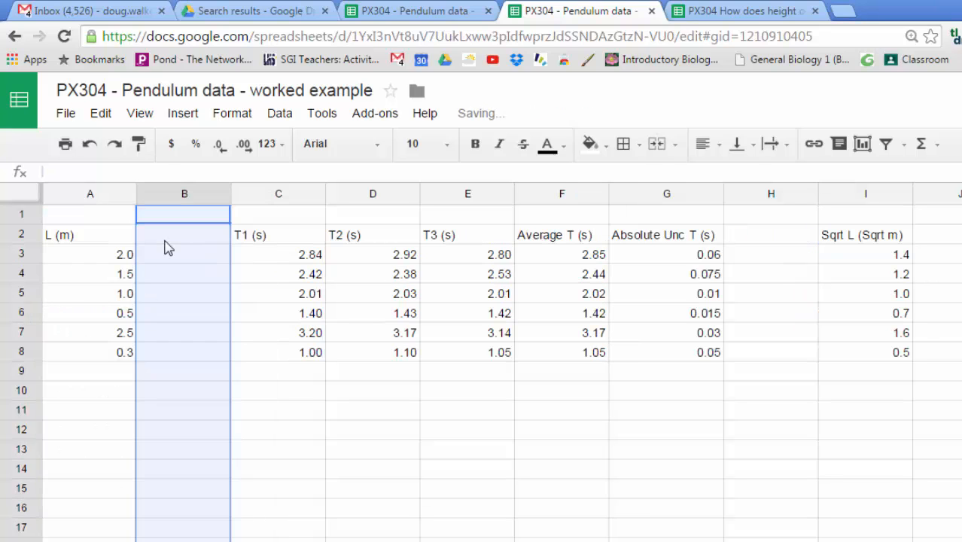
pyautogui.write('Abs Unc')
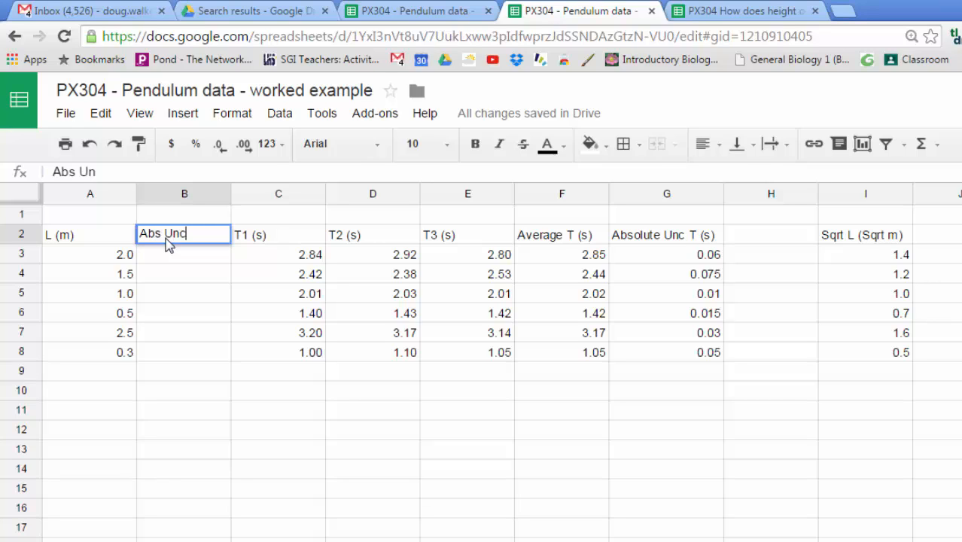
pyautogui.write('(m)')
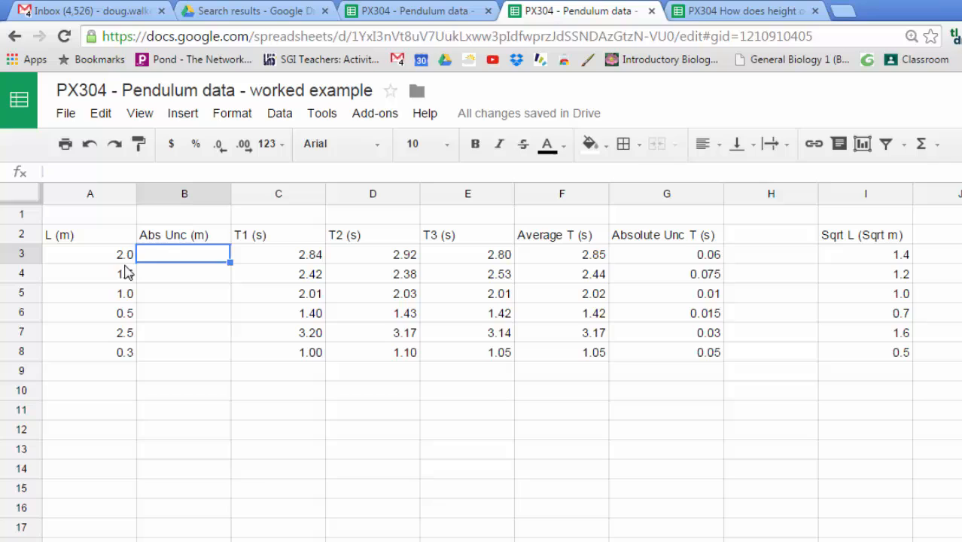
pyautogui.moveTo(130, 268)
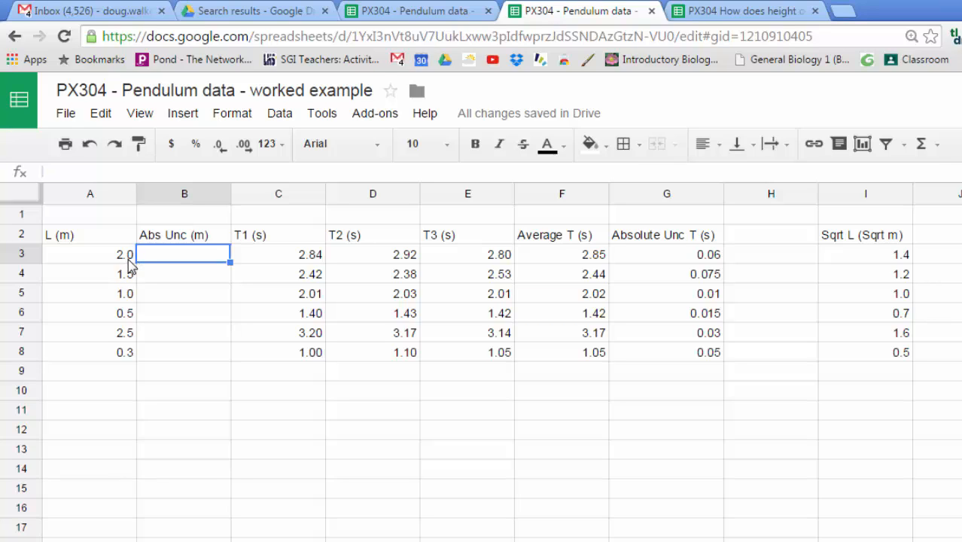
pyautogui.moveTo(127, 379)
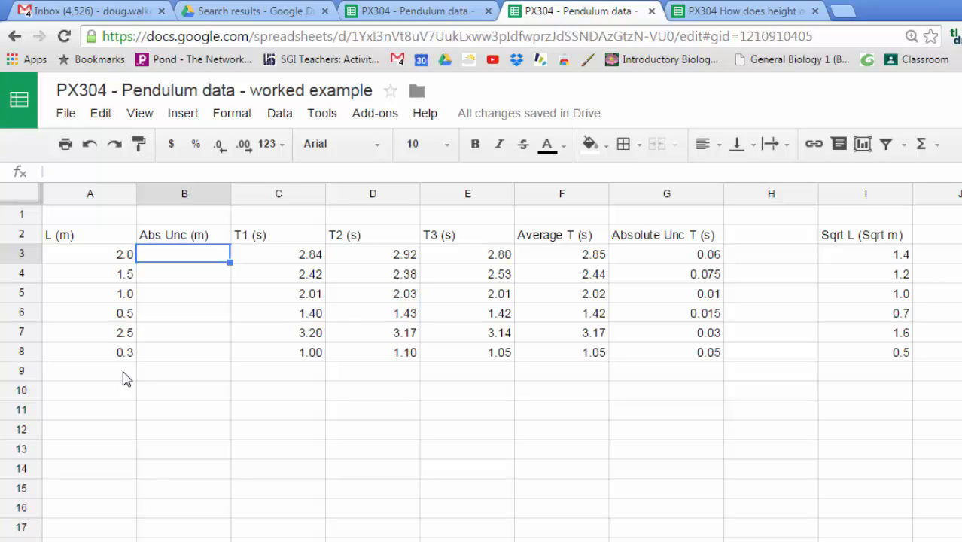
pyautogui.moveTo(187, 281)
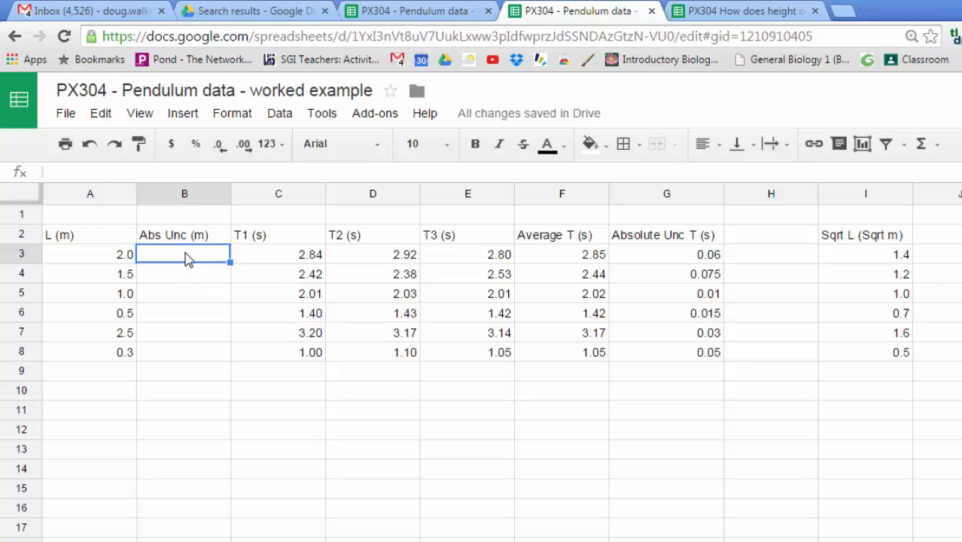
pyautogui.write('0.1')
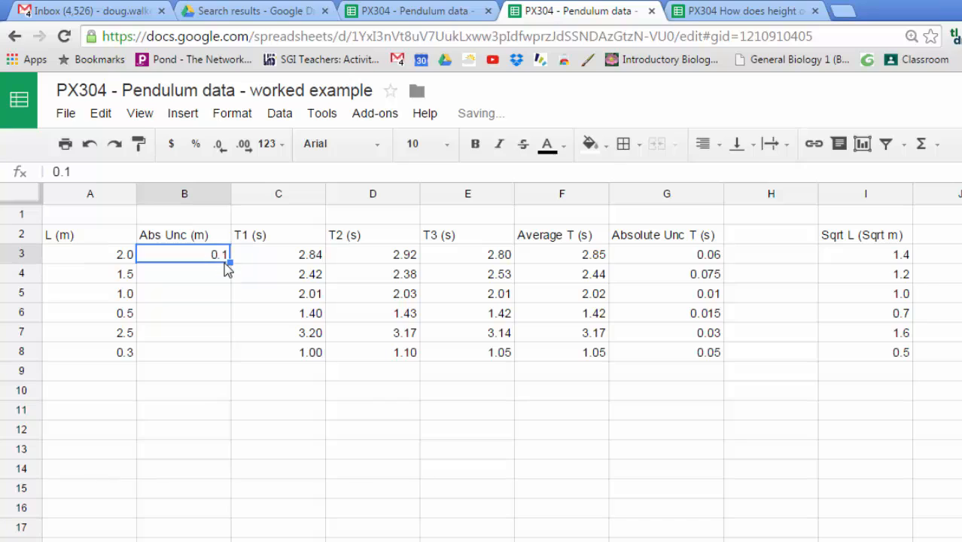
pyautogui.moveTo(229, 261); pyautogui.dragTo(230, 358)
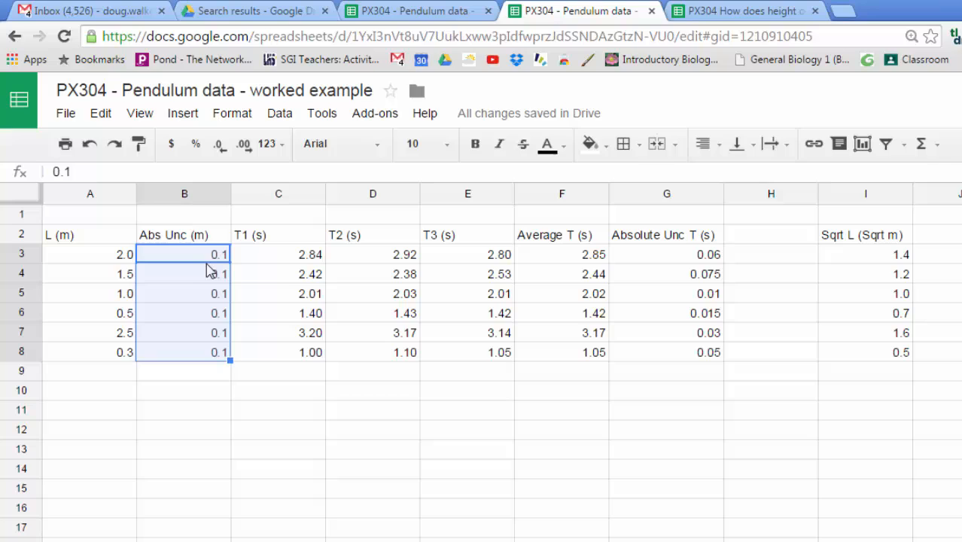
pyautogui.moveTo(132, 284)
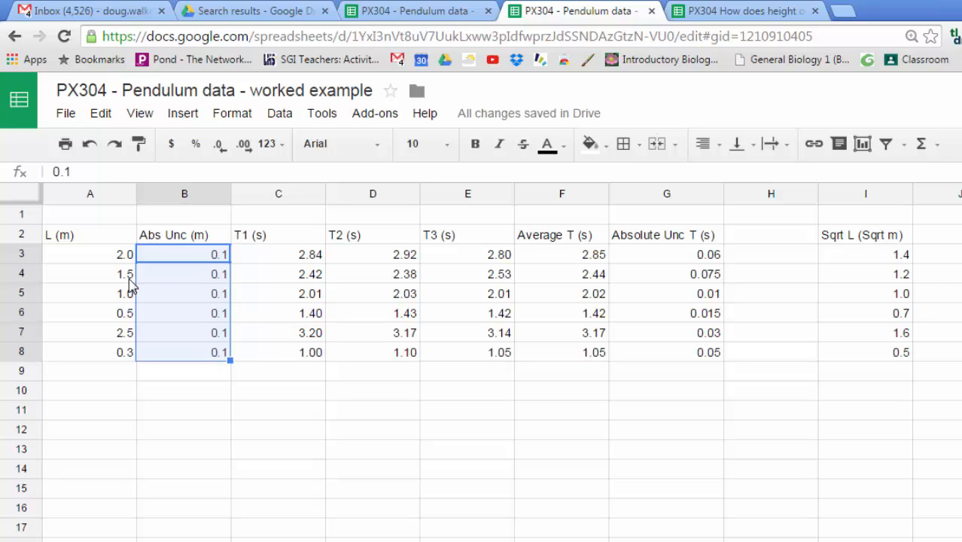
pyautogui.moveTo(220, 282)
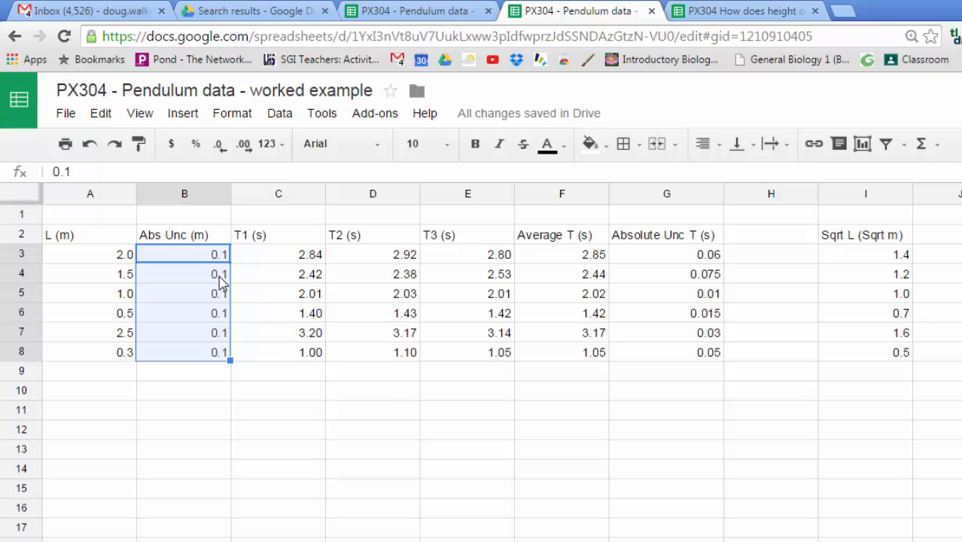
pyautogui.moveTo(210, 275)
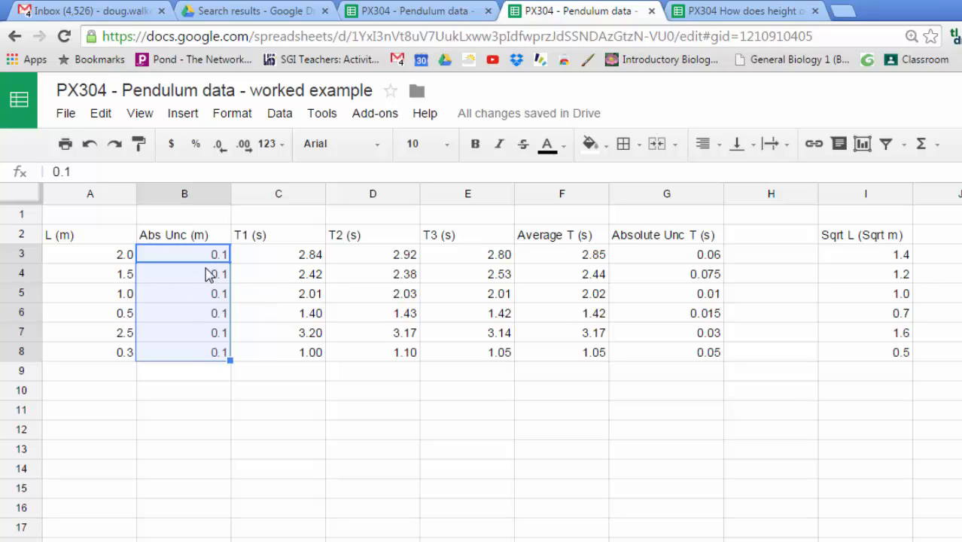
pyautogui.moveTo(209, 387)
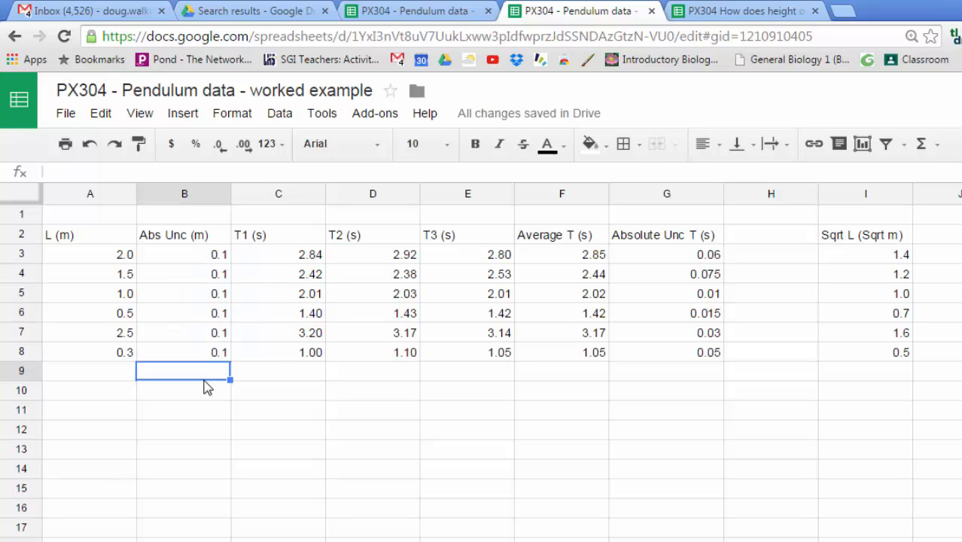
pyautogui.moveTo(208, 317)
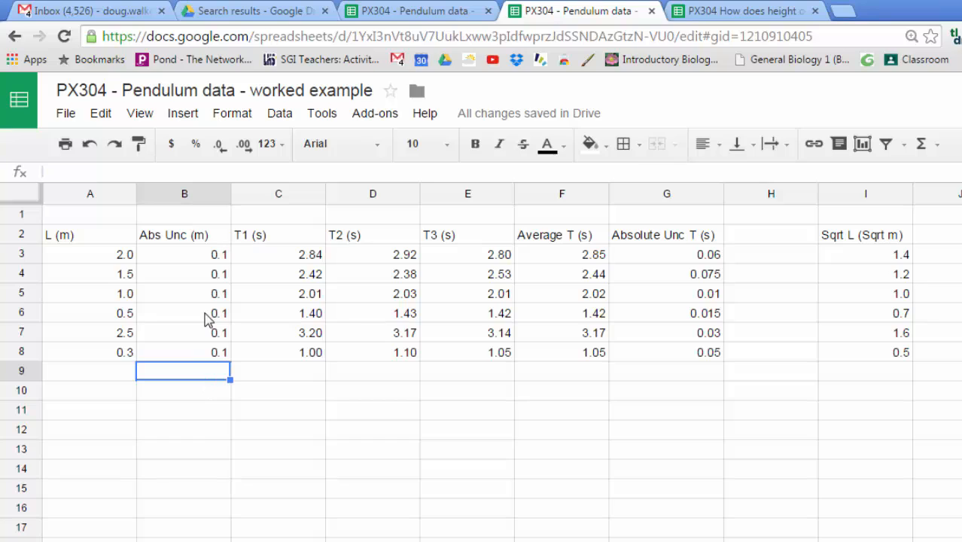
pyautogui.moveTo(186, 261)
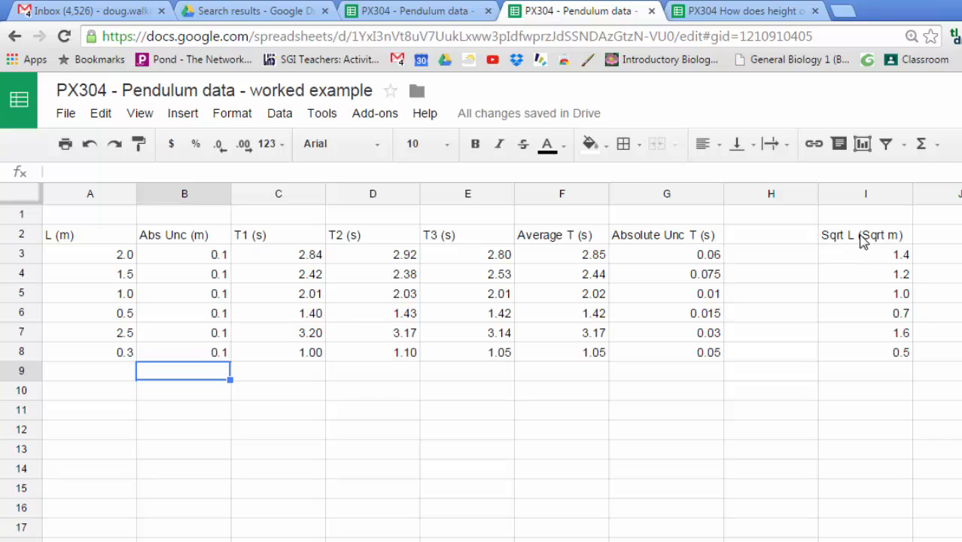
pyautogui.moveTo(849, 247)
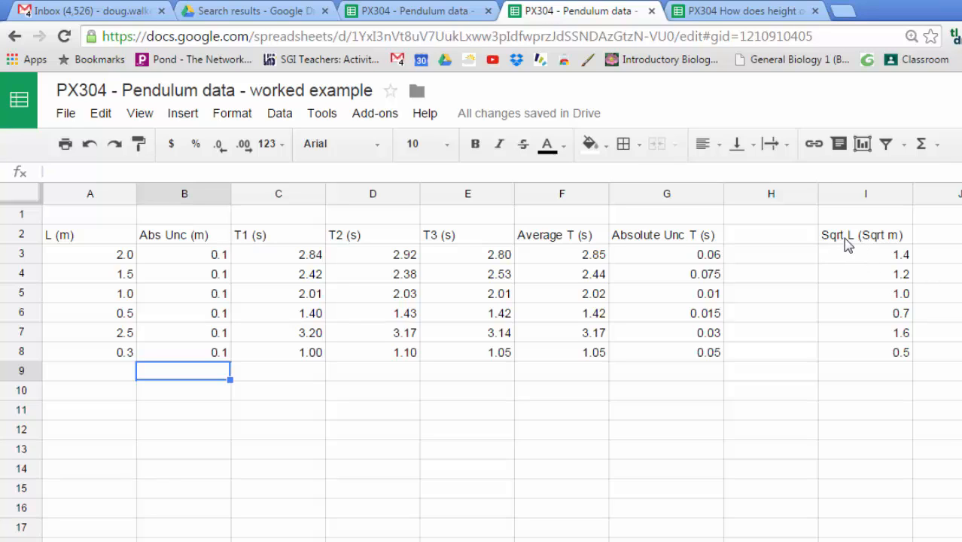
pyautogui.moveTo(855, 247)
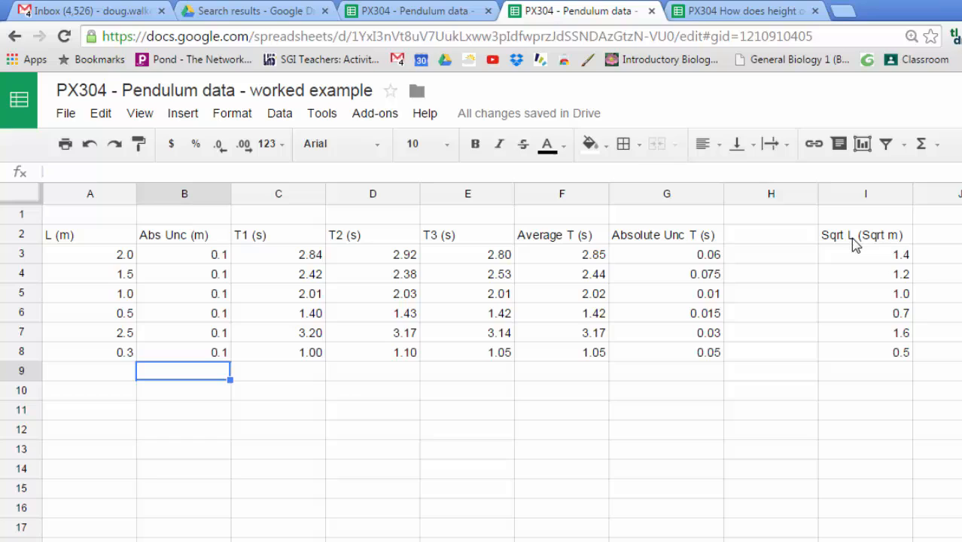
pyautogui.moveTo(947, 265)
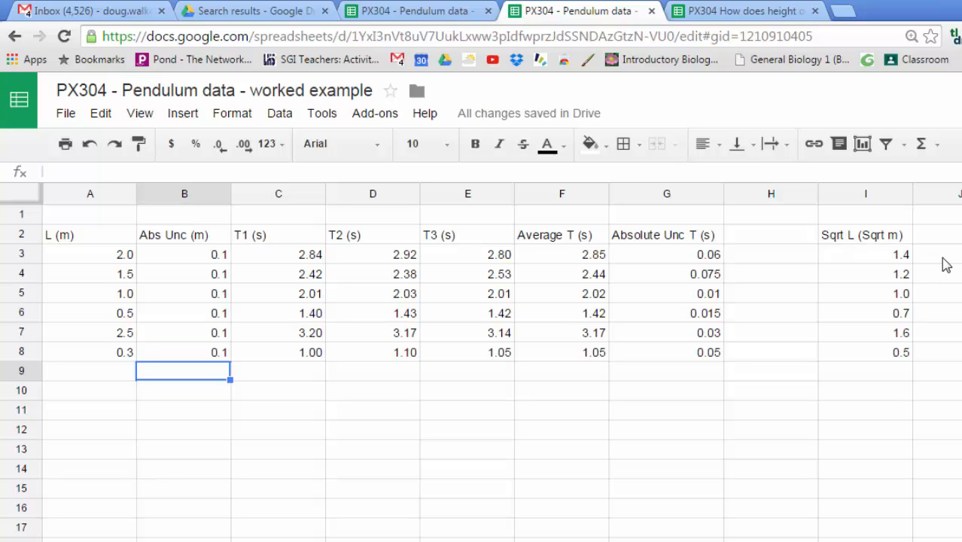
pyautogui.moveTo(934, 259)
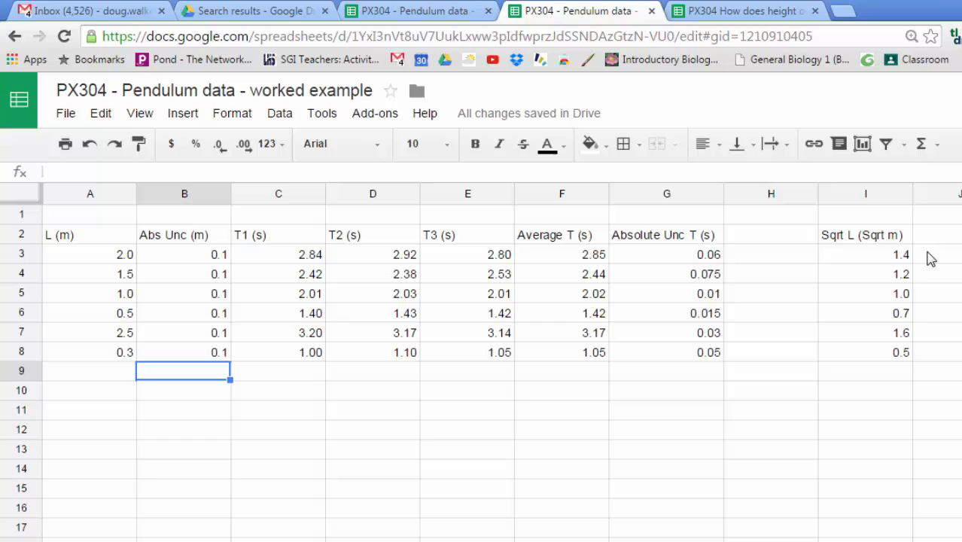
pyautogui.moveTo(862, 249)
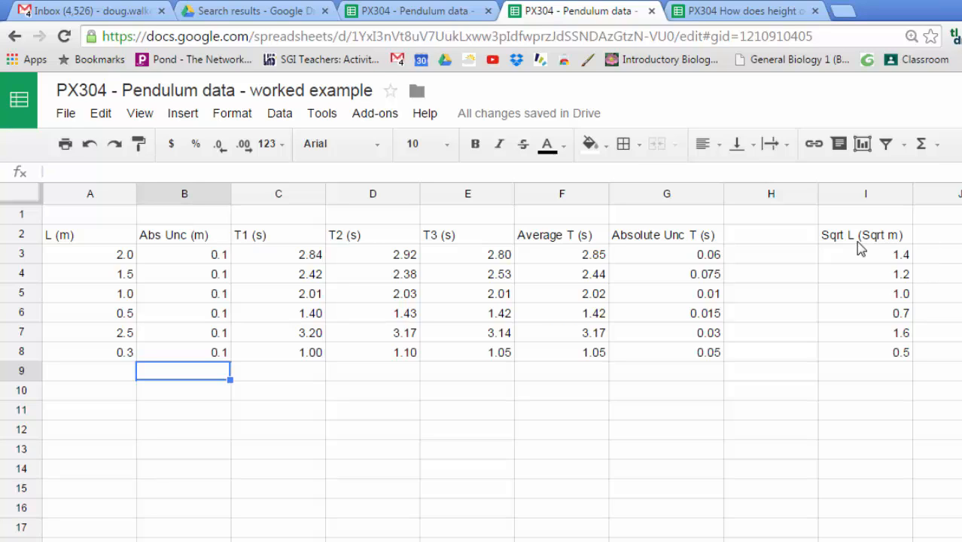
pyautogui.moveTo(588, 231)
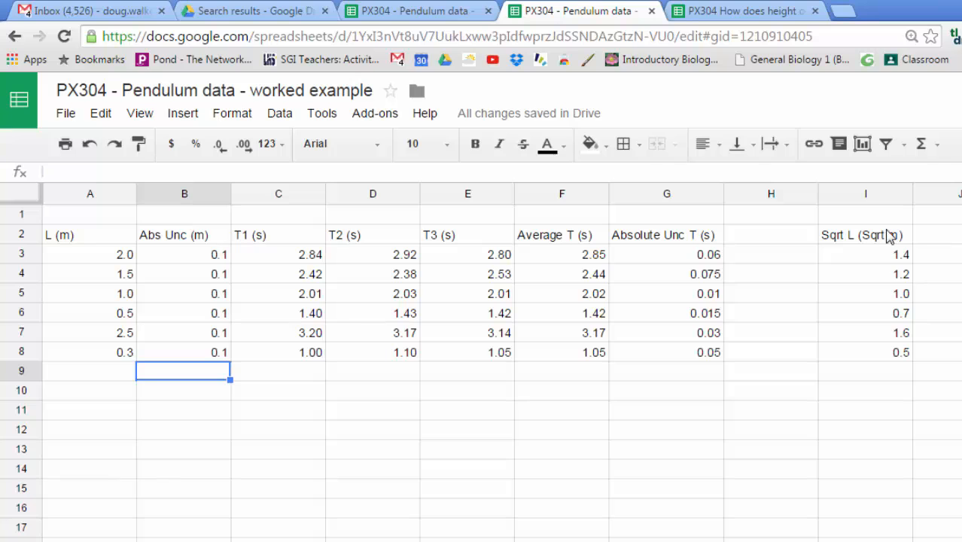
# Insert a new column after Abs Unc and head it '% Unc in L'.
pyautogui.click(183, 193)
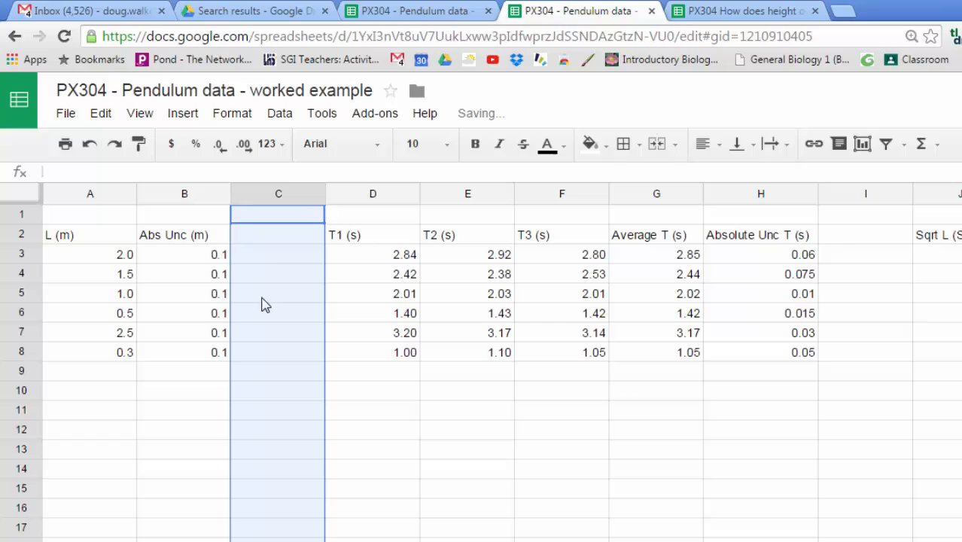
pyautogui.click(277, 234)
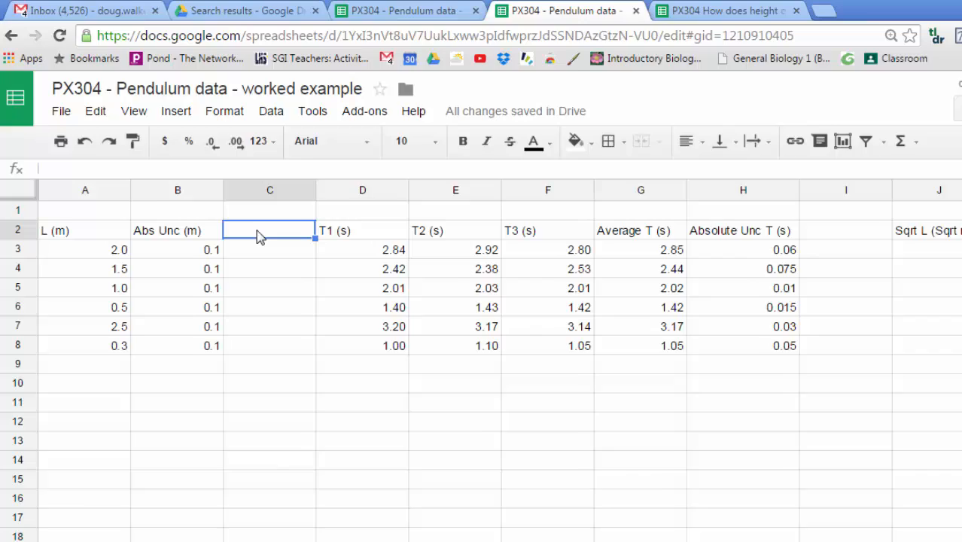
pyautogui.write('% Unc')
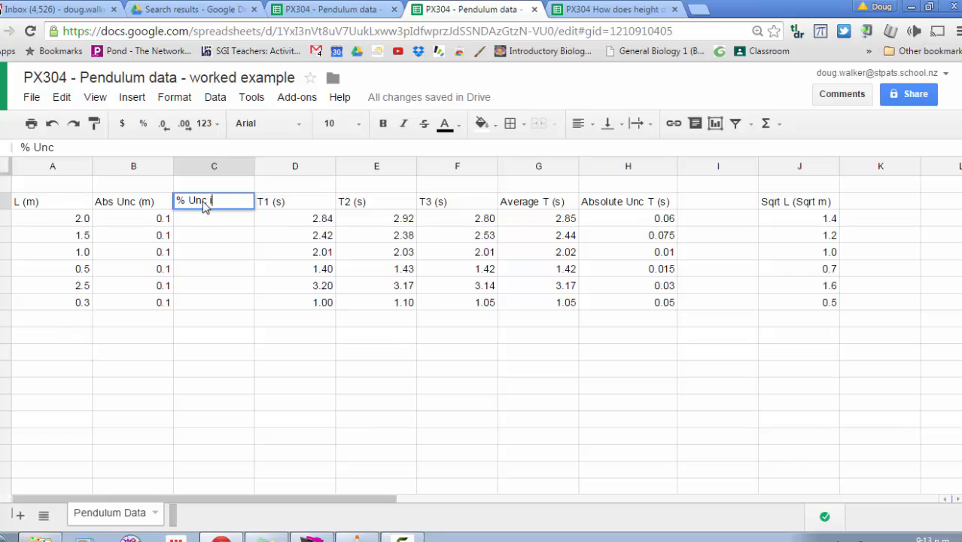
pyautogui.write('in L')
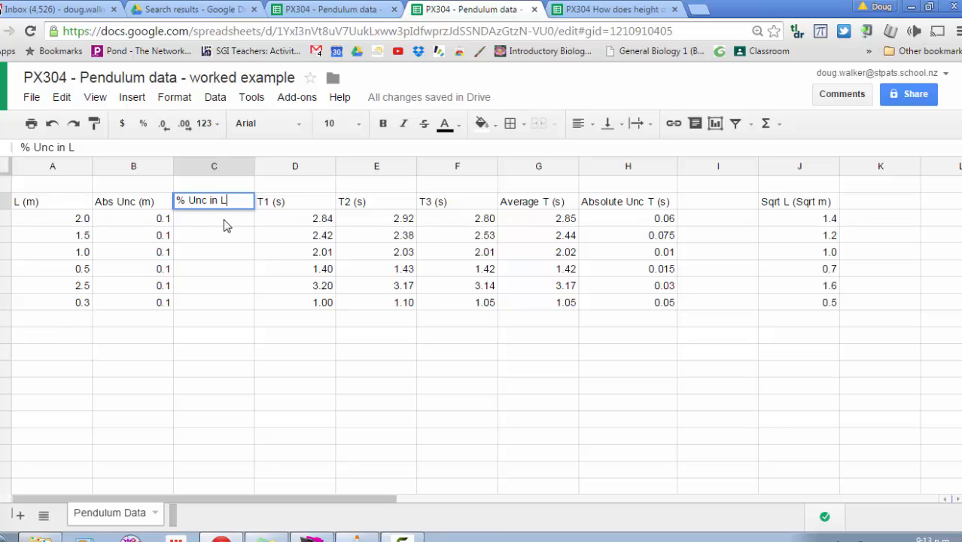
# Fill the percentage uncertainty formula from A3 down column C, rounding 20.0 to 20.
pyautogui.write('=B3/')
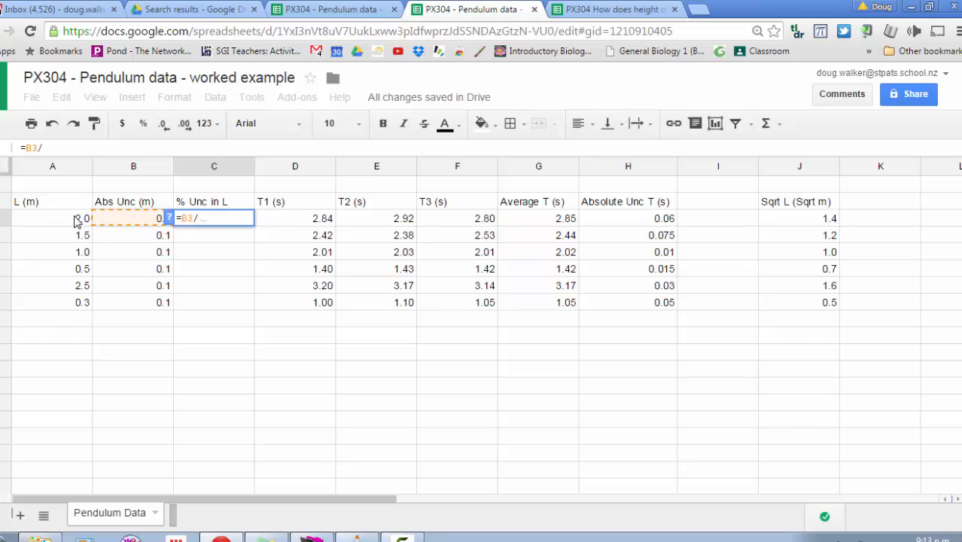
pyautogui.click(52, 218)
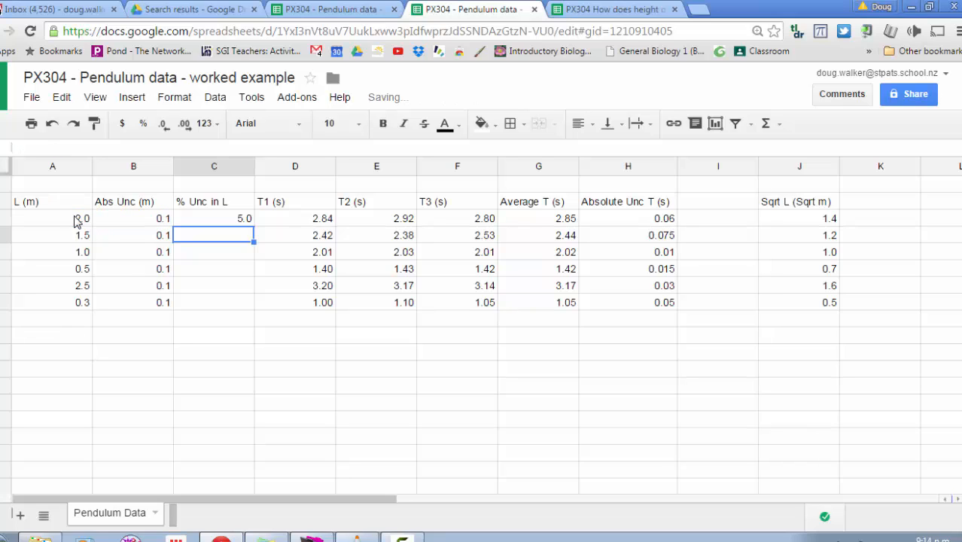
pyautogui.click(214, 218)
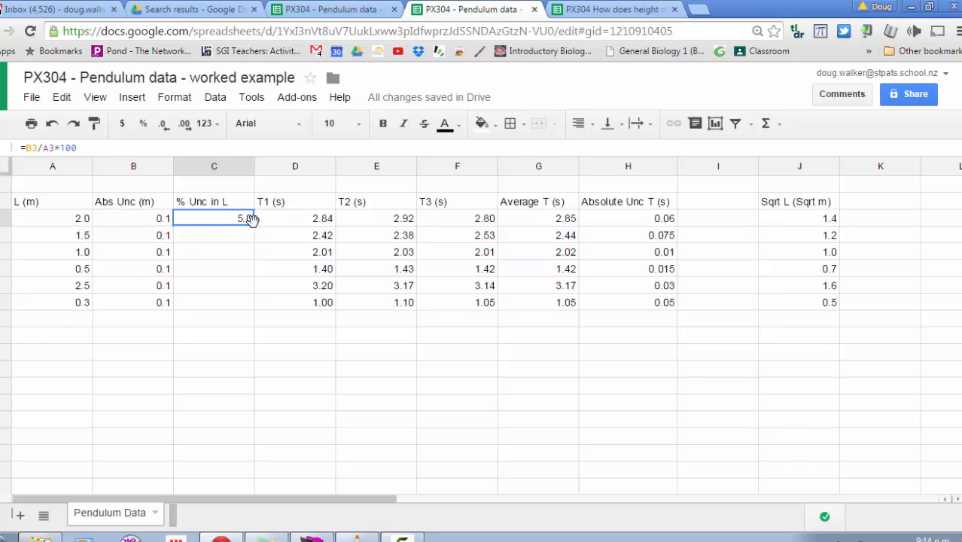
pyautogui.moveTo(213, 218); pyautogui.dragTo(213, 302)
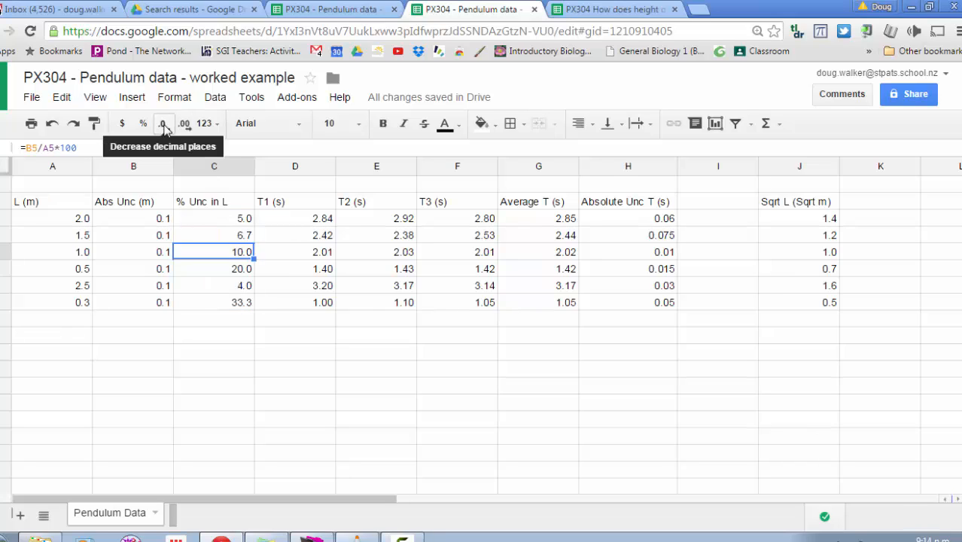
pyautogui.moveTo(243, 314)
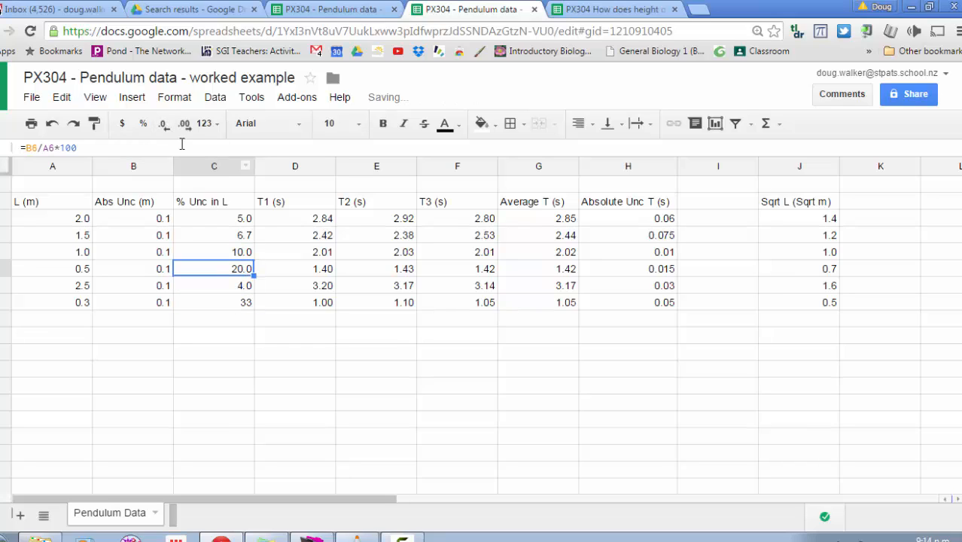
pyautogui.click(214, 252)
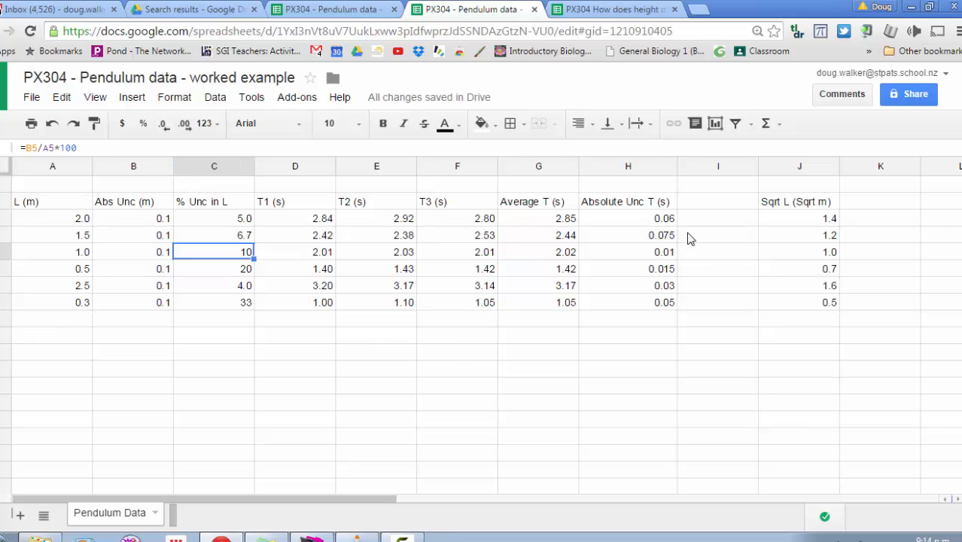
pyautogui.moveTo(778, 226)
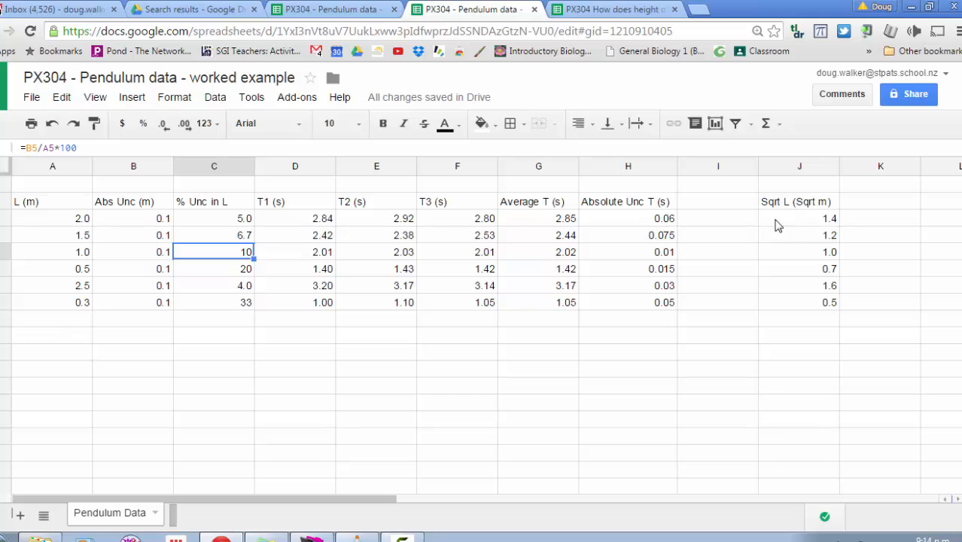
pyautogui.moveTo(148, 225)
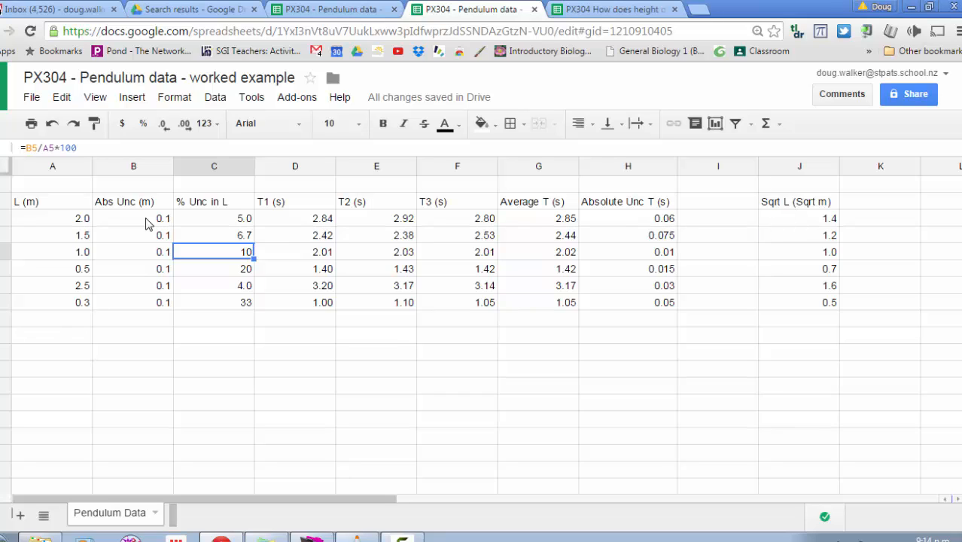
pyautogui.moveTo(824, 229)
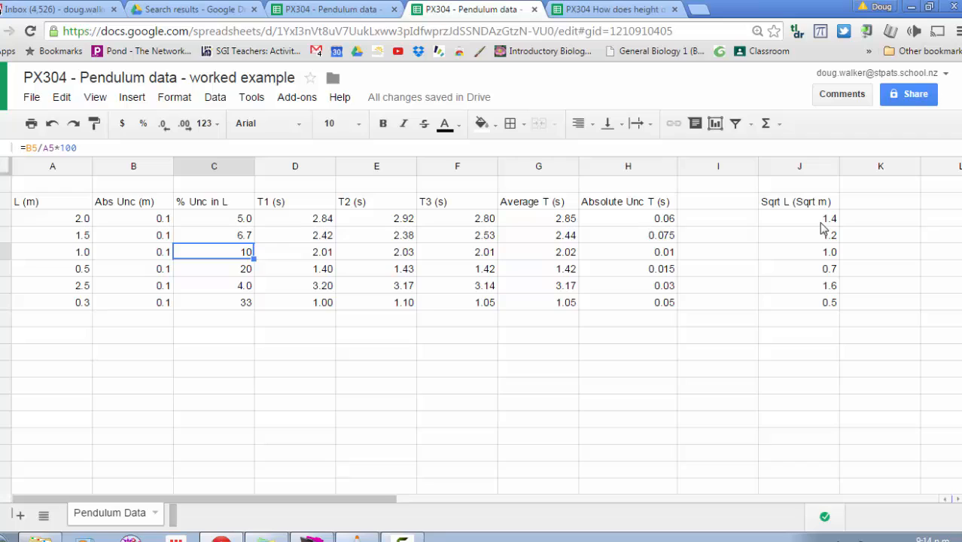
pyautogui.moveTo(569, 228)
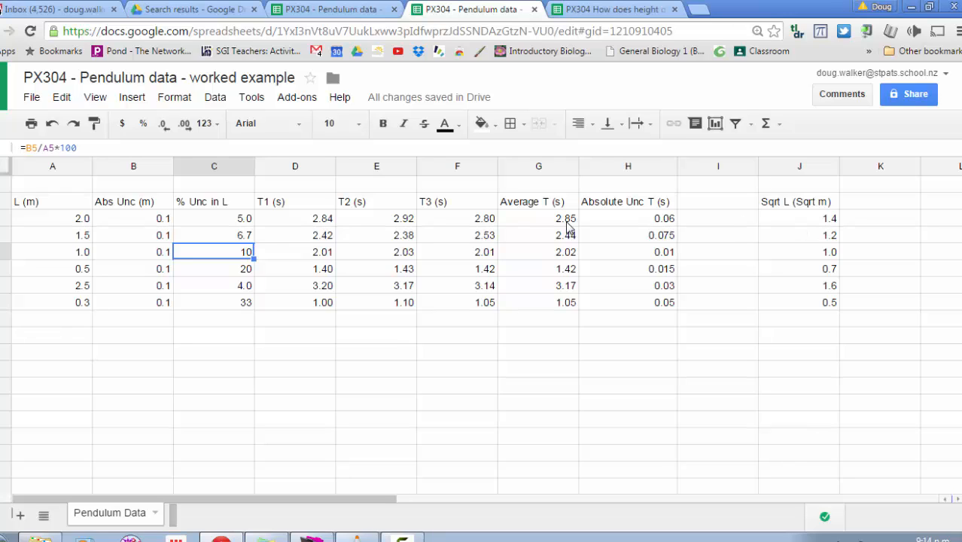
pyautogui.moveTo(228, 224)
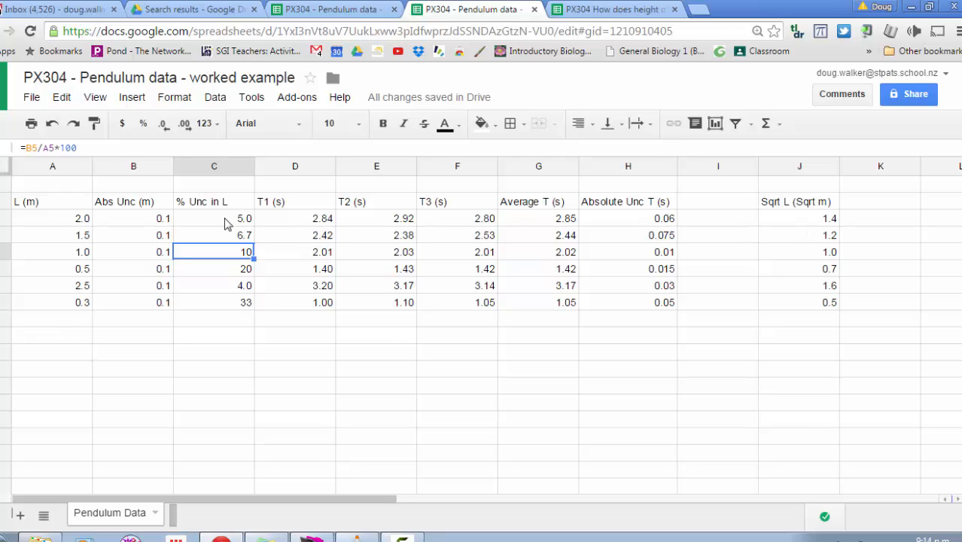
pyautogui.moveTo(747, 224)
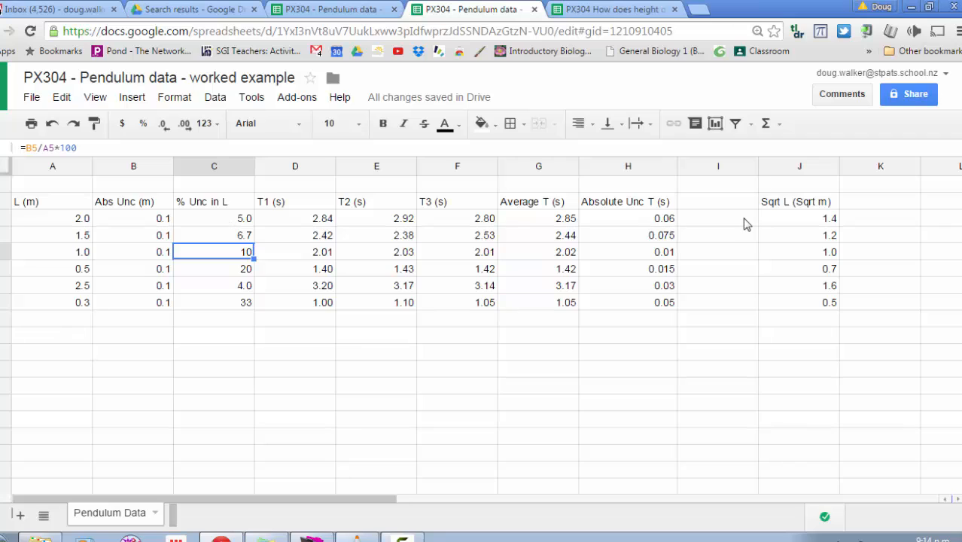
pyautogui.moveTo(788, 224)
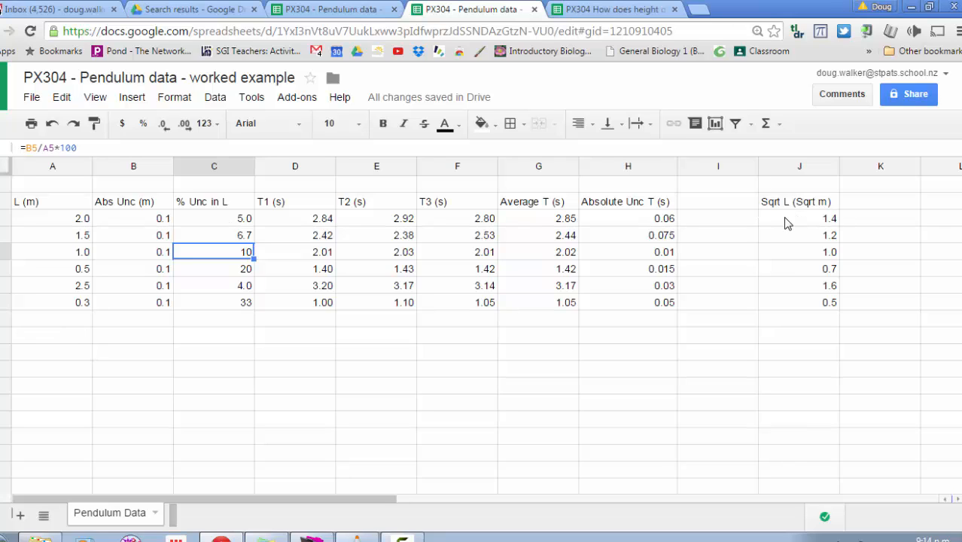
pyautogui.moveTo(420, 253)
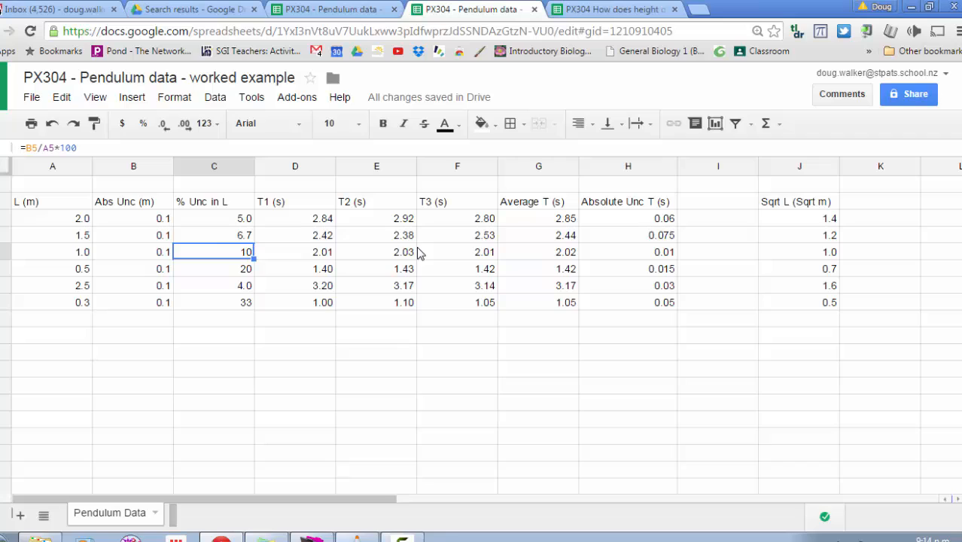
pyautogui.moveTo(207, 266)
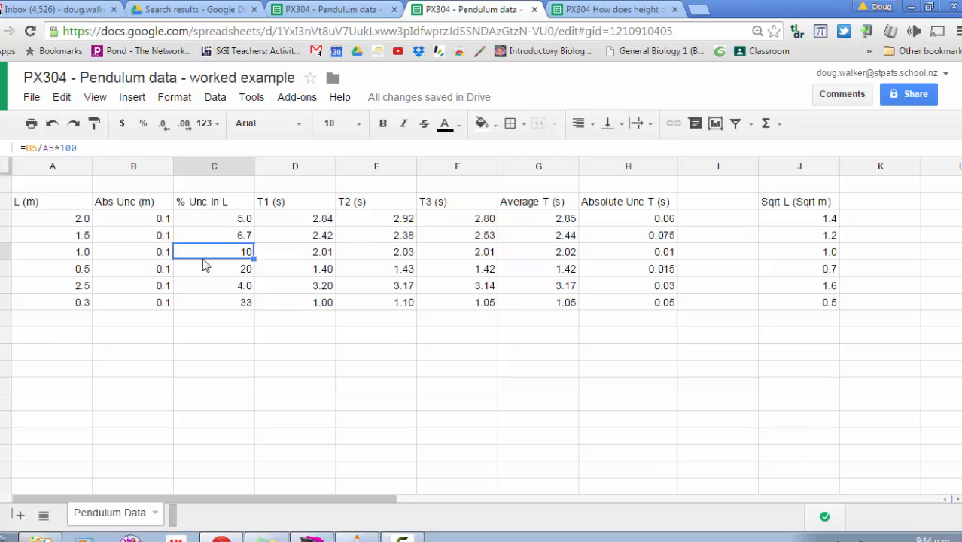
pyautogui.moveTo(502, 232)
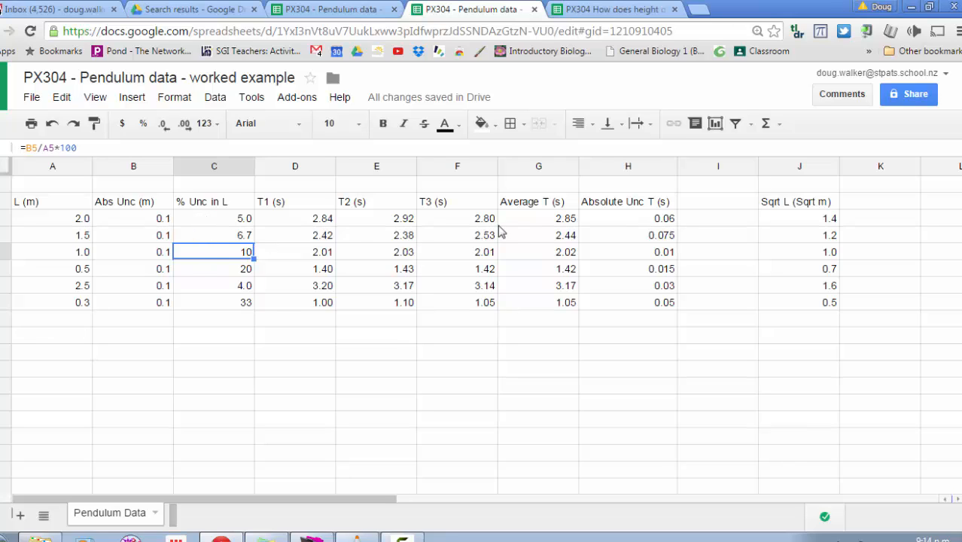
pyautogui.moveTo(802, 225)
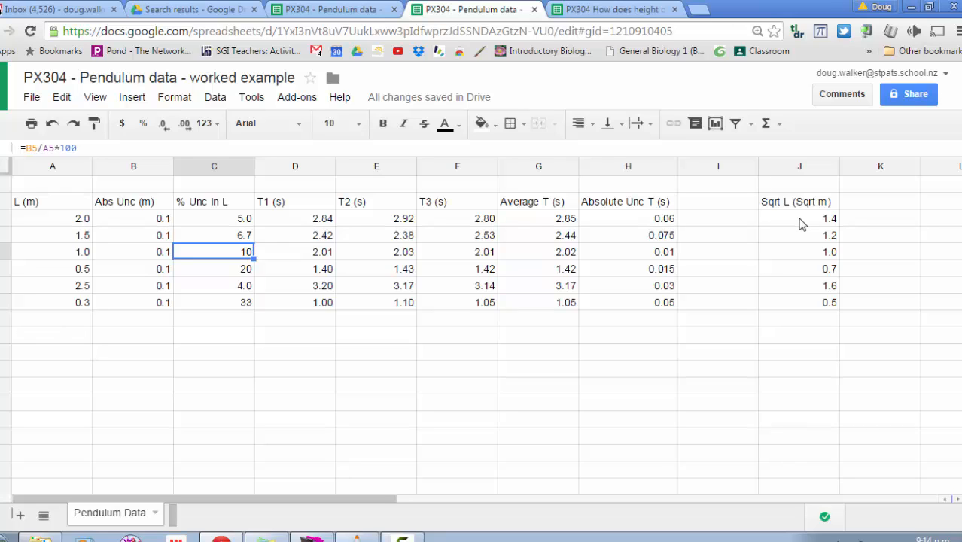
pyautogui.moveTo(267, 227)
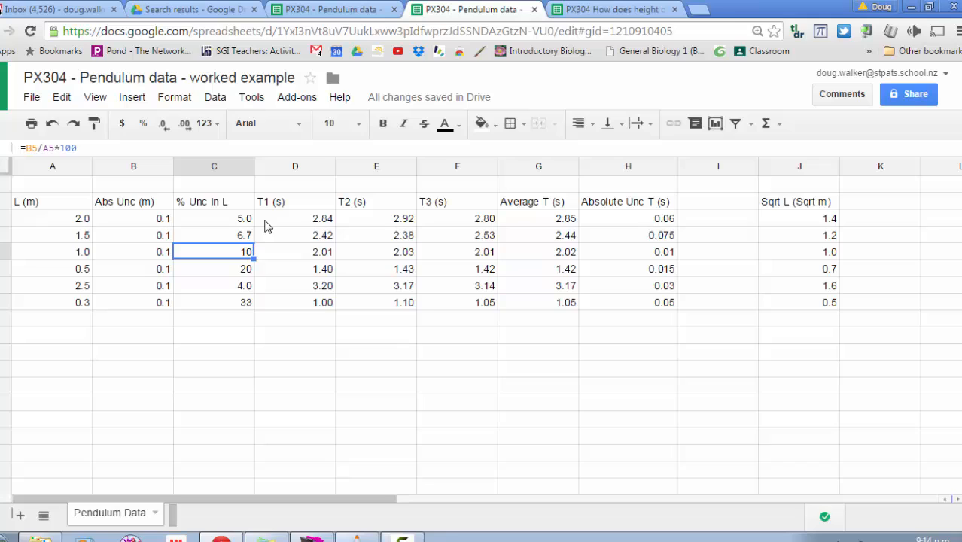
pyautogui.moveTo(213, 245)
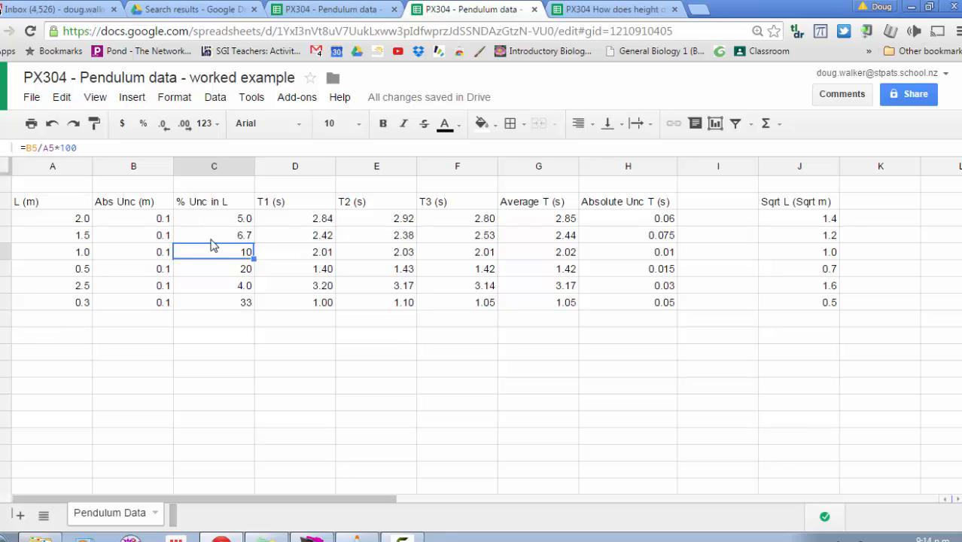
pyautogui.moveTo(213, 227)
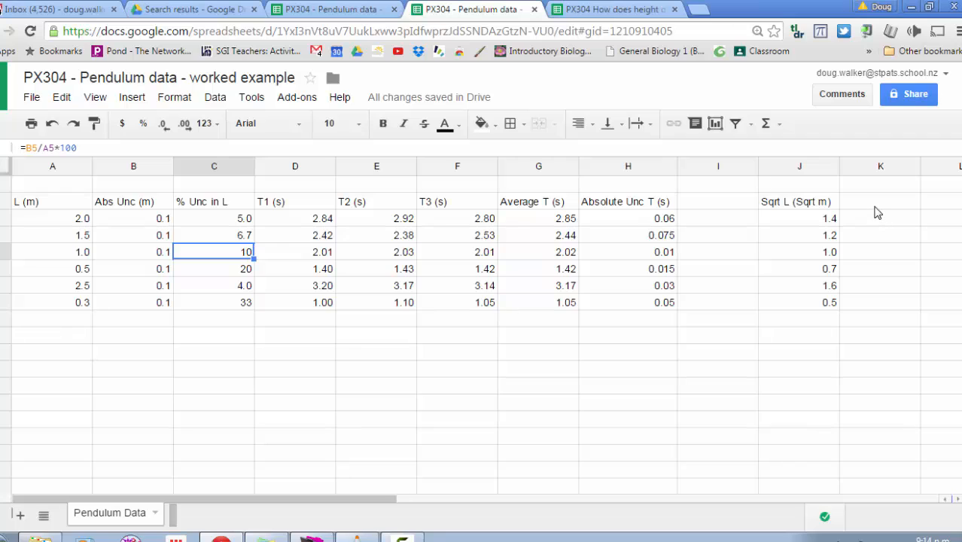
pyautogui.moveTo(872, 217)
pyautogui.write('%')
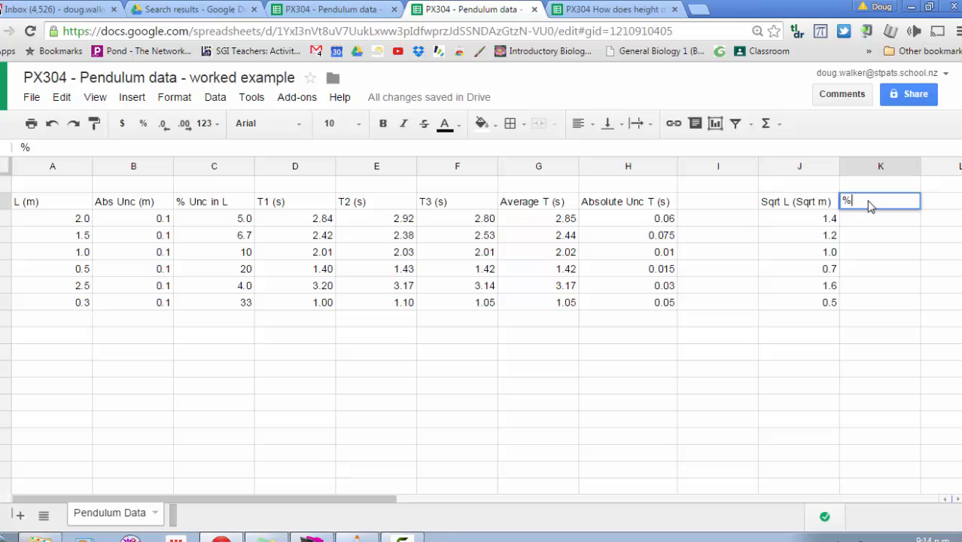
# Head column K '% Unc in Sqrt L' and enter =C3/2 below it.
pyautogui.write('Unc')
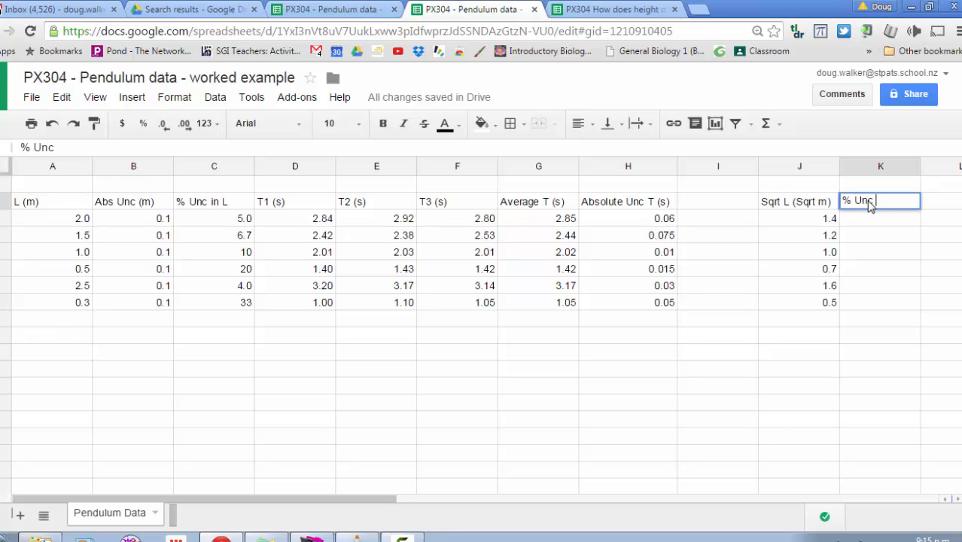
pyautogui.write('in Sqrt L')
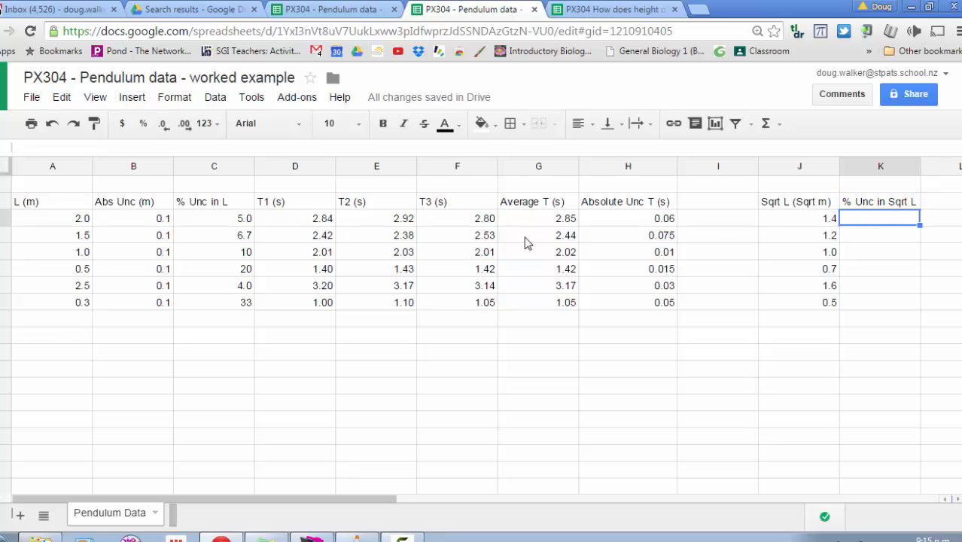
pyautogui.moveTo(223, 225)
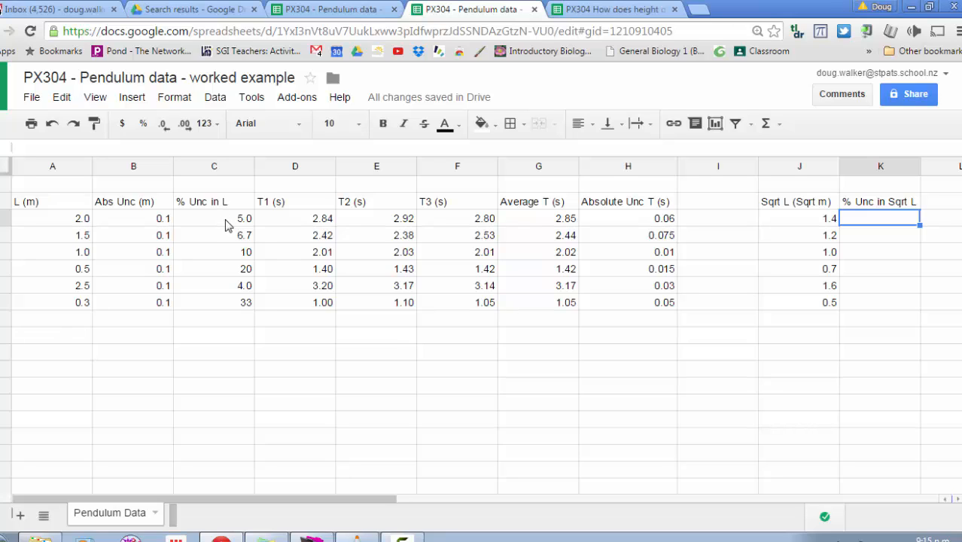
pyautogui.moveTo(860, 207)
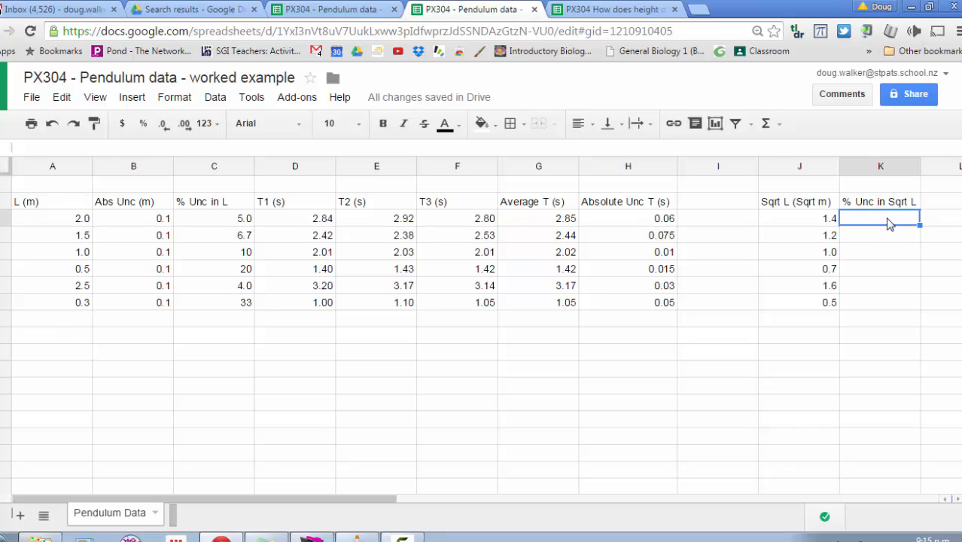
pyautogui.write('=')
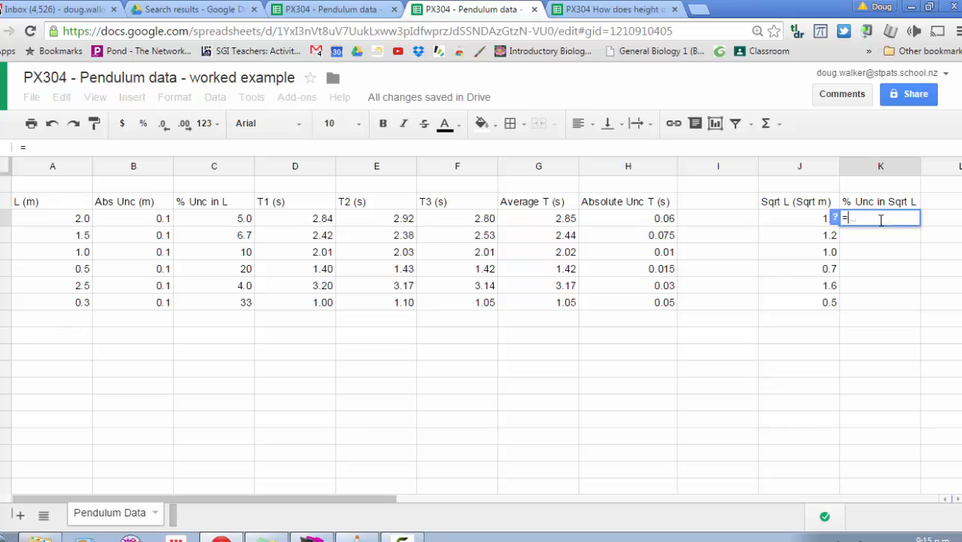
pyautogui.click(214, 218)
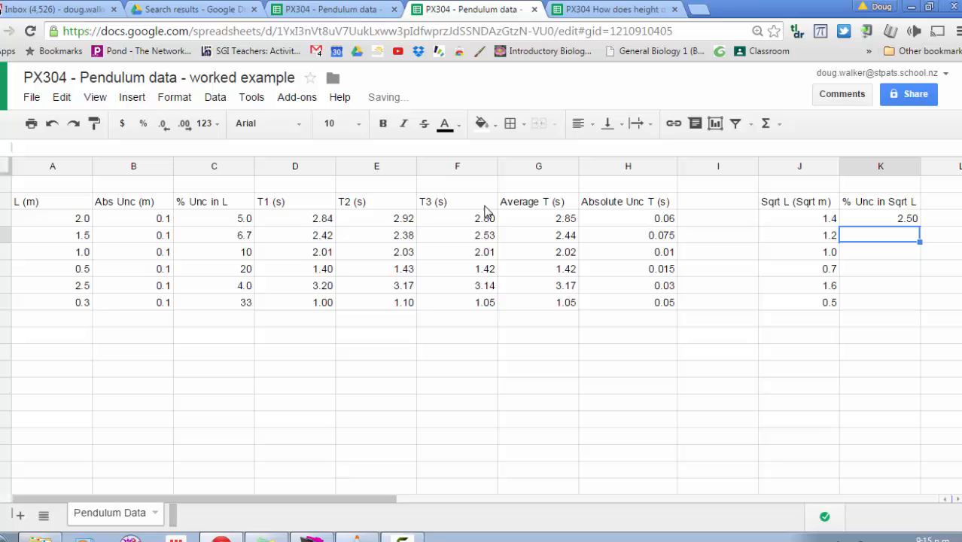
# Fill the halving formula down and round values to 2.5, 3.3, 5.0, 10, 2.0, 17.
pyautogui.click(880, 218)
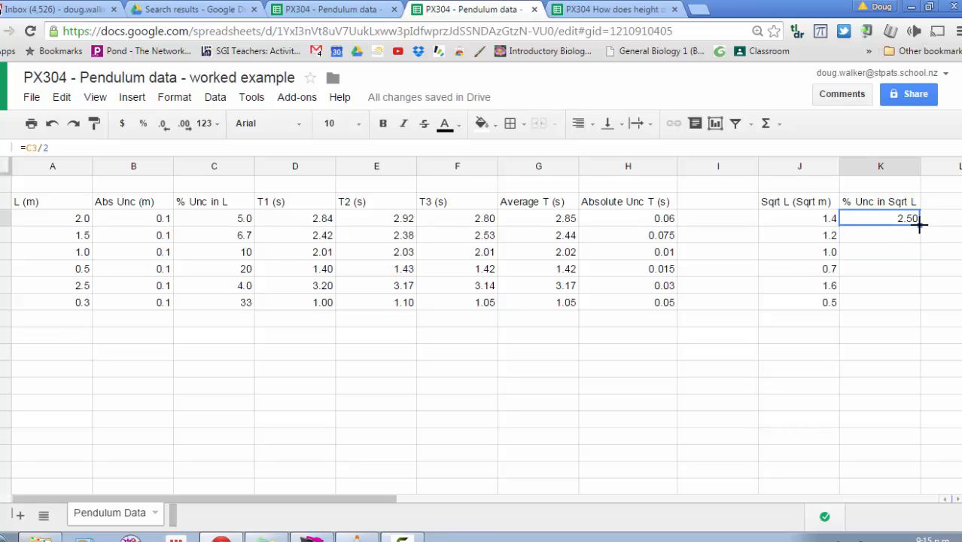
pyautogui.moveTo(907, 218); pyautogui.dragTo(907, 302)
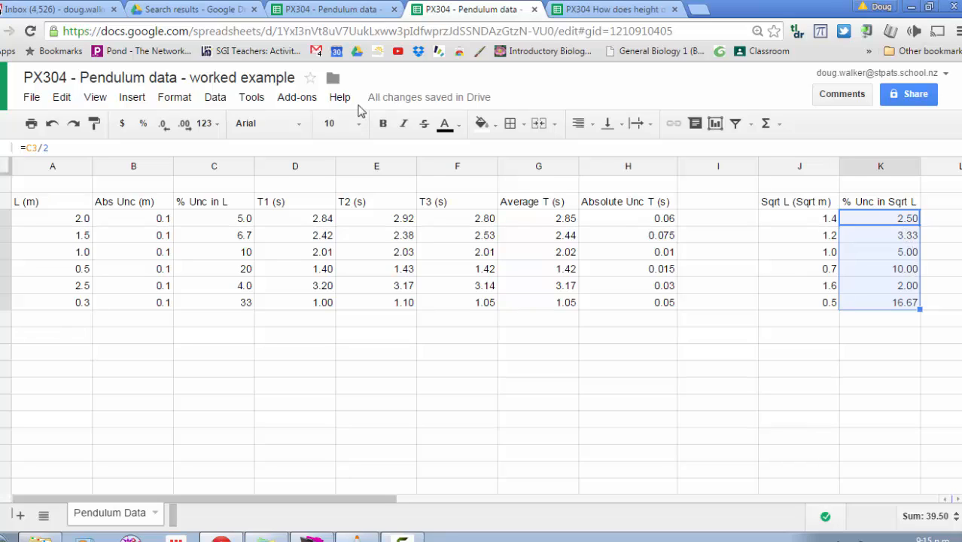
pyautogui.click(163, 123)
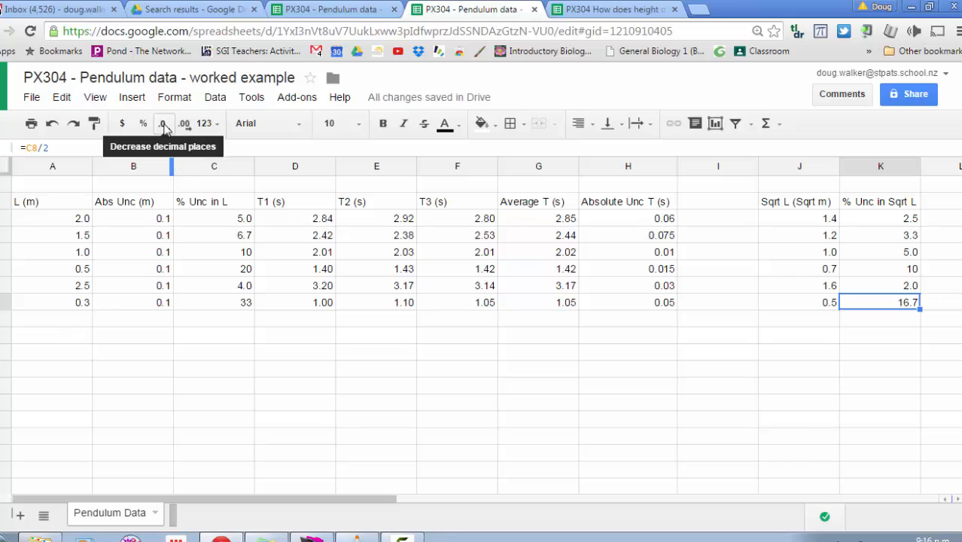
pyautogui.click(163, 124)
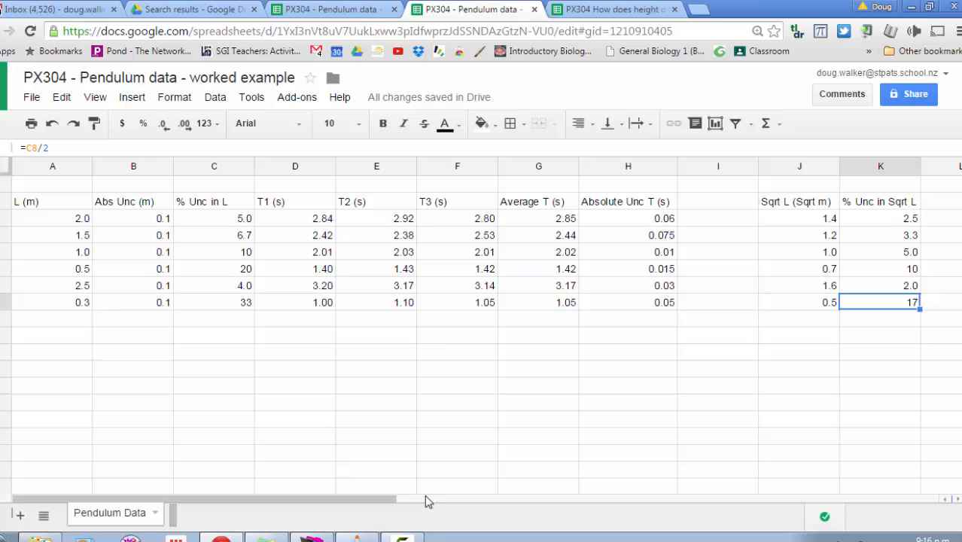
pyautogui.click(538, 386)
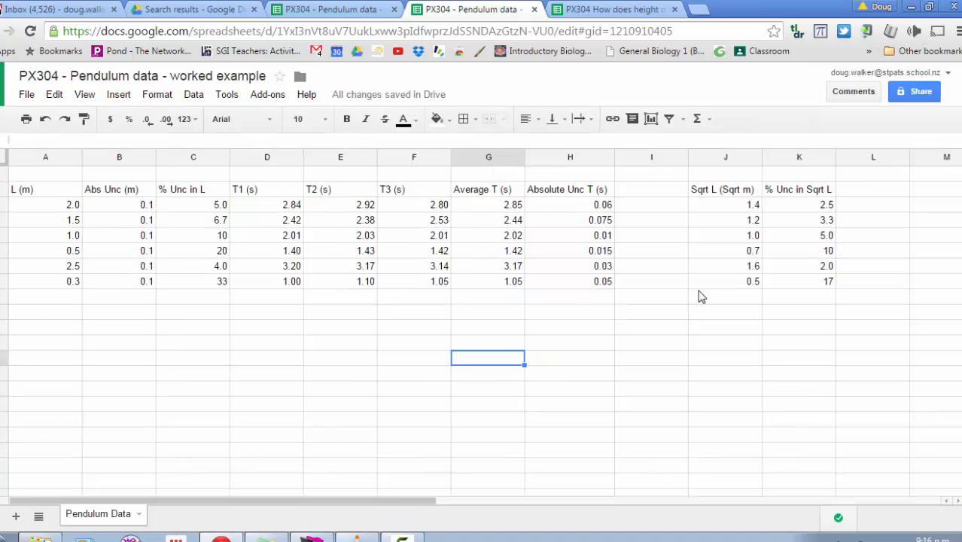
# Enter 'Abs Unc in Sqrt L (sqrt m)' as the L2 heading.
pyautogui.click(873, 189)
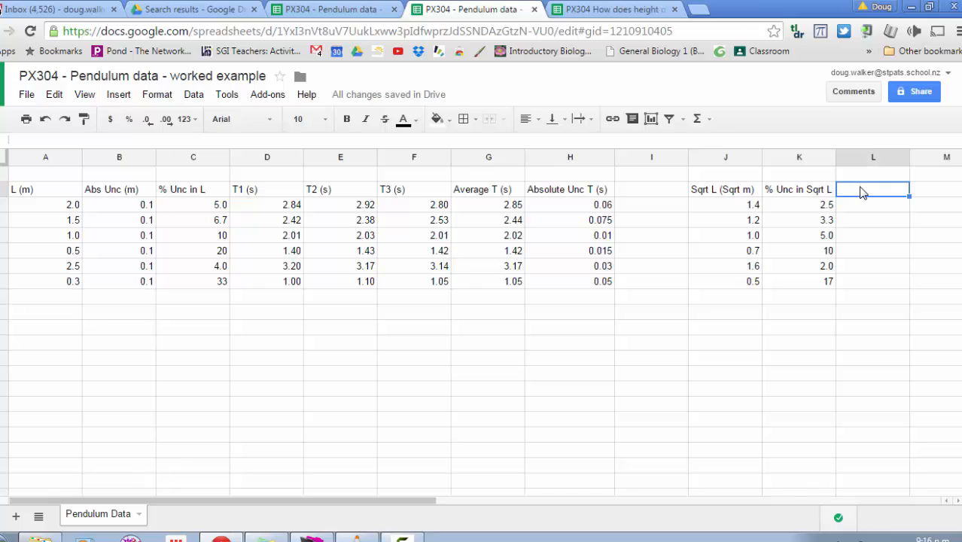
pyautogui.write('Abs Unc in Sqrt')
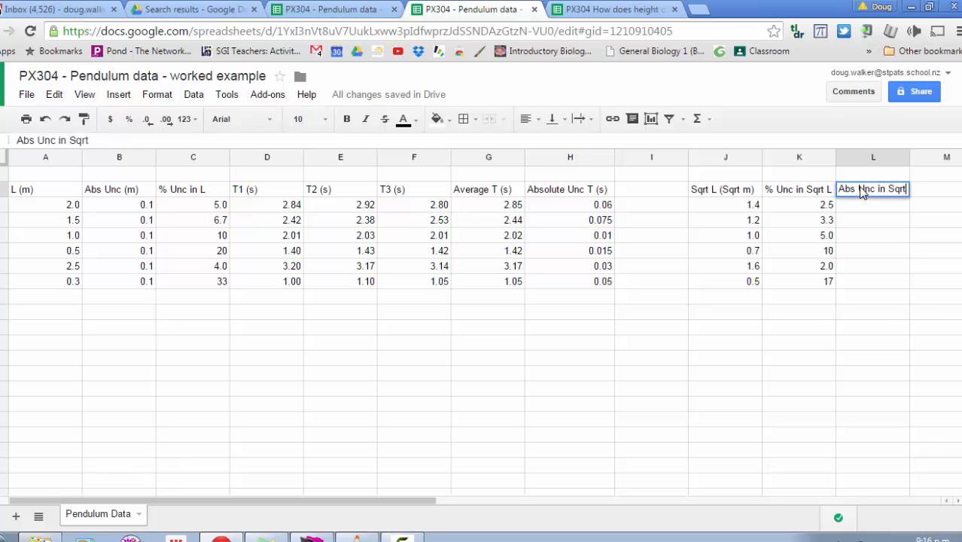
pyautogui.write('L')
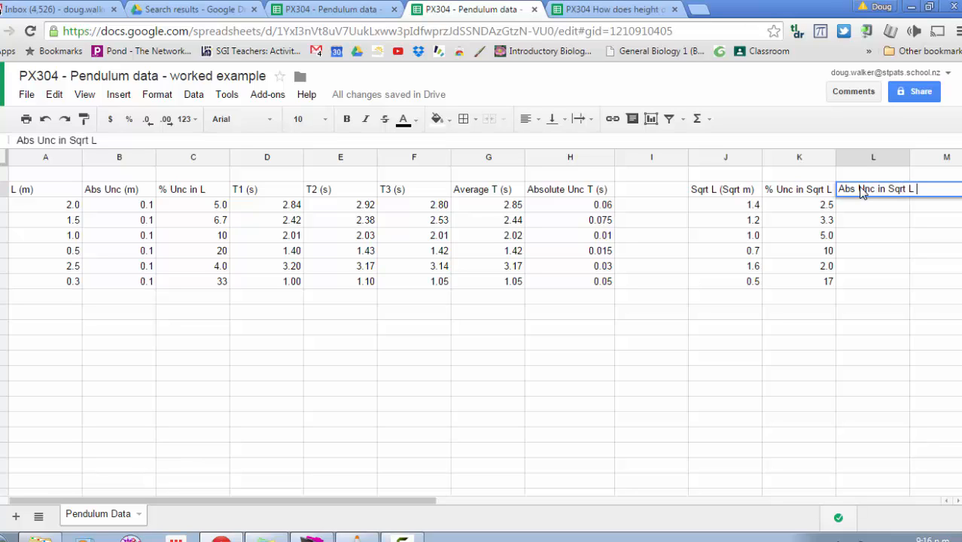
pyautogui.write('(sqrt')
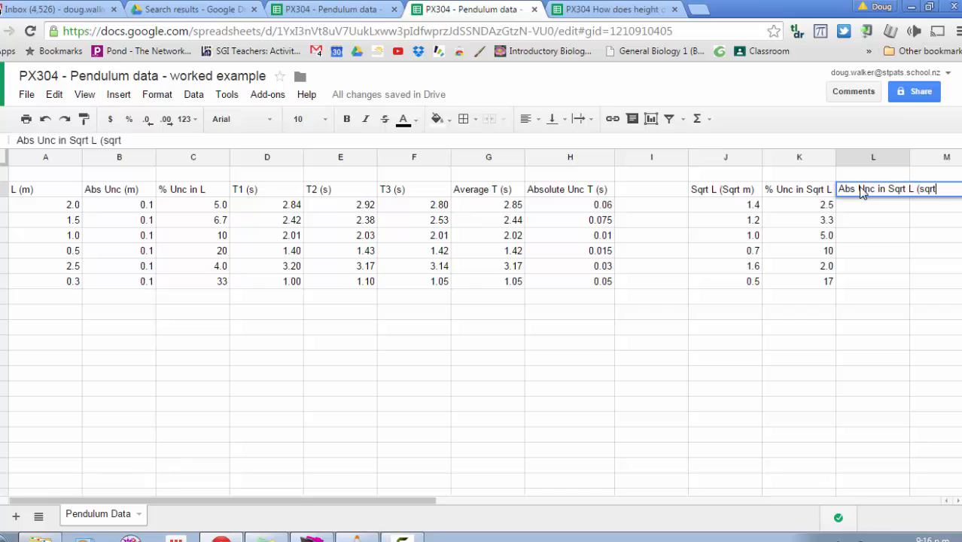
pyautogui.write('m)')
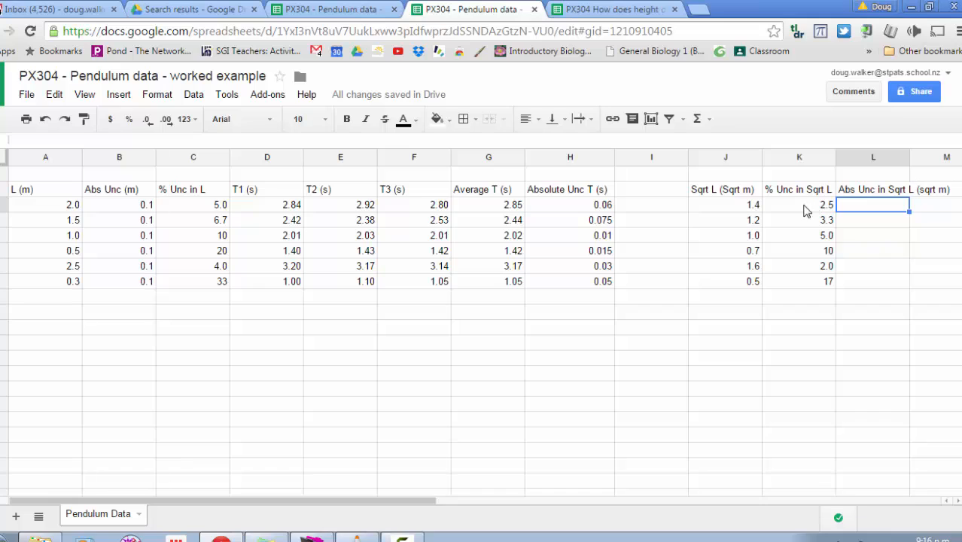
pyautogui.moveTo(821, 212)
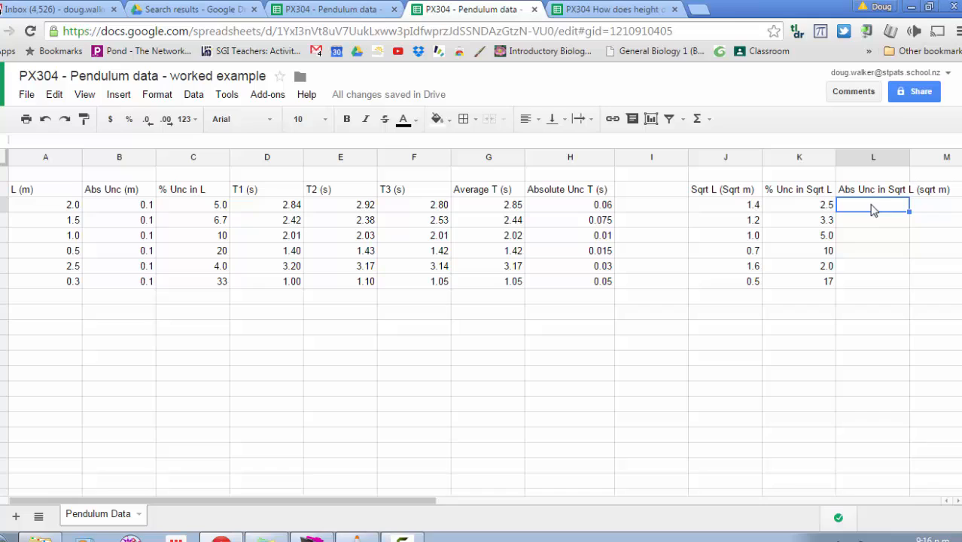
# Enter =J3*K3/100 in L3 for the first absolute uncertainty.
pyautogui.write('=')
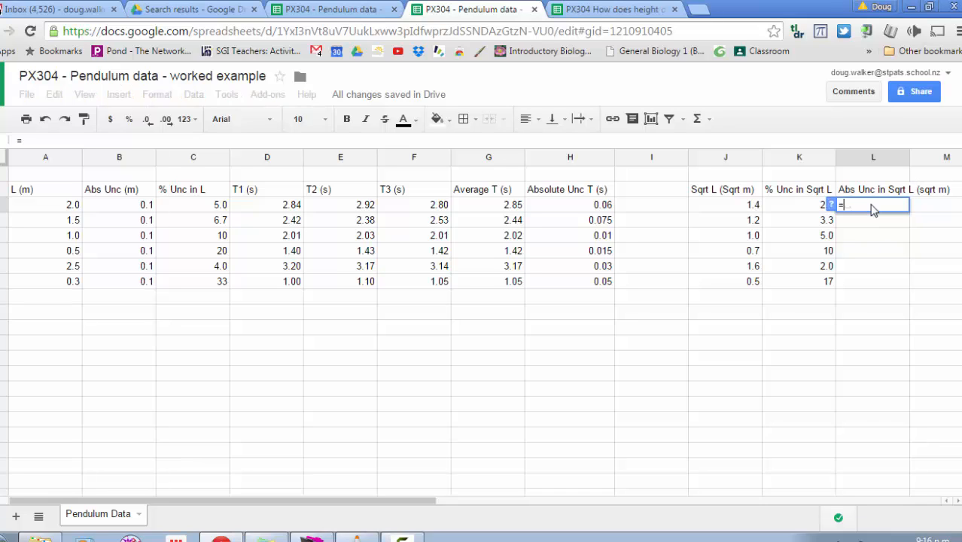
pyautogui.click(725, 205)
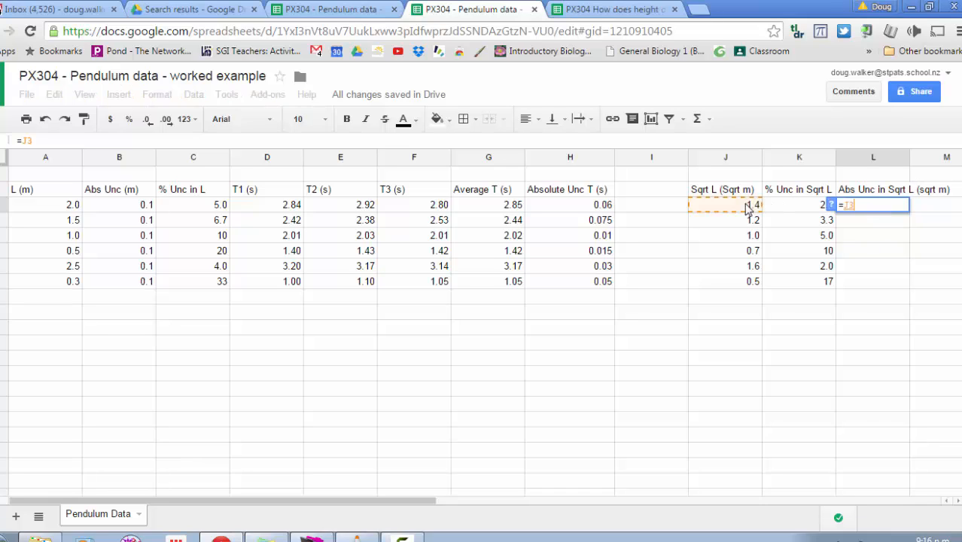
pyautogui.moveTo(778, 210)
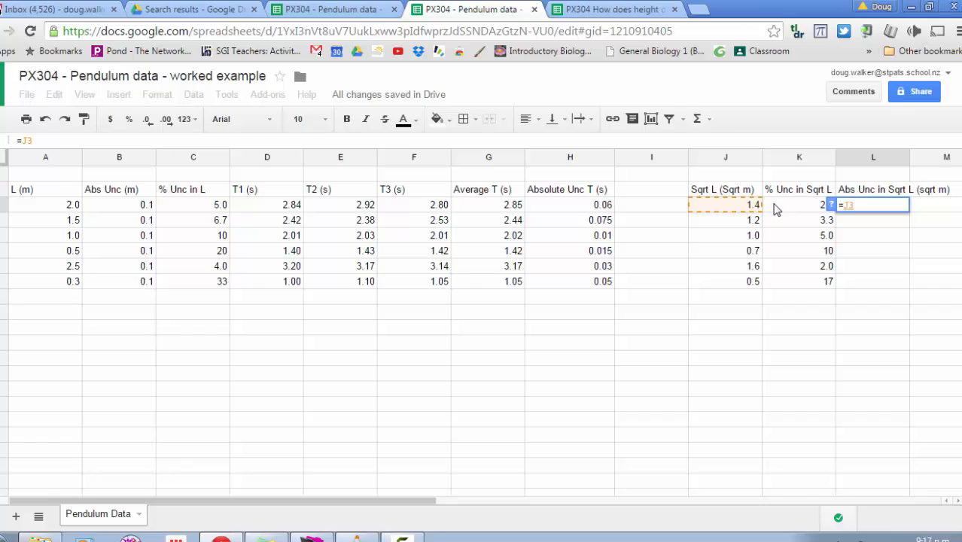
pyautogui.write('*')
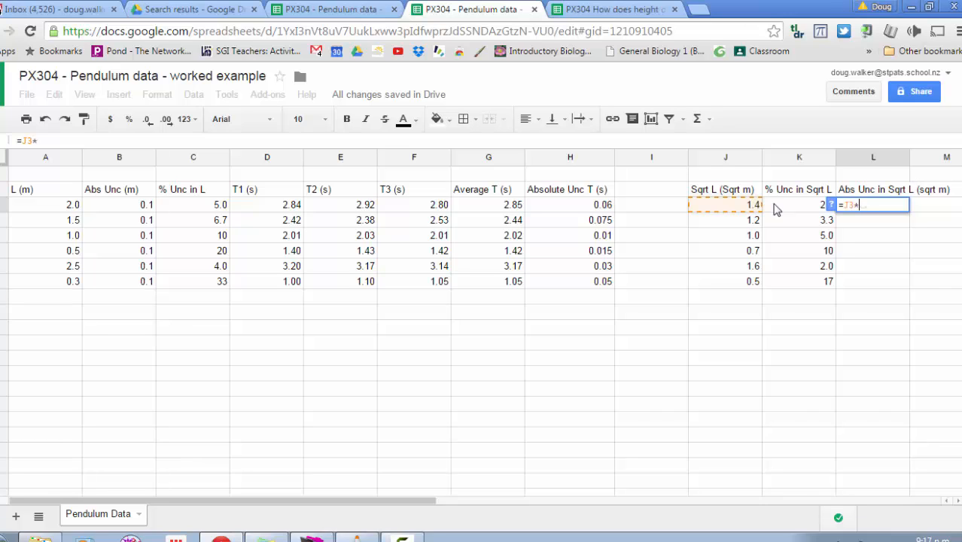
pyautogui.click(798, 204)
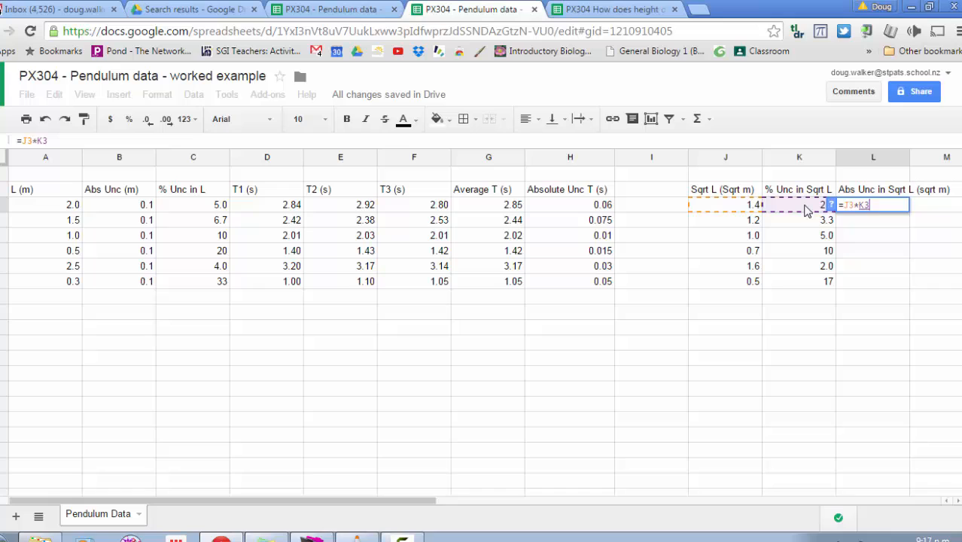
pyautogui.write('/100')
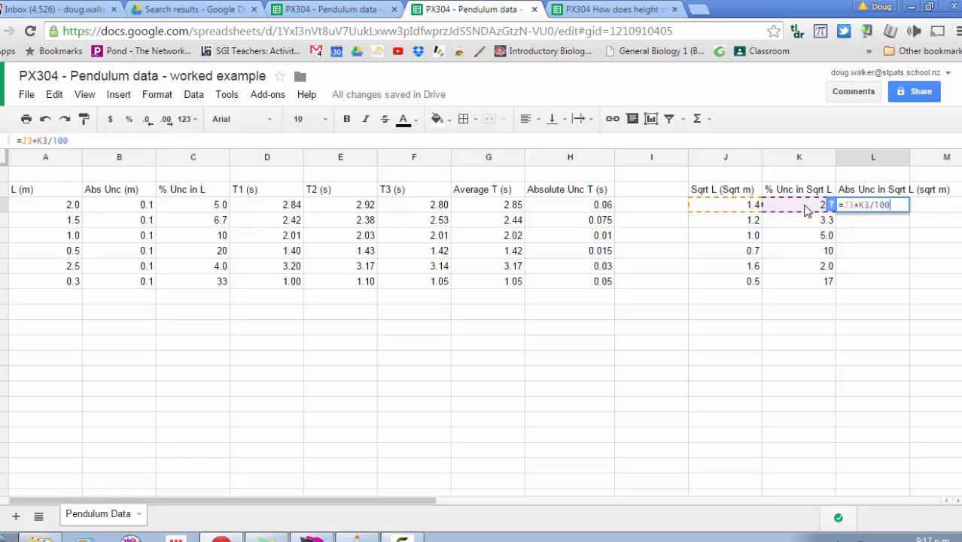
pyautogui.press('enter')
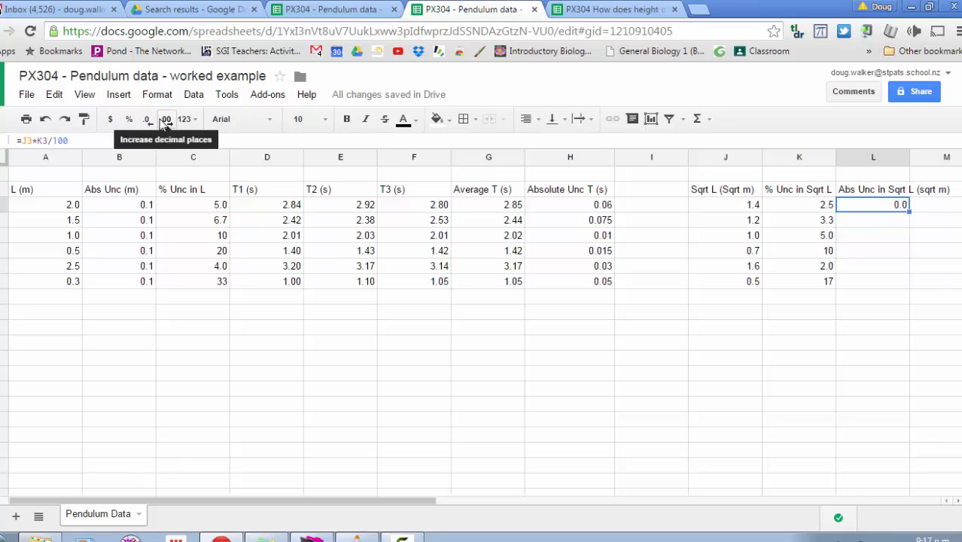
# Round L3 to two decimals and fill it down to L8, giving 0.04 to 0.09.
pyautogui.click(146, 119)
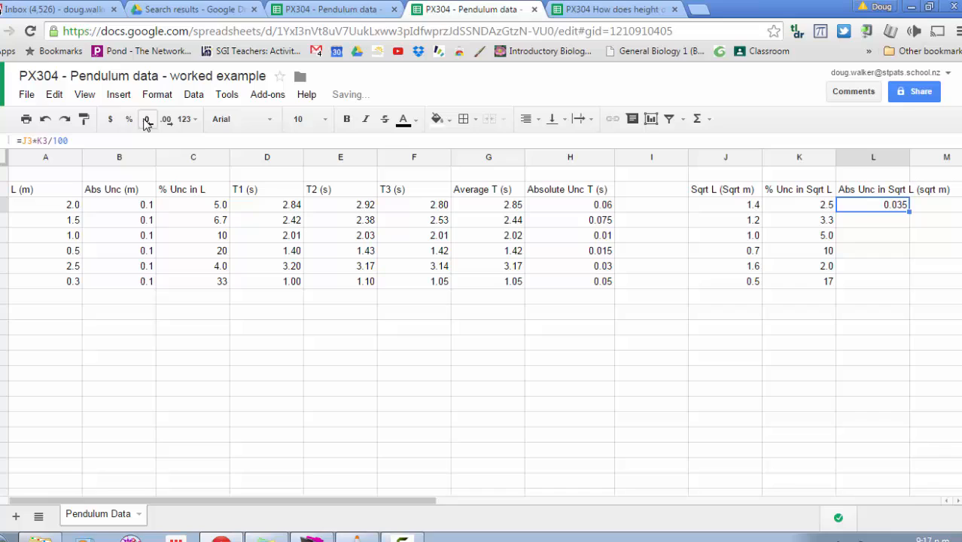
pyautogui.click(146, 119)
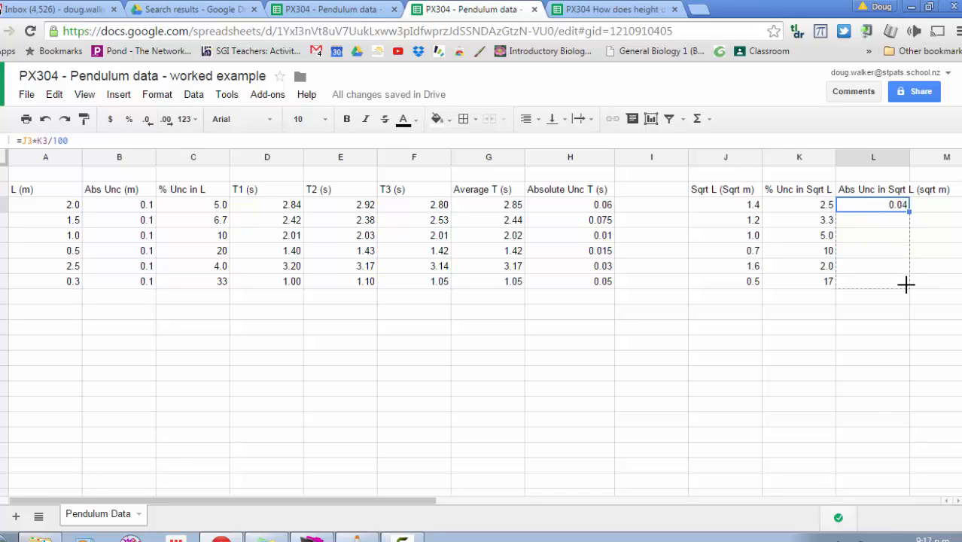
pyautogui.moveTo(906, 211); pyautogui.dragTo(906, 281)
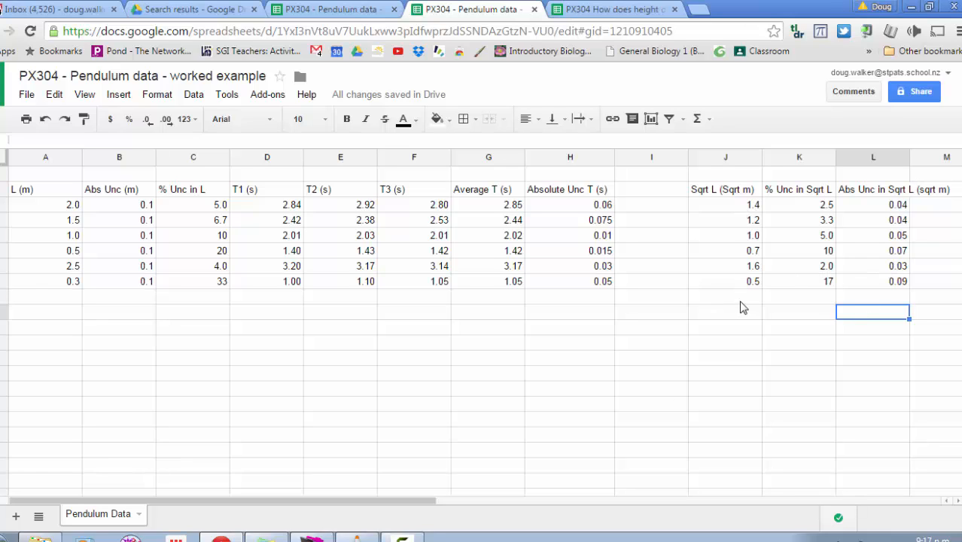
pyautogui.moveTo(743, 292)
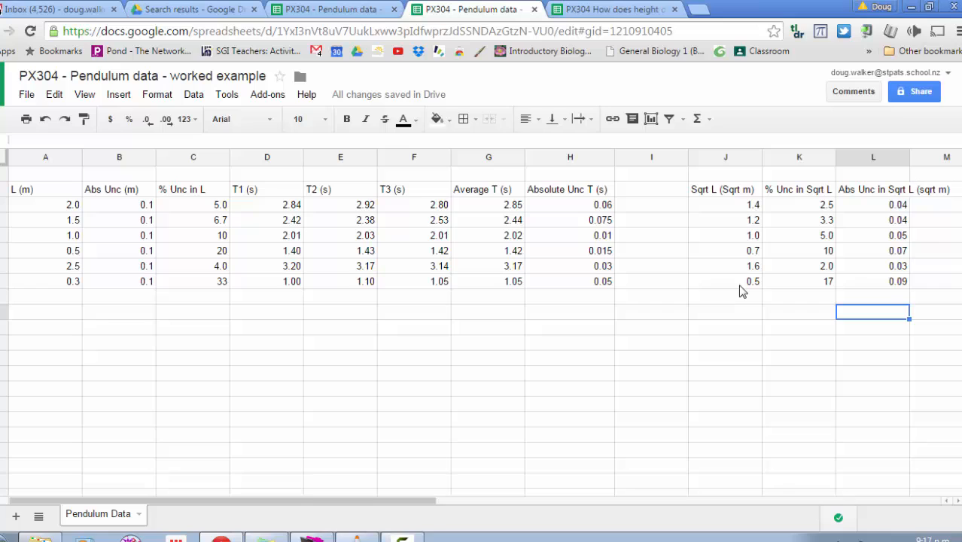
pyautogui.moveTo(883, 208)
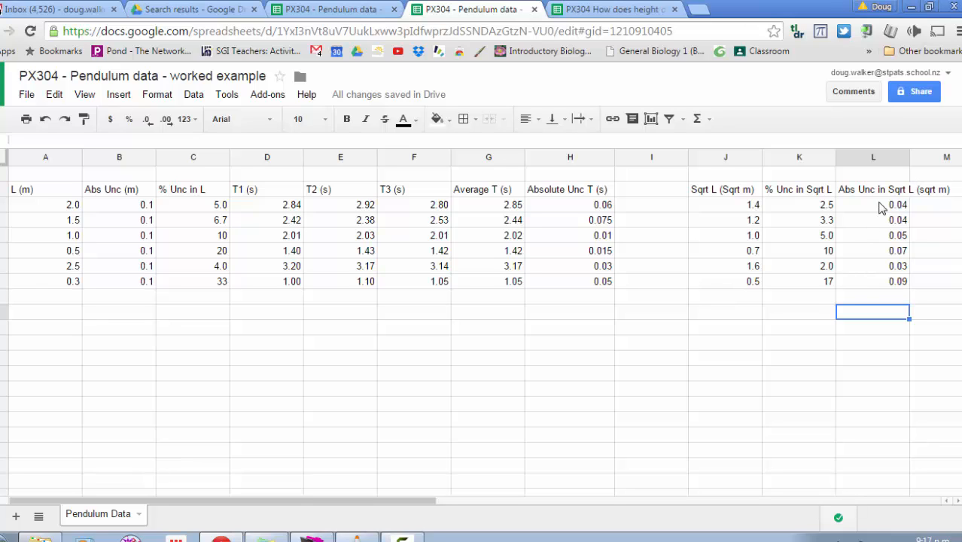
pyautogui.moveTo(878, 232)
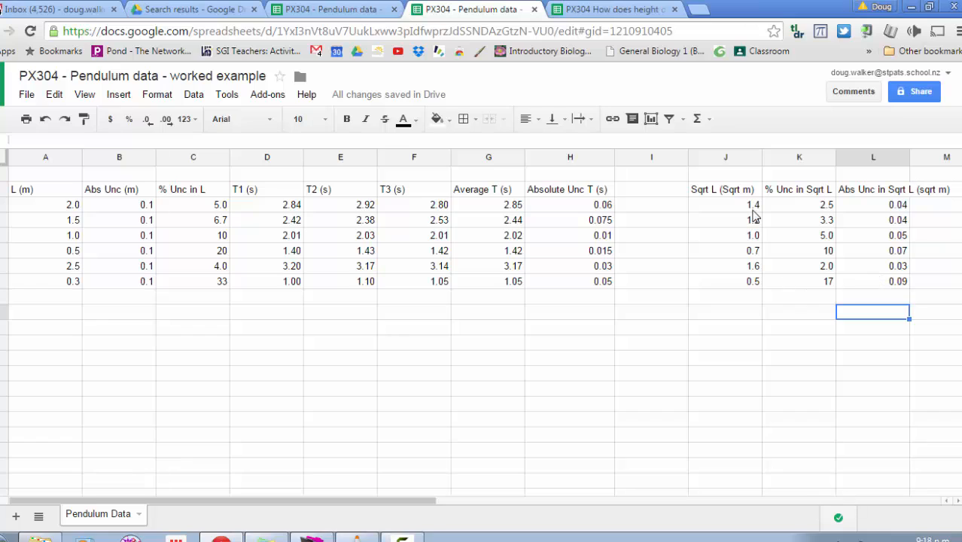
pyautogui.moveTo(758, 216)
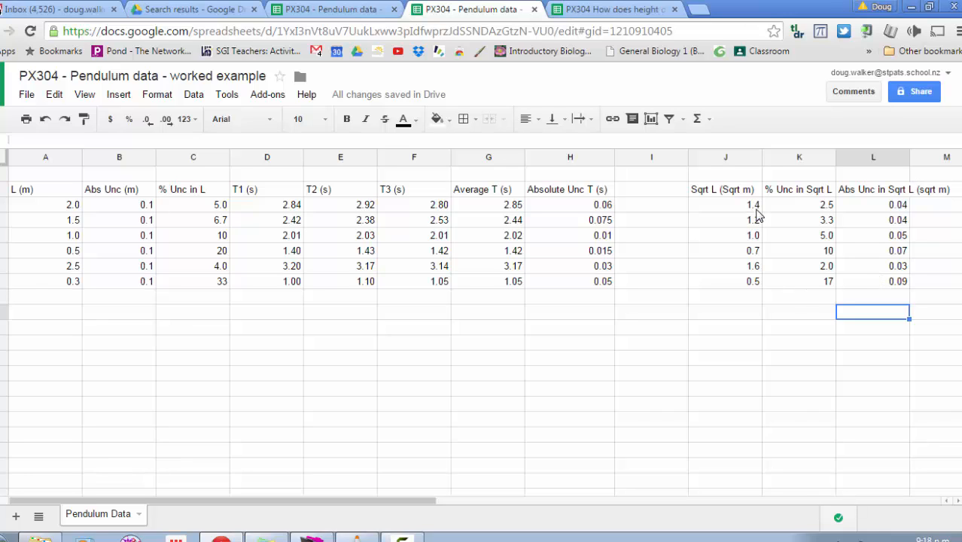
pyautogui.moveTo(755, 217)
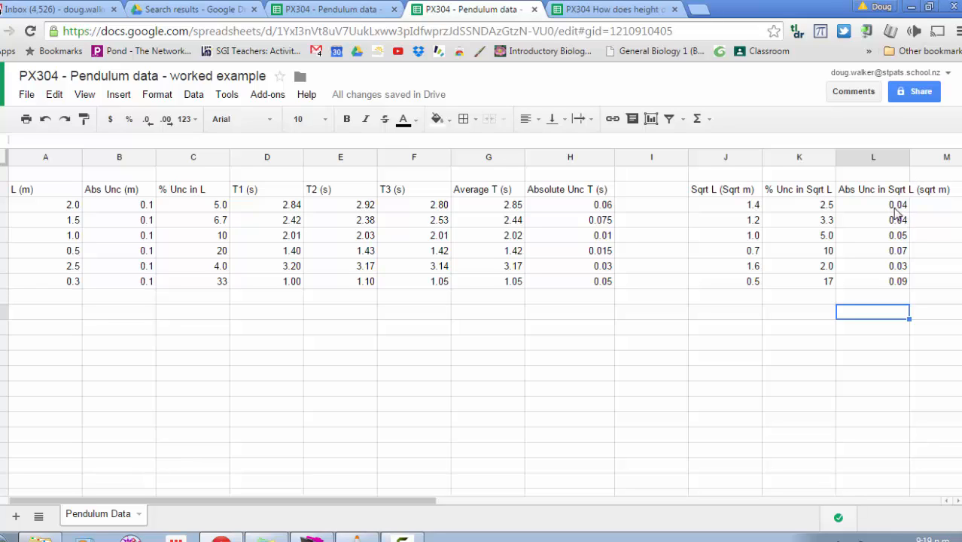
# Overwrite the first Sqrt L absolute uncertainty in L3 with 0.10 instead of 0.04.
pyautogui.click(873, 205)
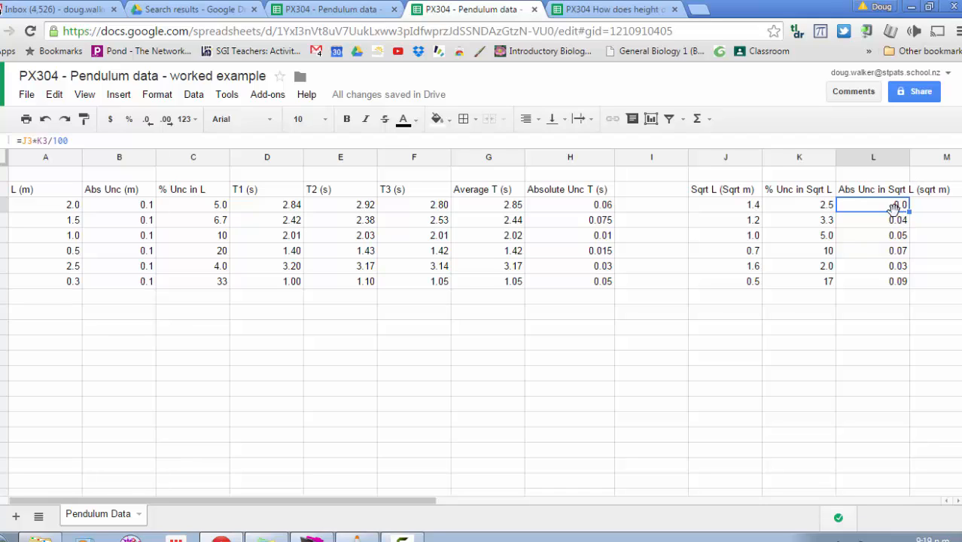
pyautogui.moveTo(166, 119)
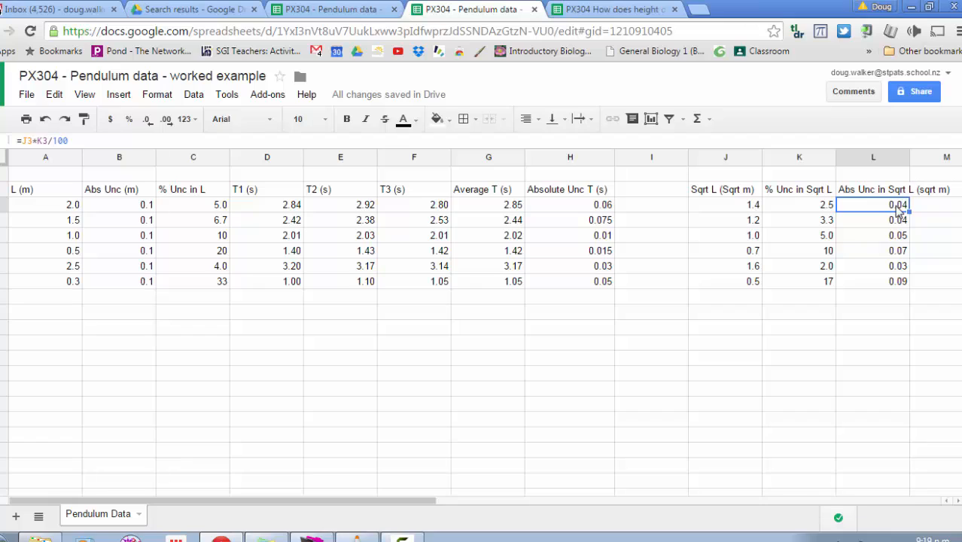
pyautogui.moveTo(903, 213)
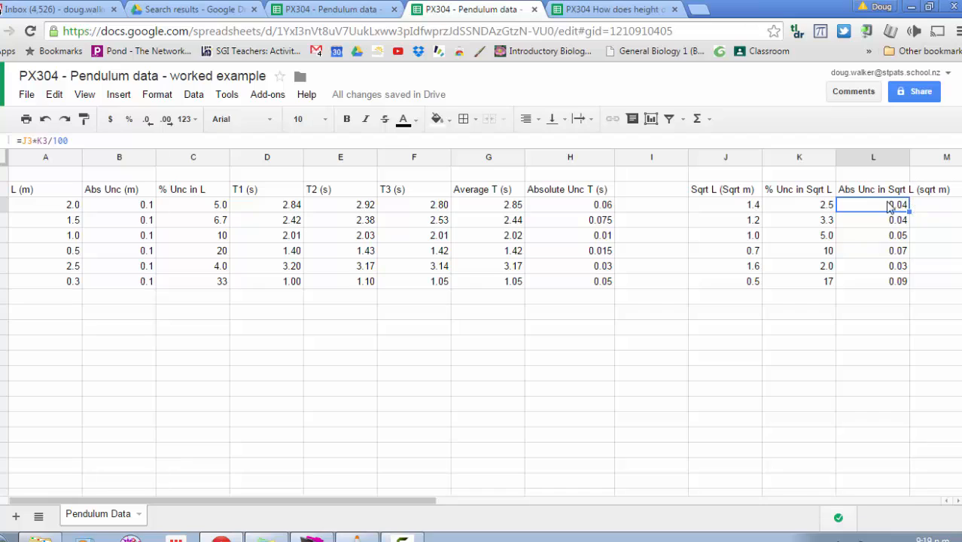
pyautogui.moveTo(894, 213)
pyautogui.write('0.1')
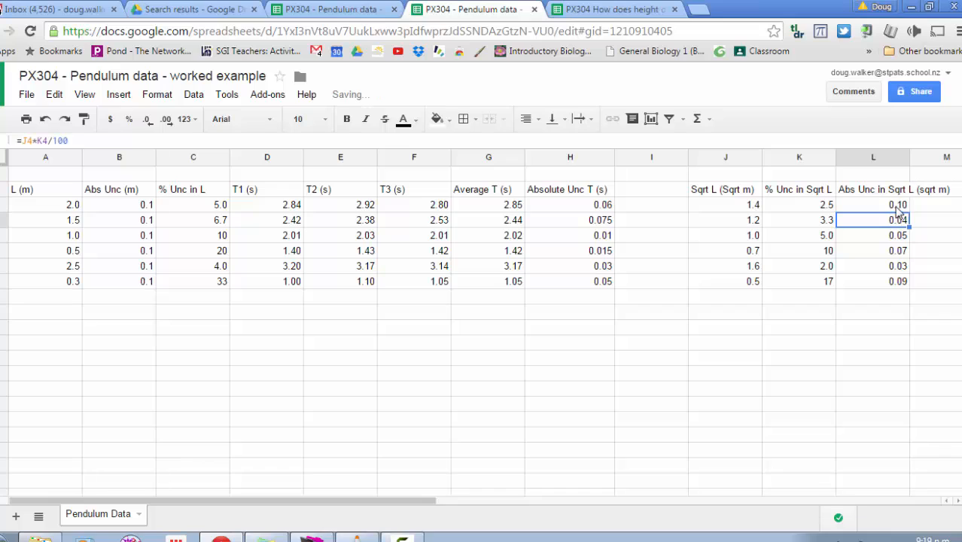
pyautogui.click(874, 204)
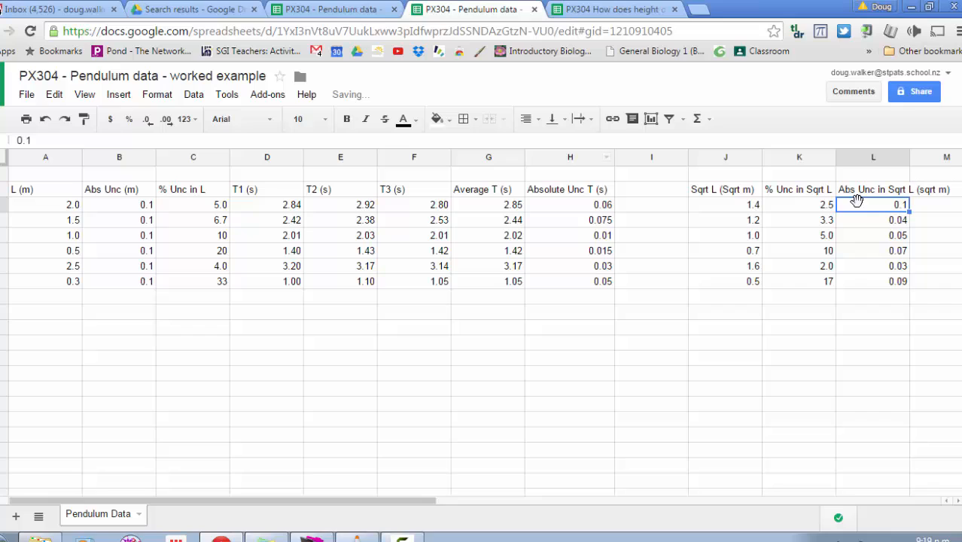
pyautogui.moveTo(907, 227)
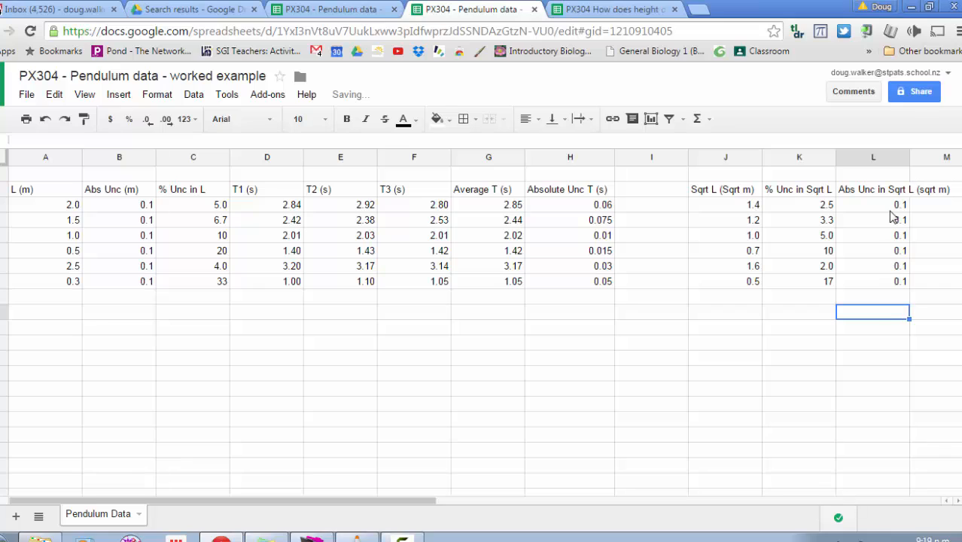
pyautogui.moveTo(891, 285)
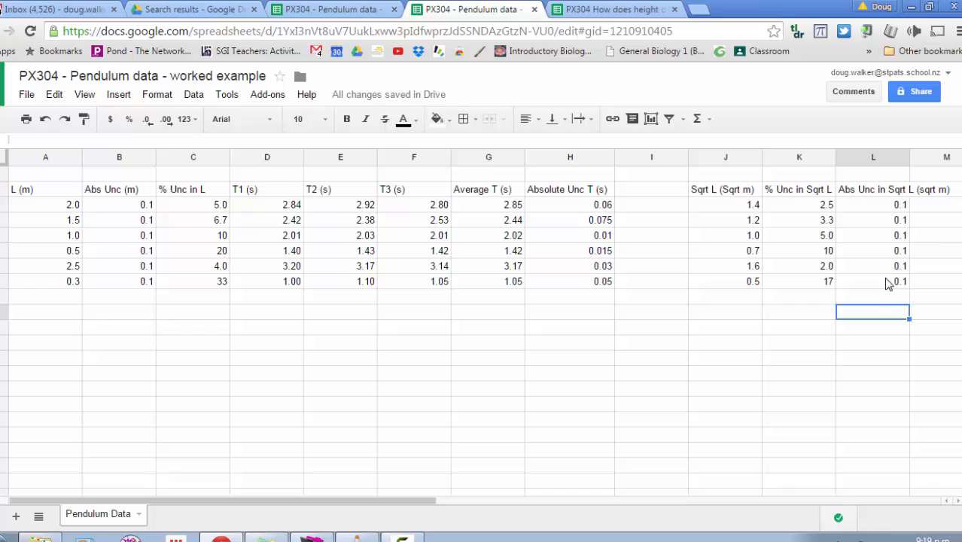
pyautogui.moveTo(886, 244)
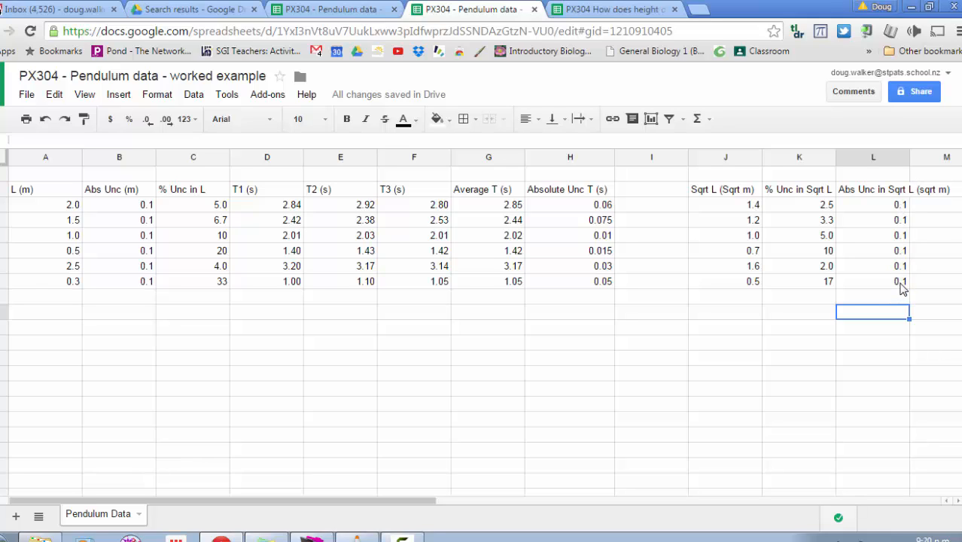
pyautogui.moveTo(903, 278)
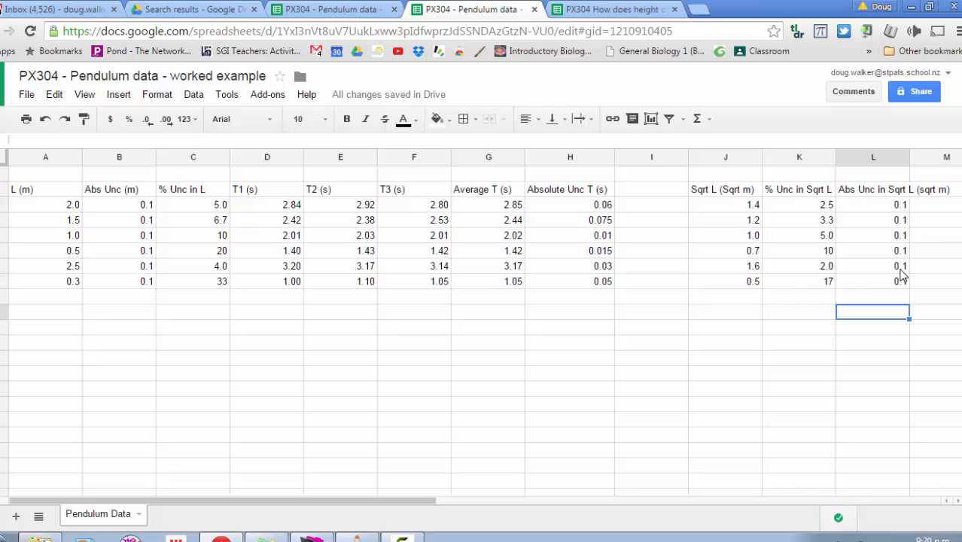
pyautogui.moveTo(797, 290)
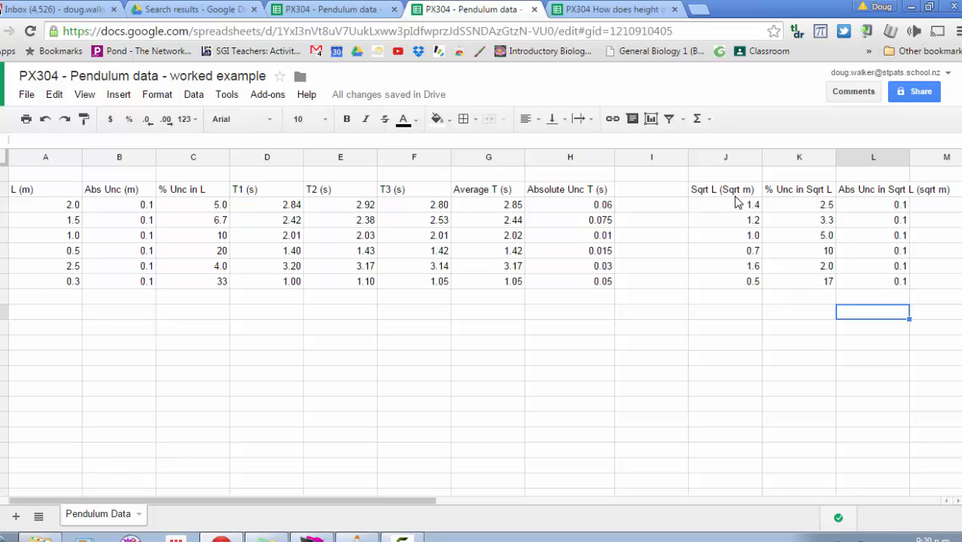
pyautogui.click(725, 189)
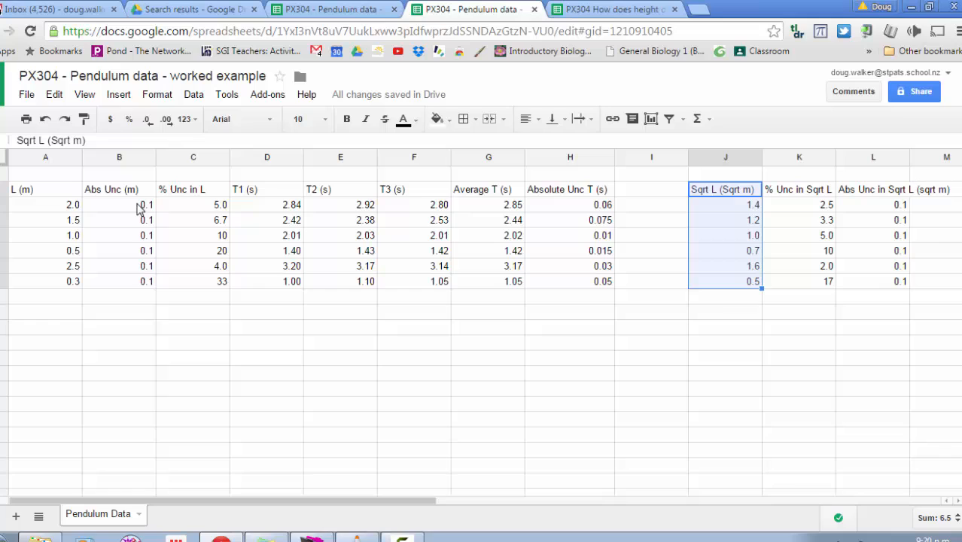
pyautogui.moveTo(497, 194)
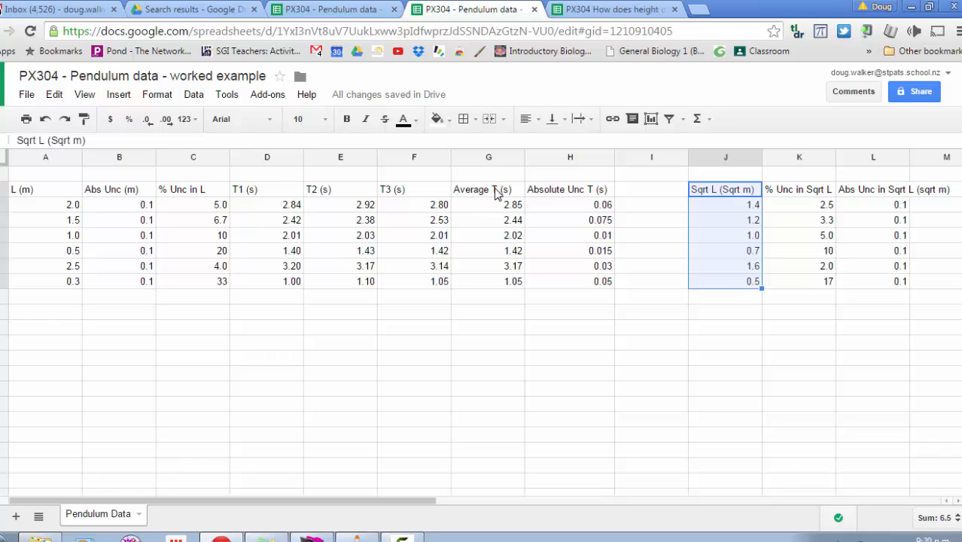
pyautogui.click(489, 189)
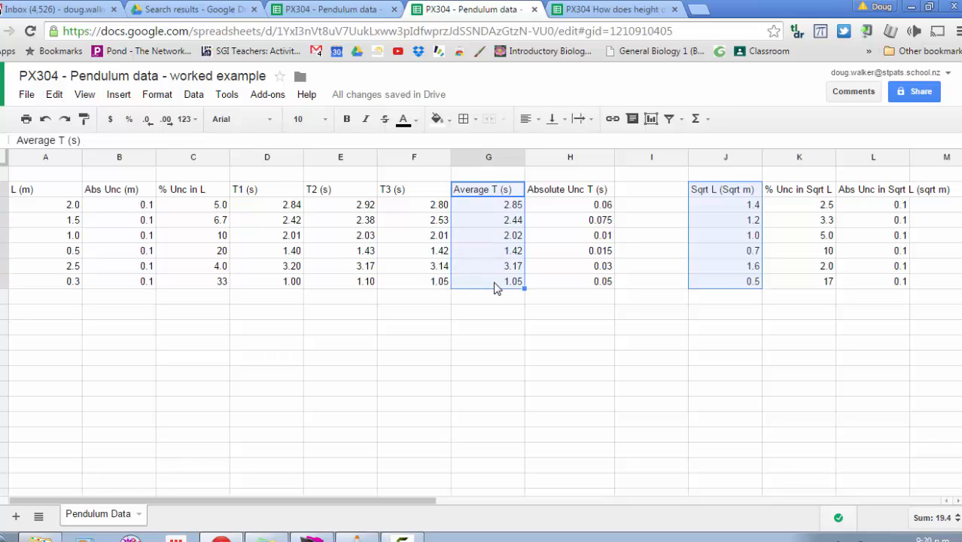
pyautogui.moveTo(572, 189)
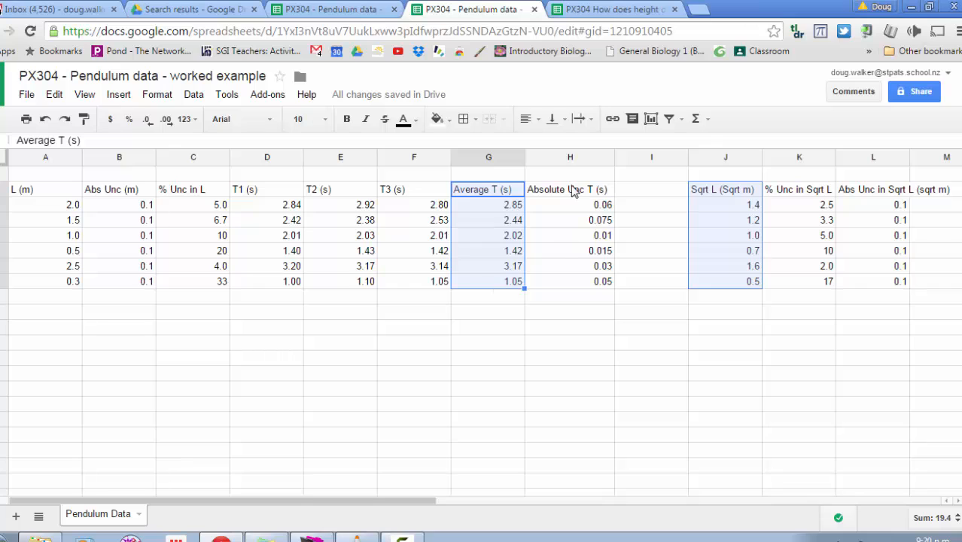
pyautogui.moveTo(912, 189)
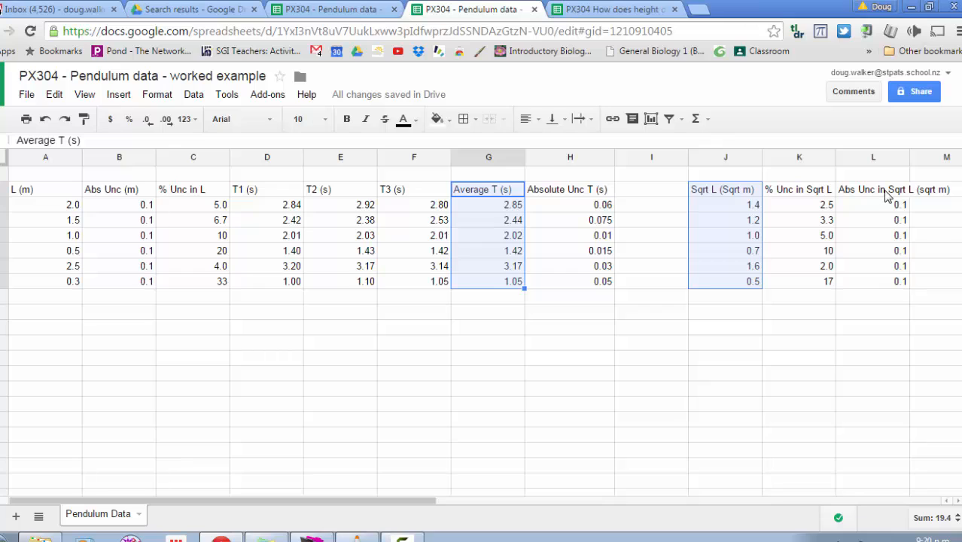
pyautogui.moveTo(886, 211)
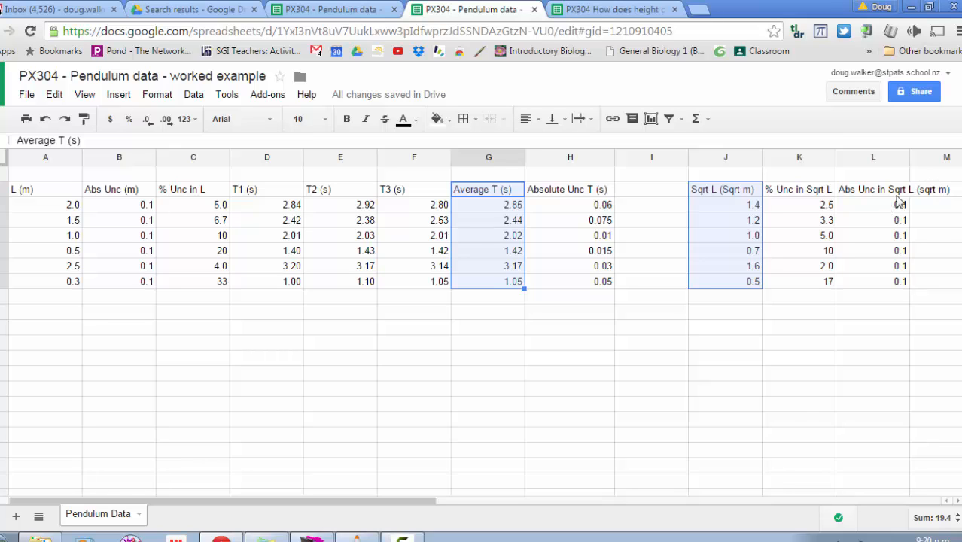
pyautogui.moveTo(753, 212)
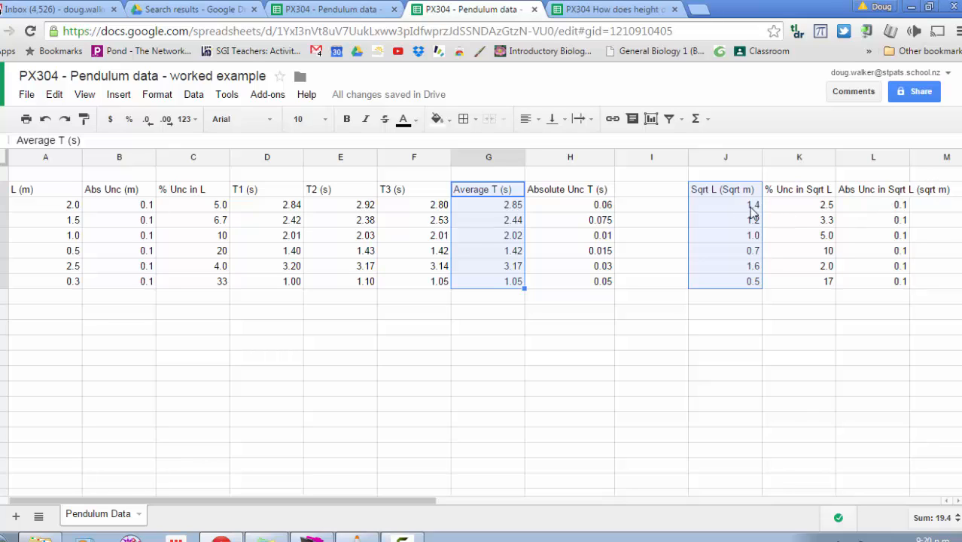
pyautogui.moveTo(756, 213)
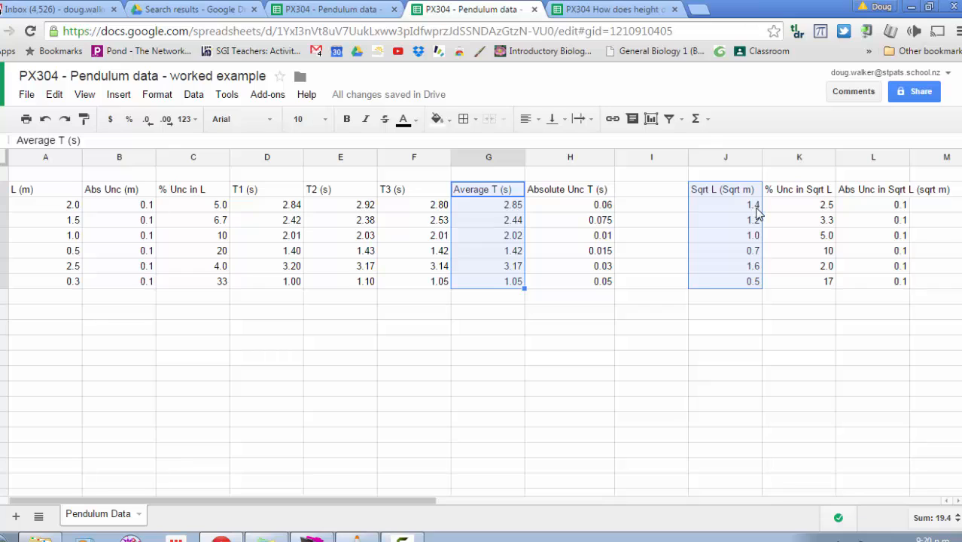
pyautogui.moveTo(900, 212)
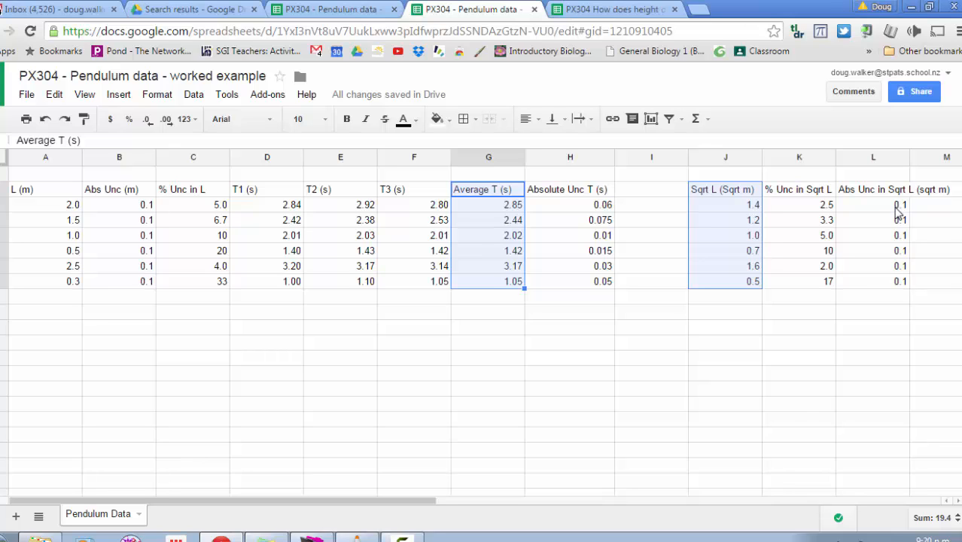
pyautogui.moveTo(763, 226)
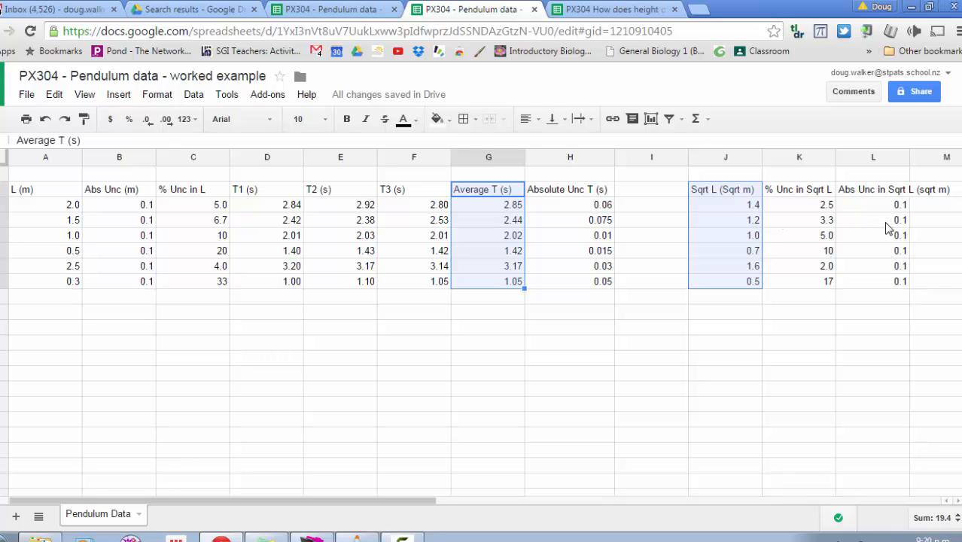
pyautogui.moveTo(757, 246)
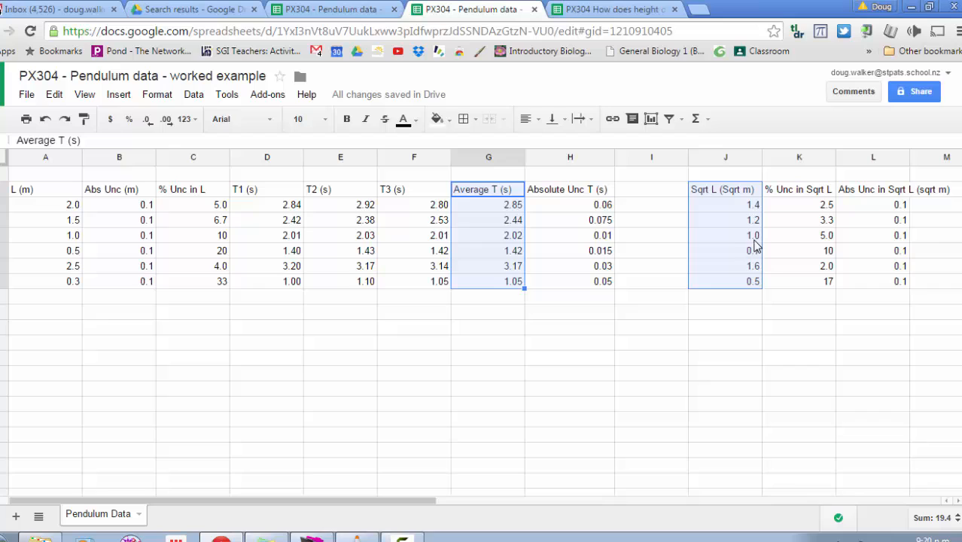
pyautogui.moveTo(855, 247)
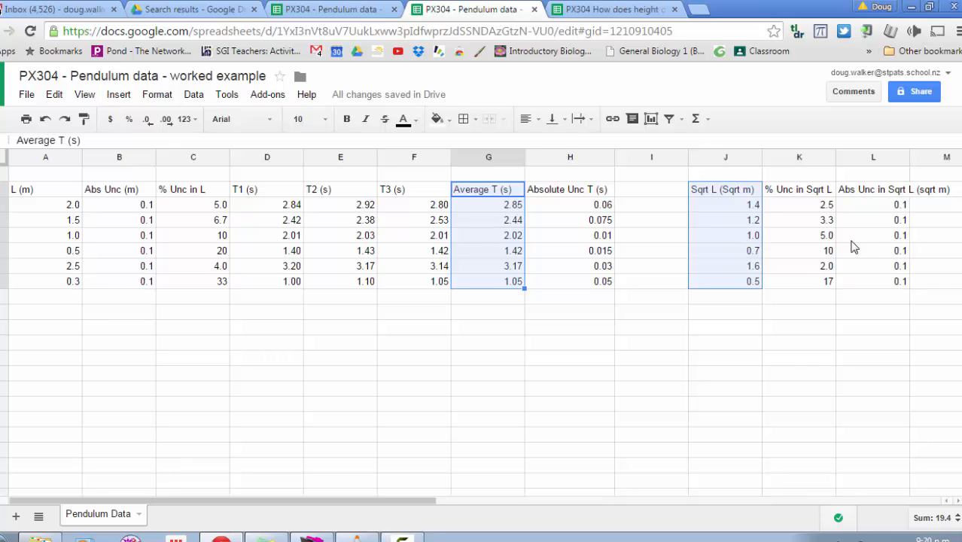
pyautogui.moveTo(887, 247)
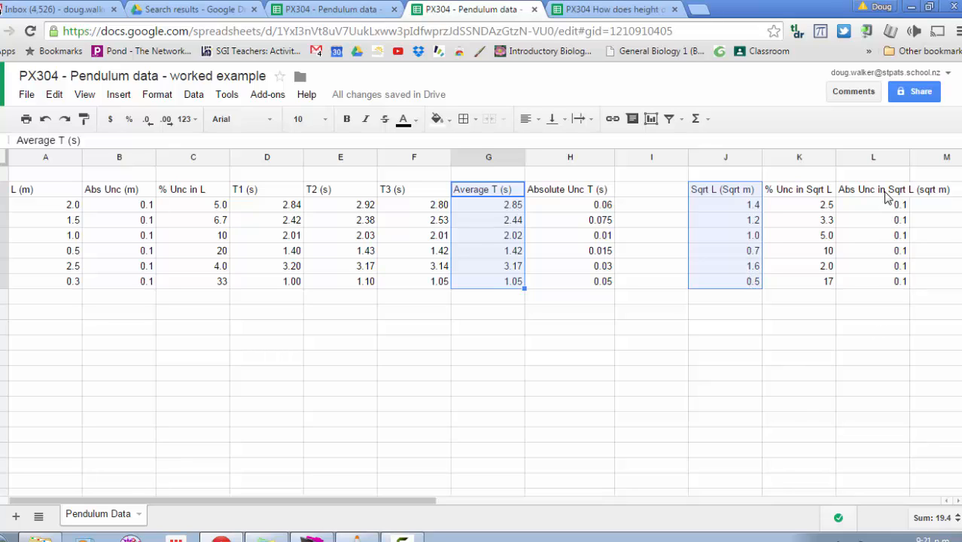
pyautogui.moveTo(894, 294)
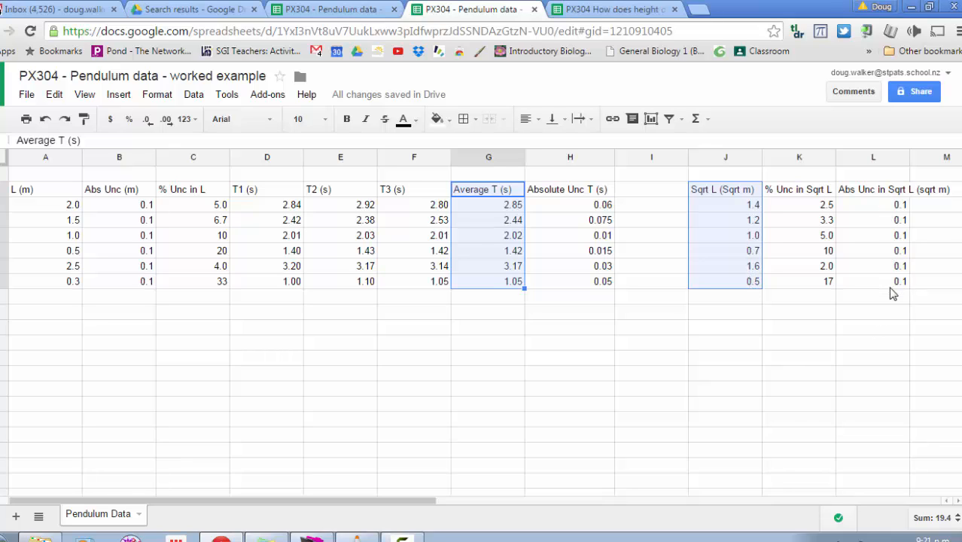
pyautogui.moveTo(496, 218)
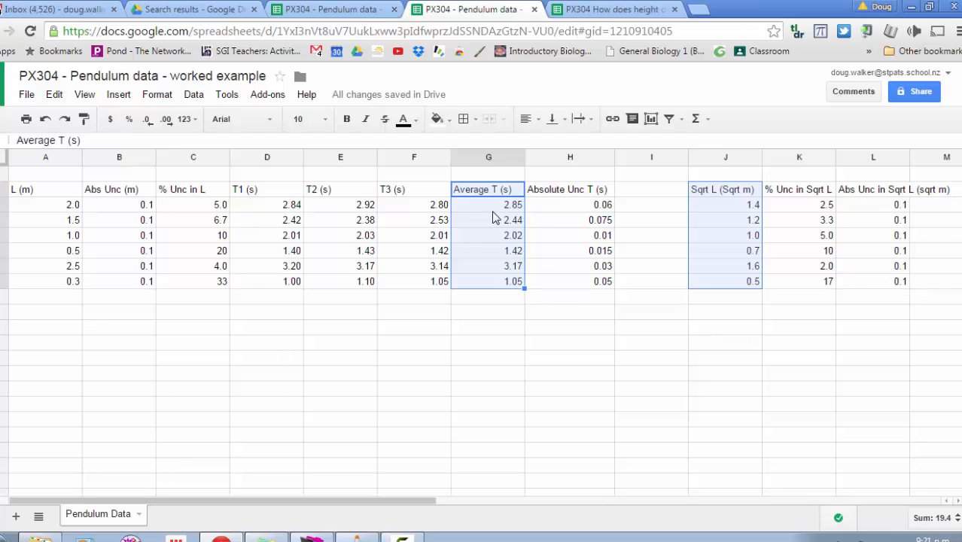
pyautogui.moveTo(570, 198)
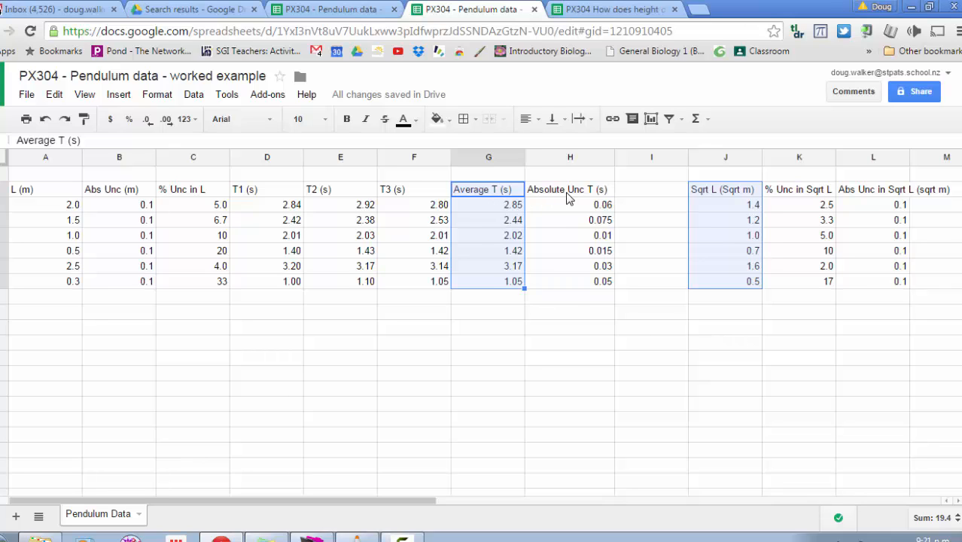
pyautogui.moveTo(603, 300)
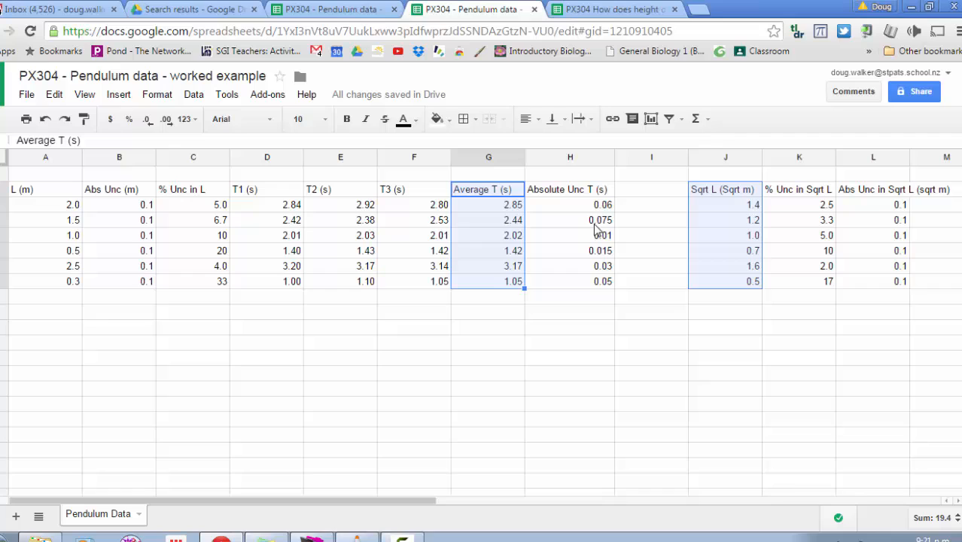
pyautogui.moveTo(600, 224)
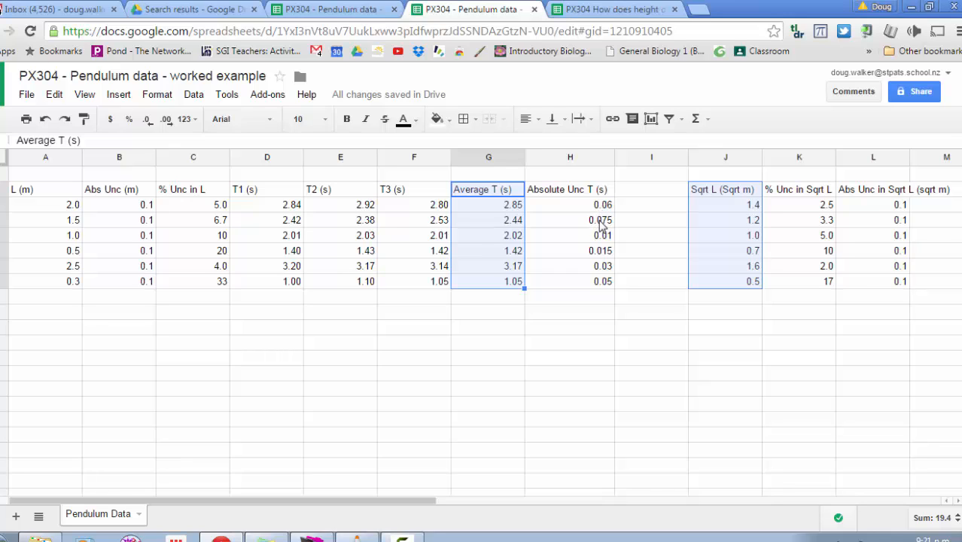
pyautogui.click(570, 220)
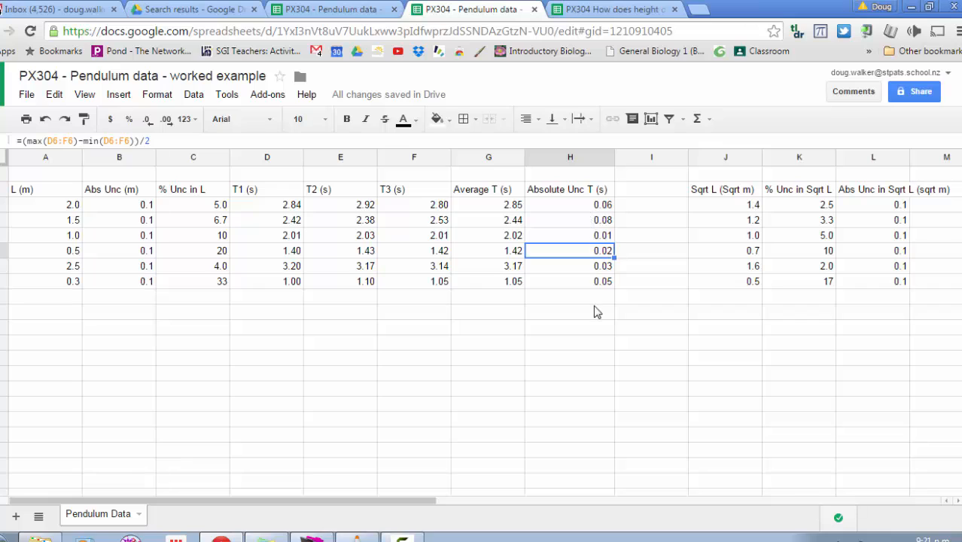
pyautogui.moveTo(518, 212)
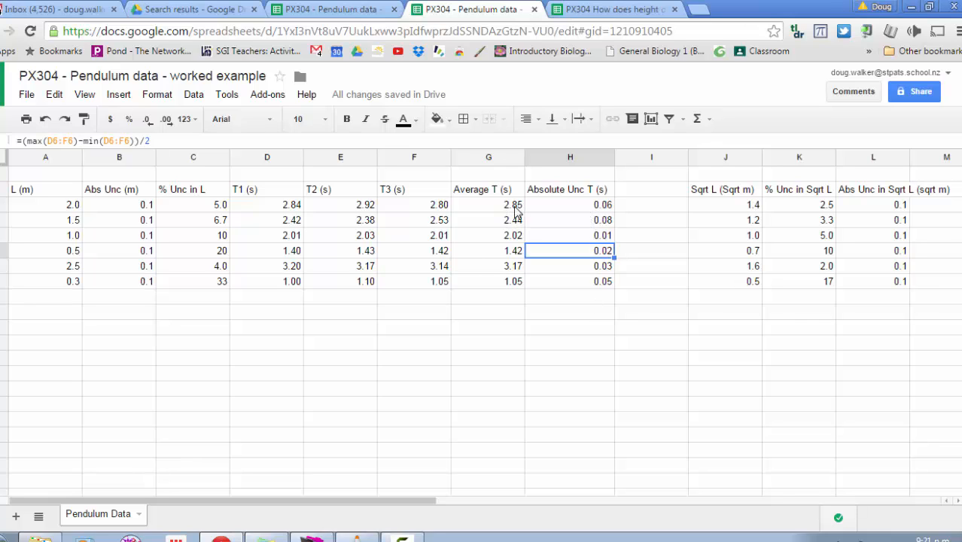
pyautogui.moveTo(478, 193)
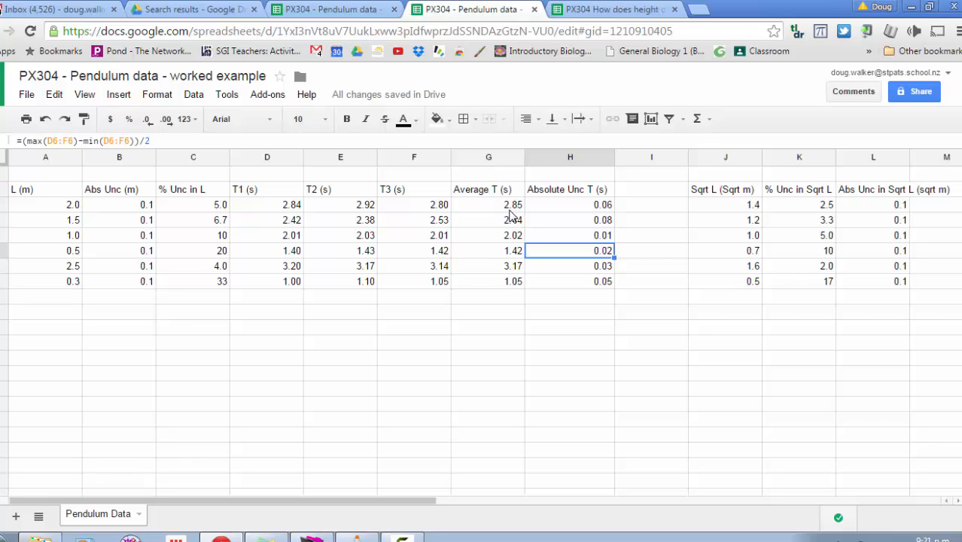
pyautogui.moveTo(598, 210)
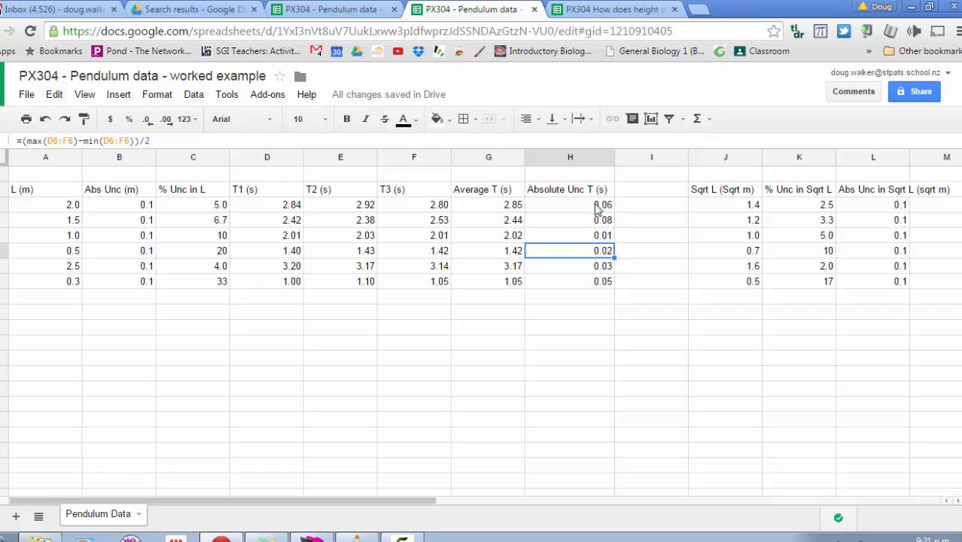
pyautogui.moveTo(599, 217)
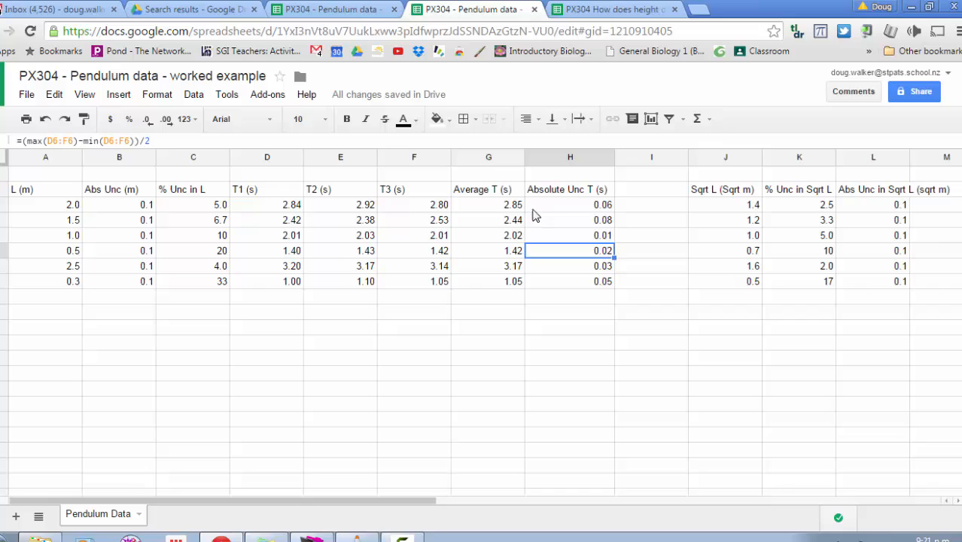
pyautogui.moveTo(606, 217)
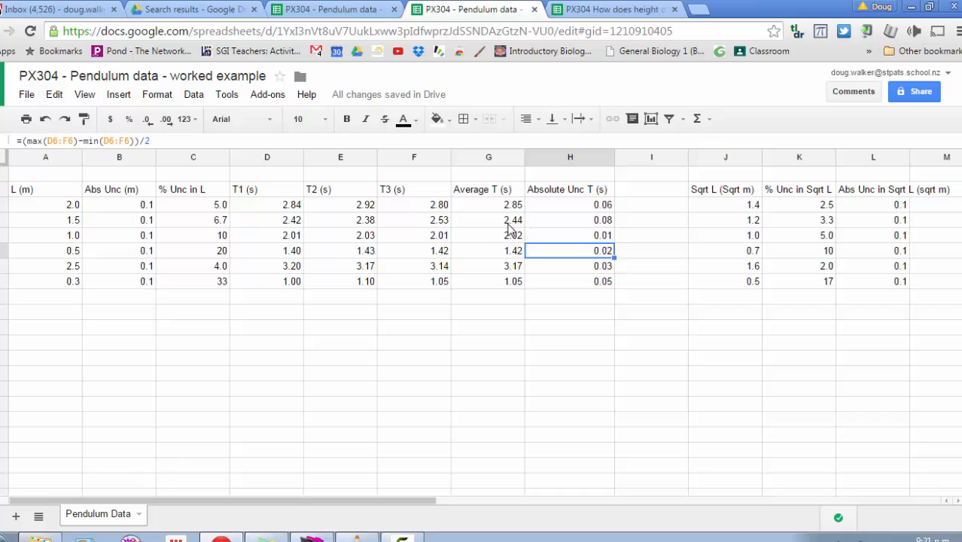
pyautogui.moveTo(516, 230)
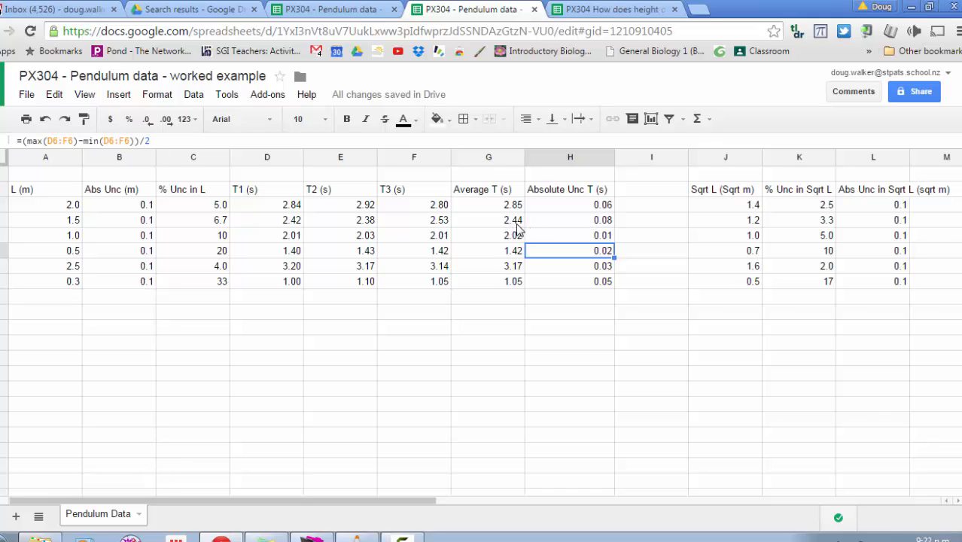
pyautogui.moveTo(518, 231)
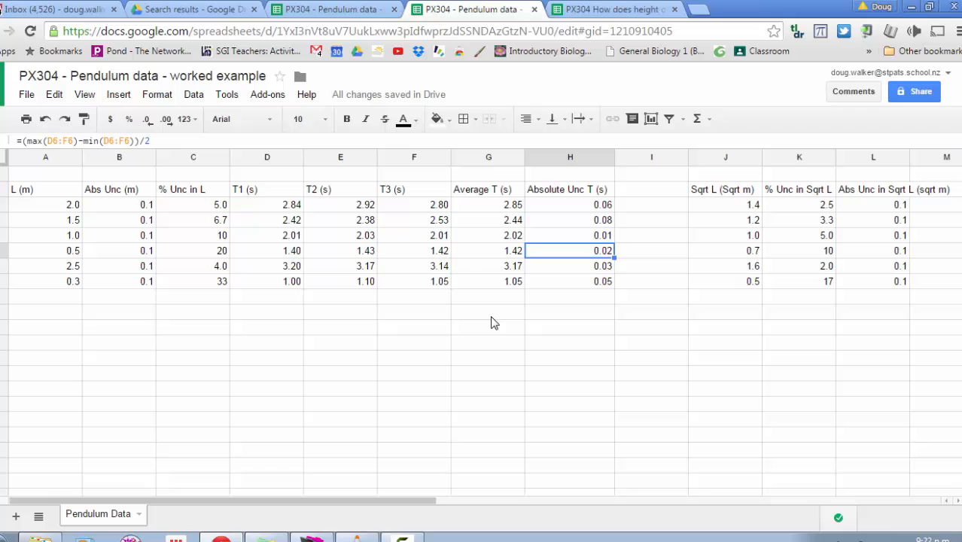
pyautogui.moveTo(440, 333)
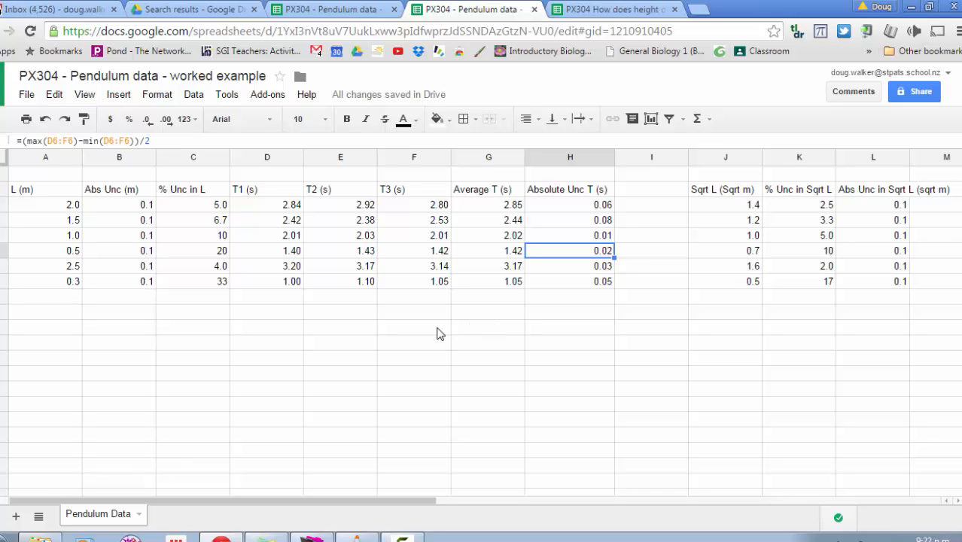